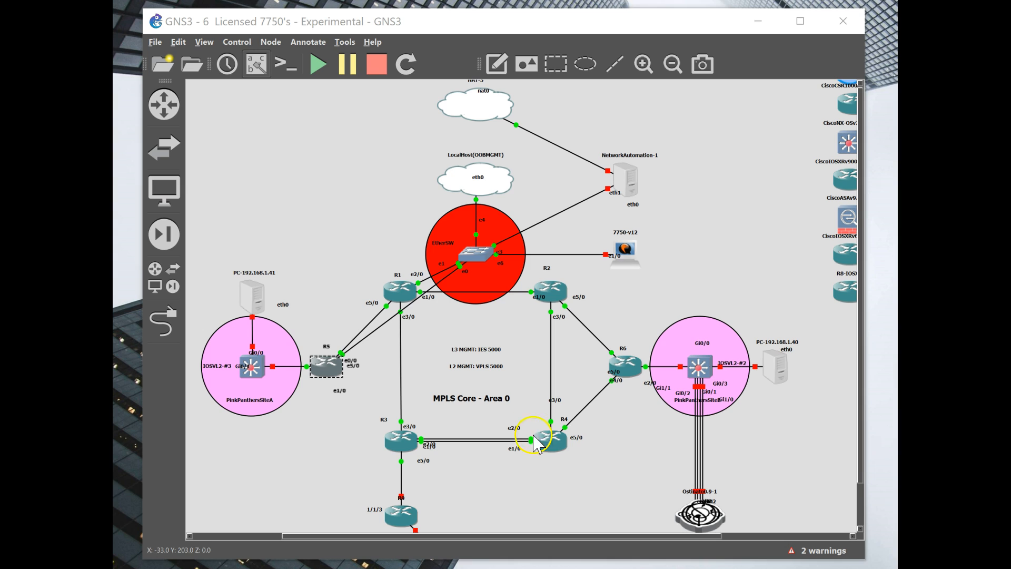
mouse_move(545, 420)
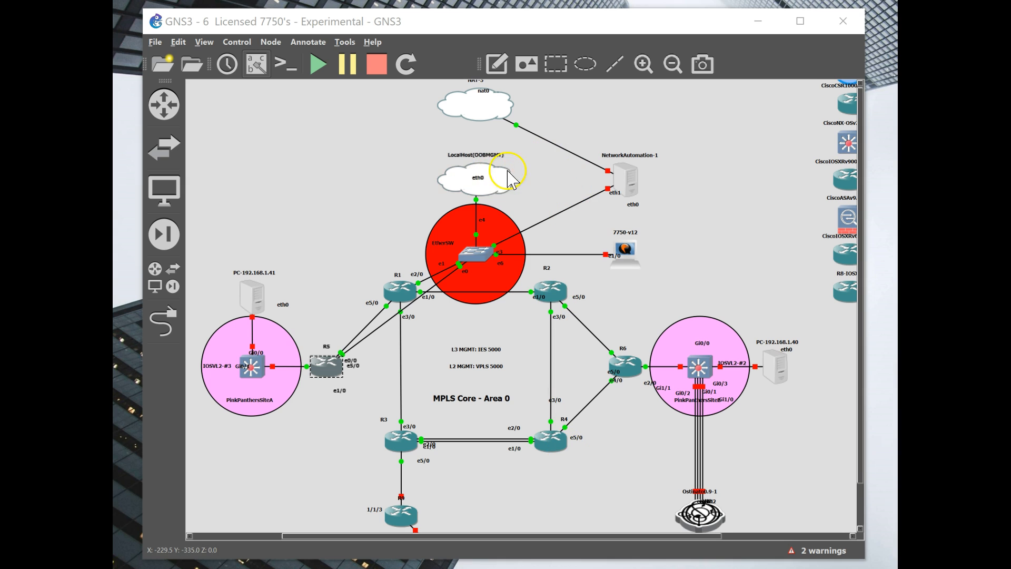
mouse_move(510, 213)
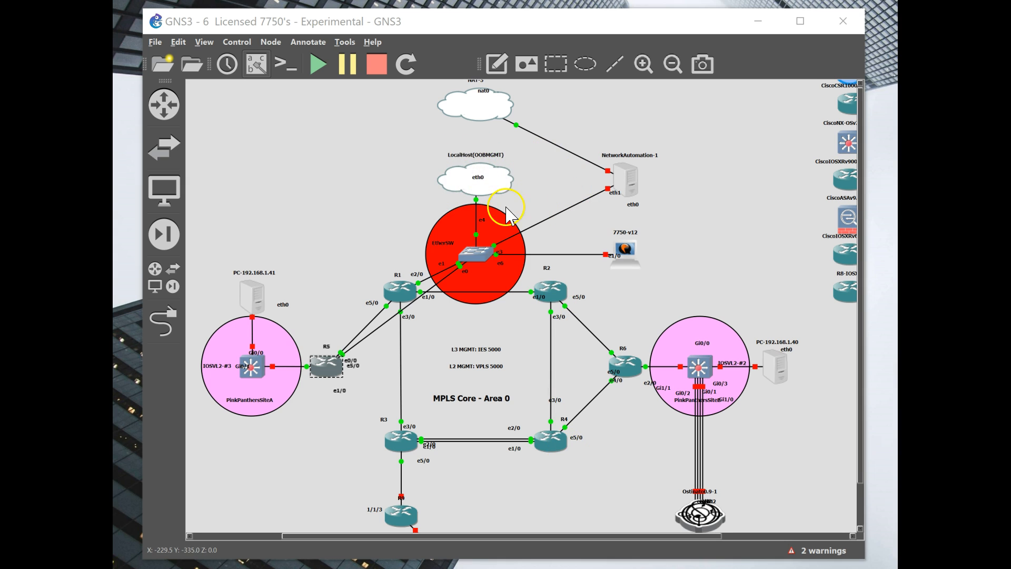
mouse_move(531, 188)
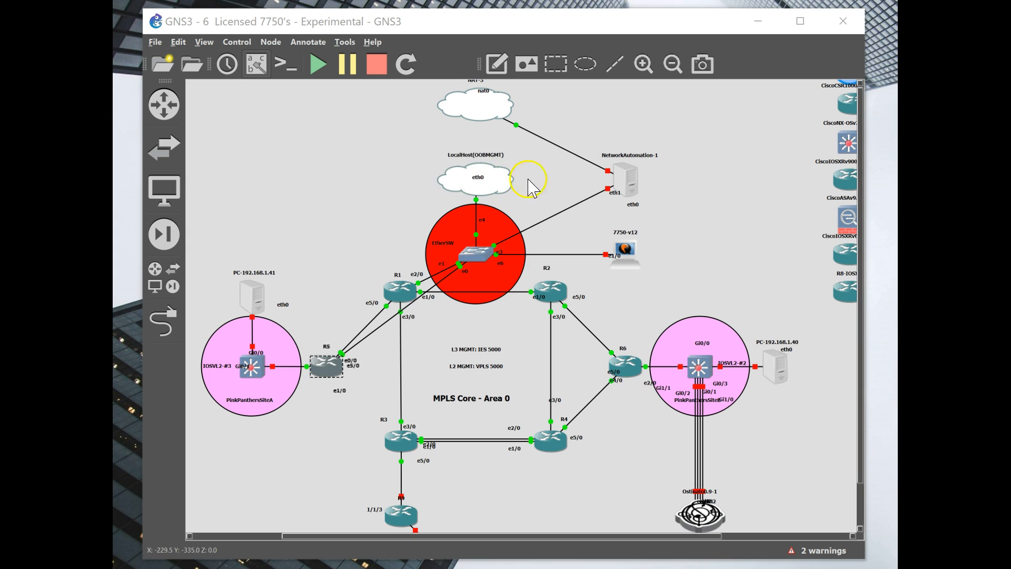
mouse_move(490, 255)
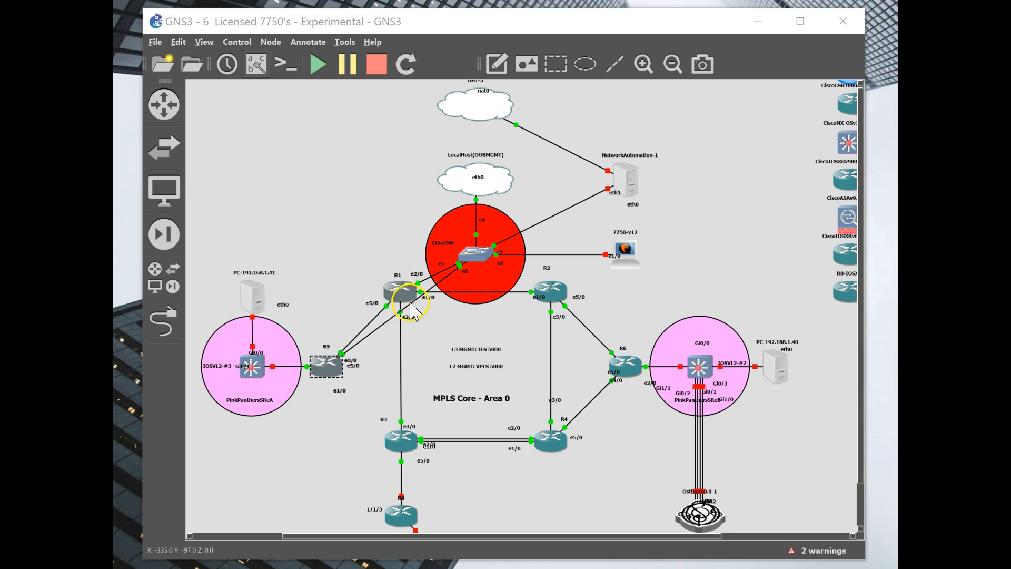
Check R5's boot options (show bof) and ping its address 192.168.33.135 from Cmder
double_click(400, 294)
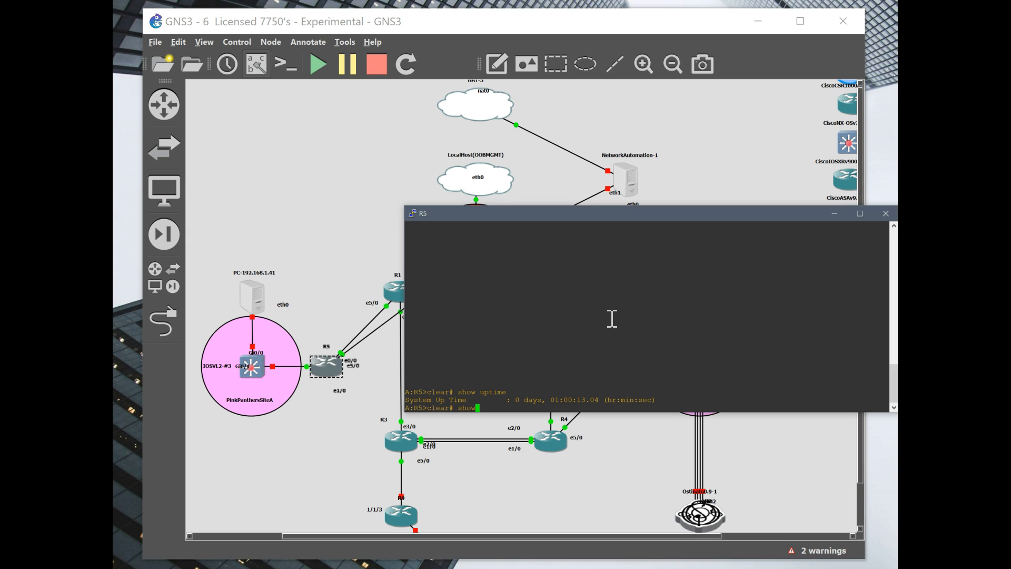
type("show bof")
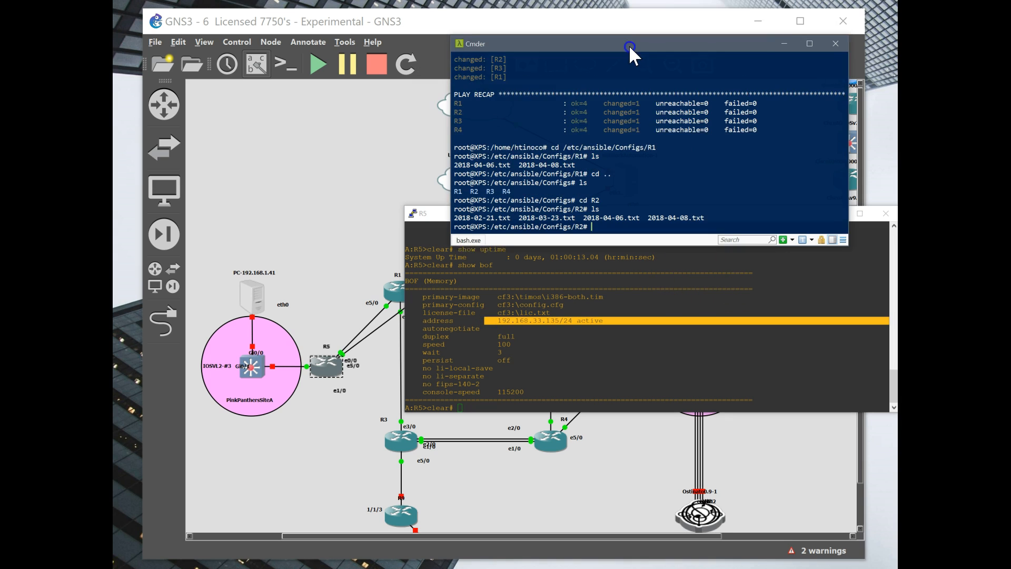
type("ping")
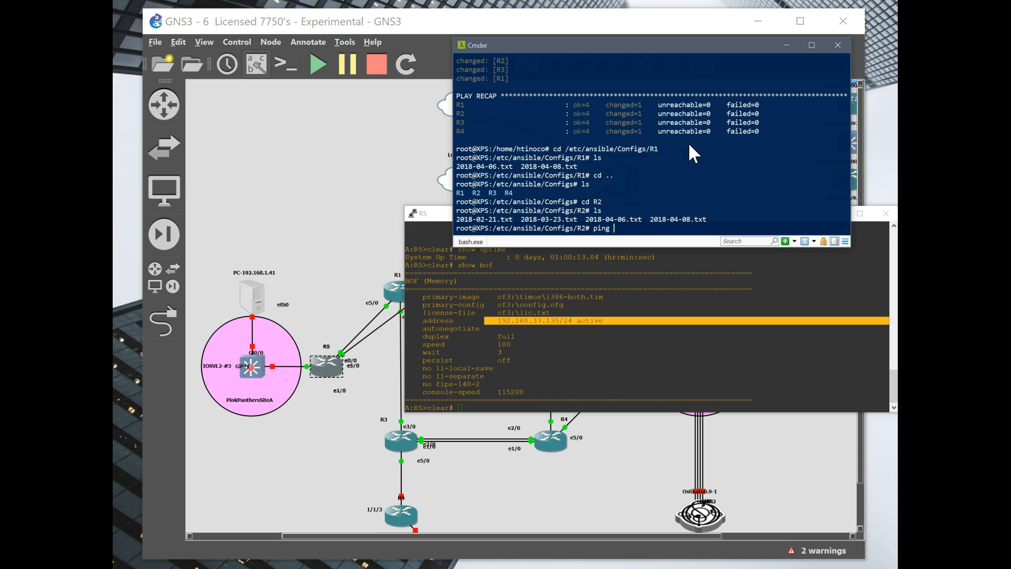
type("192.168.33.135")
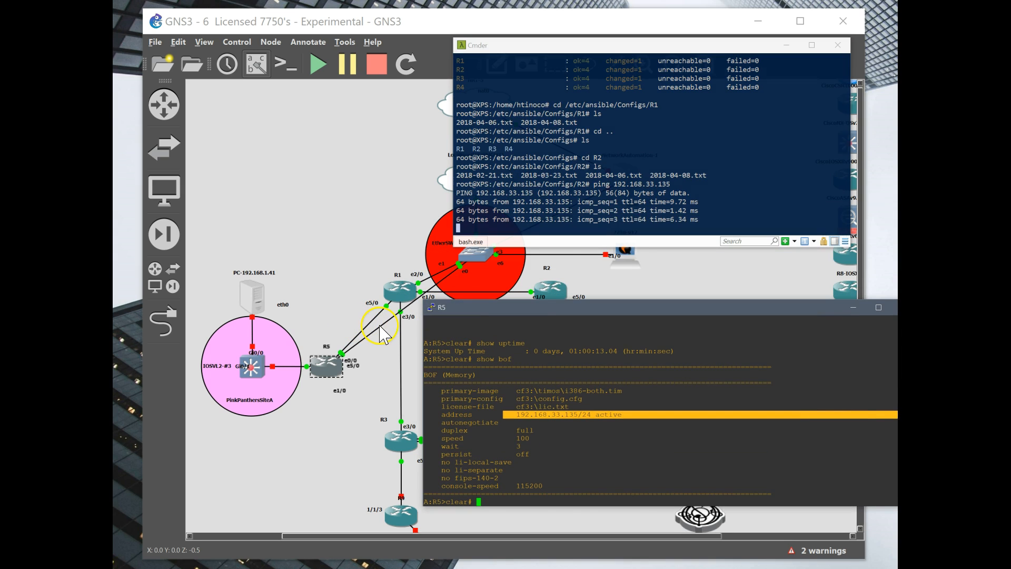
Delete the R5–R1 link and cable R5 to R1 again with a fresh link
right_click(385, 322)
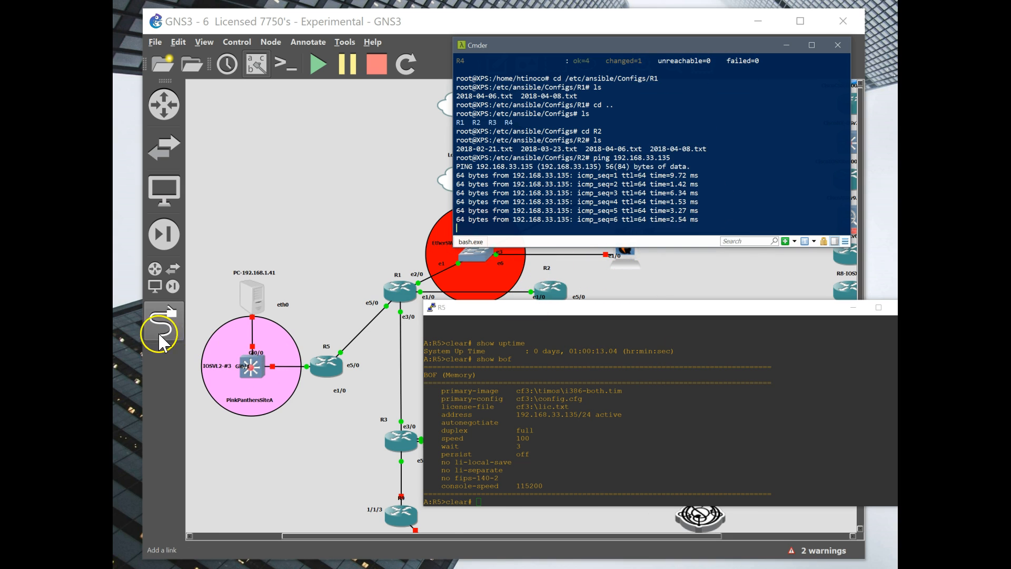
left_click(324, 366)
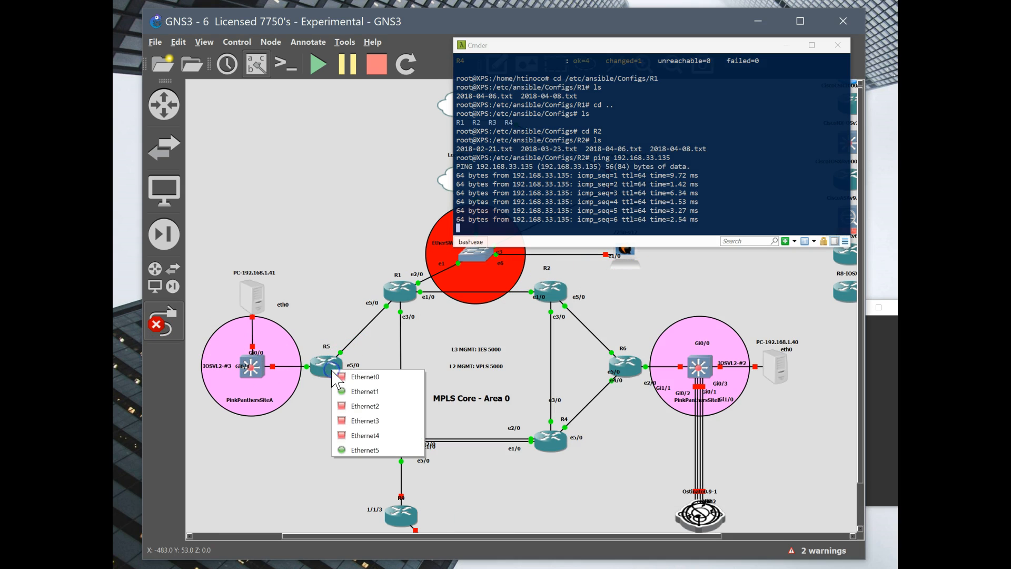
left_click(474, 258)
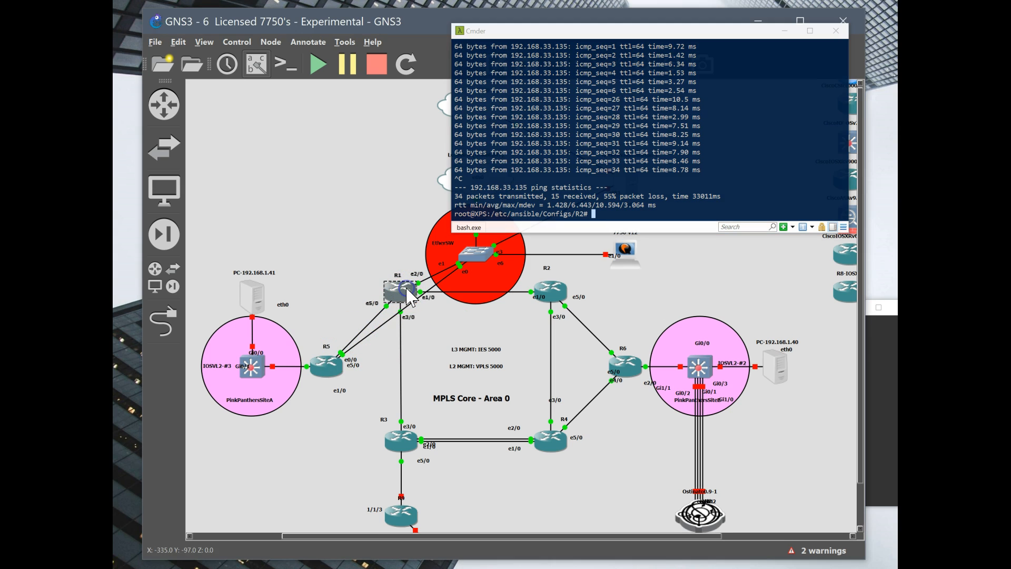
View R1's router interface table (NODE_L3_MGMT 192.168.33.10/24 on rvpls) and launch ping R1
double_click(398, 291)
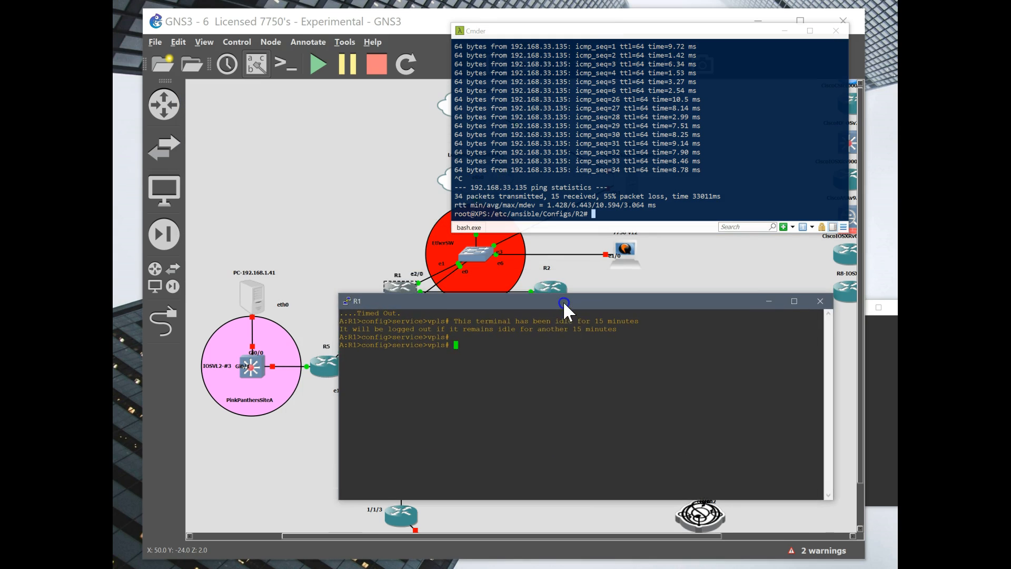
type("exit")
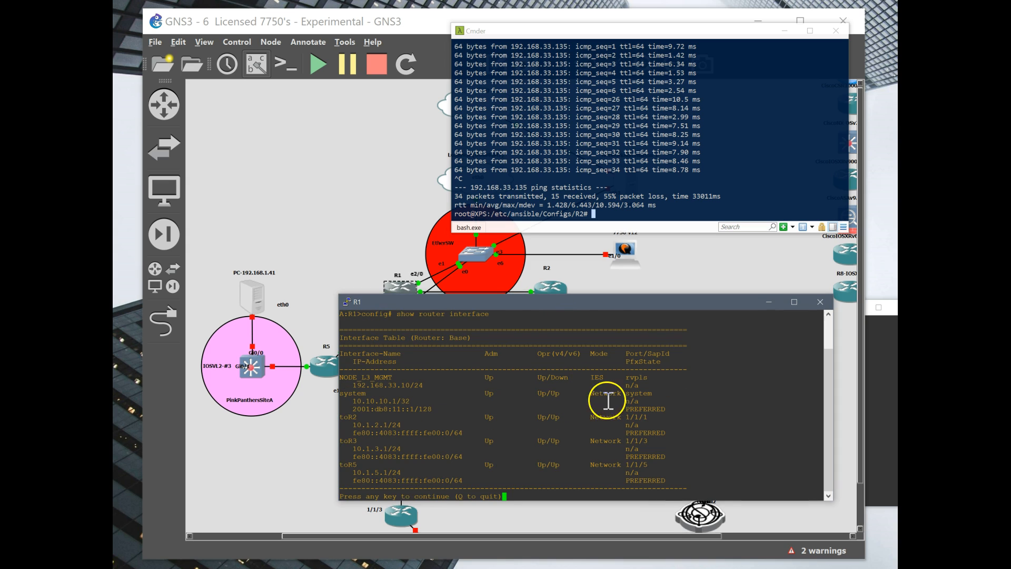
double_click(385, 386)
type("ping")
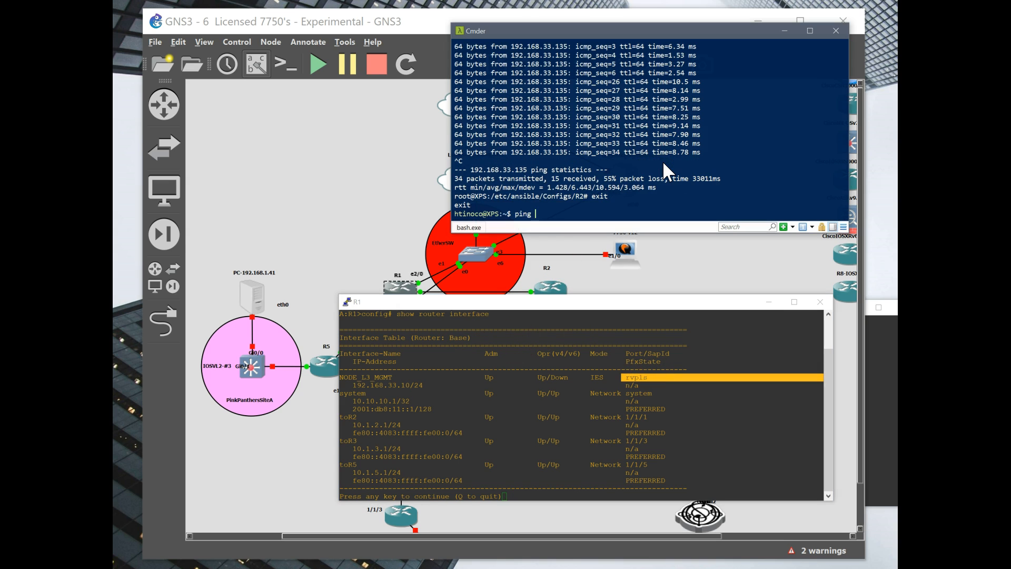
type("R1")
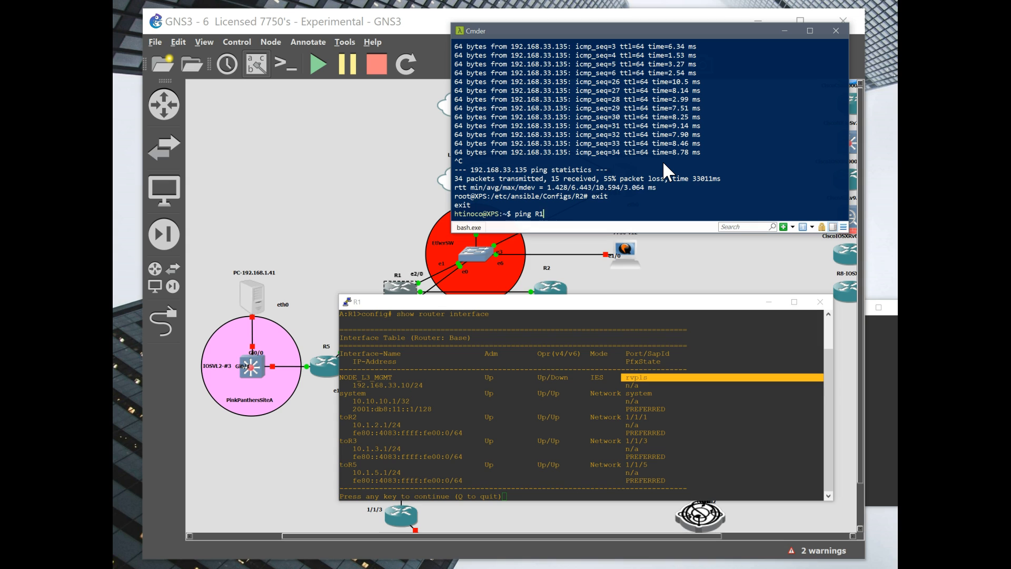
key("enter")
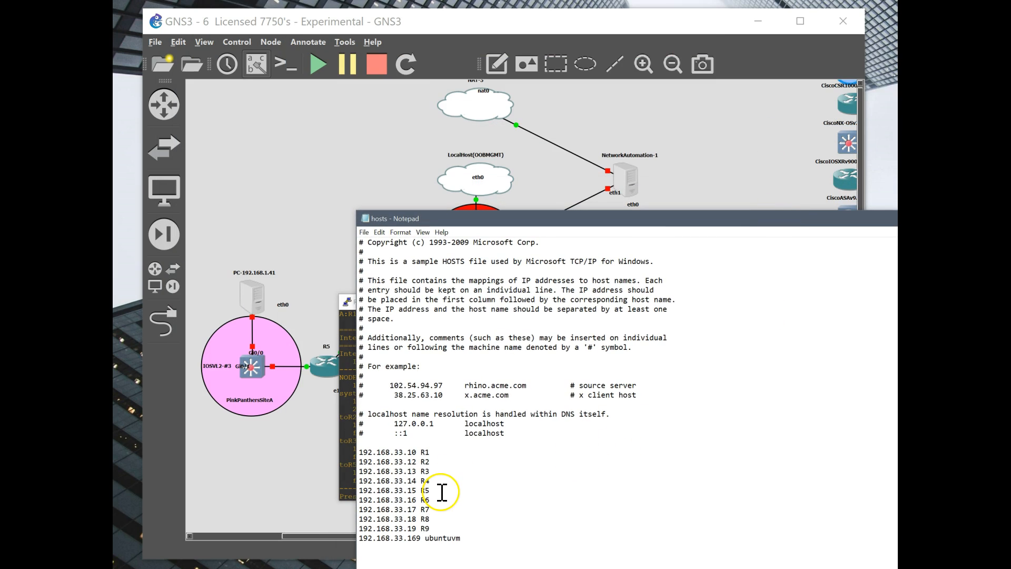
Select the R5 address line in the hosts file before closing Notepad
triple_click(393, 490)
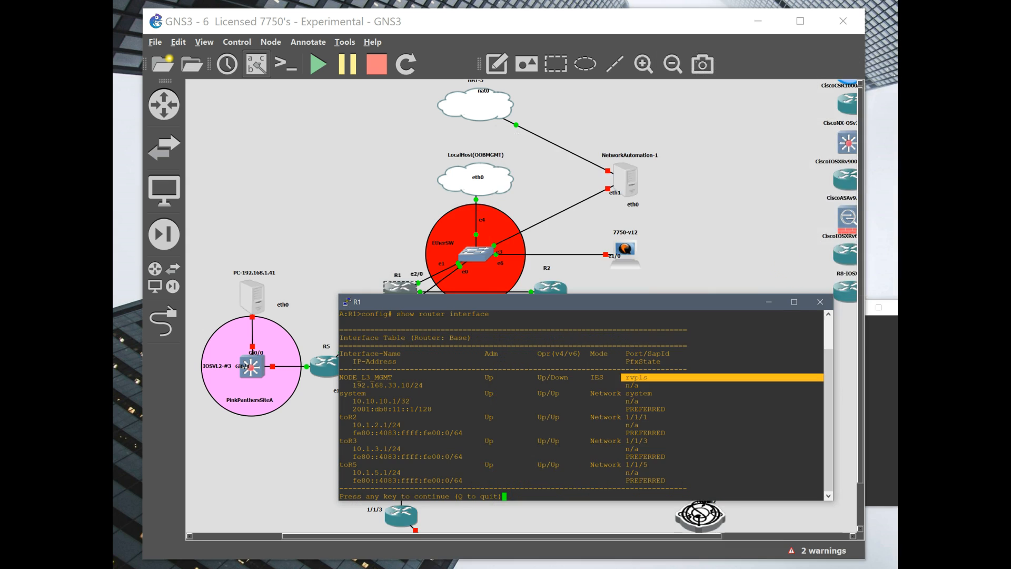
left_click(819, 303)
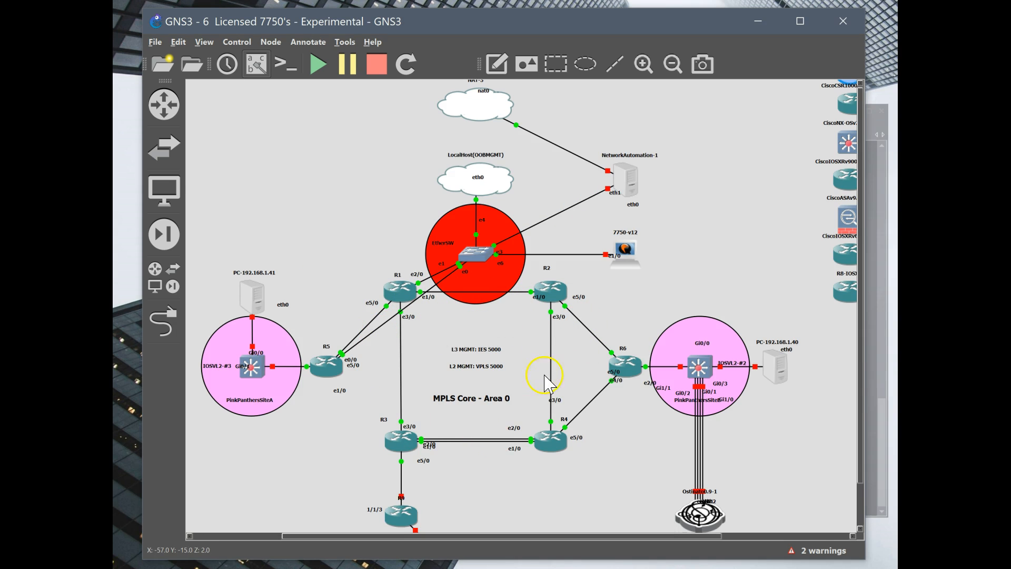
mouse_move(461, 432)
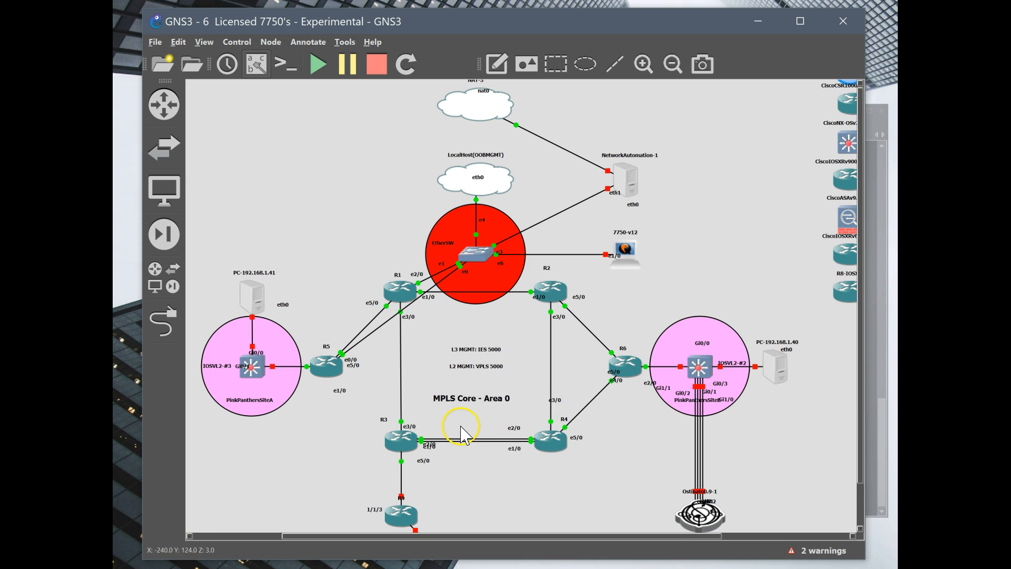
mouse_move(355, 377)
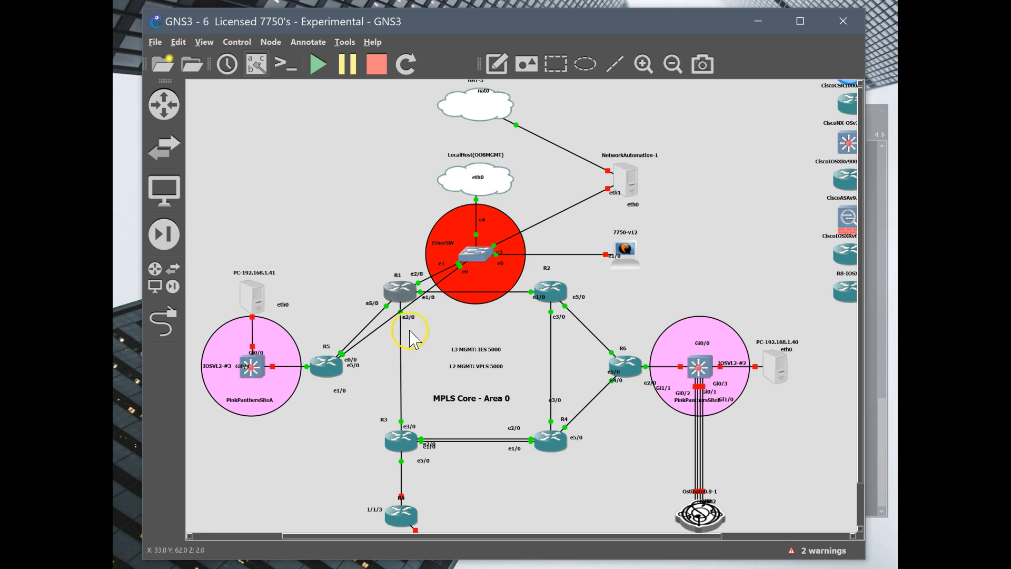
mouse_move(387, 413)
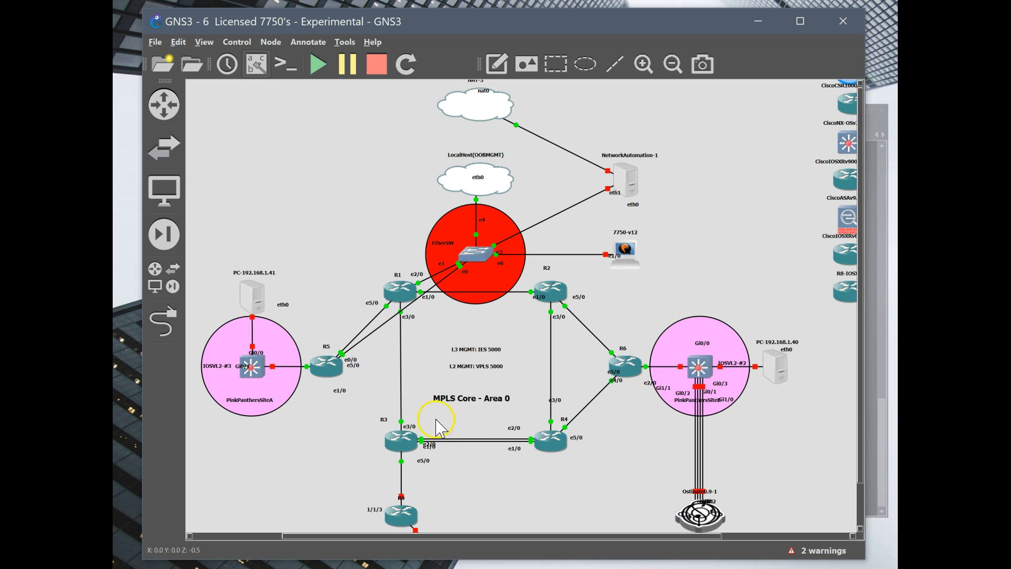
mouse_move(387, 376)
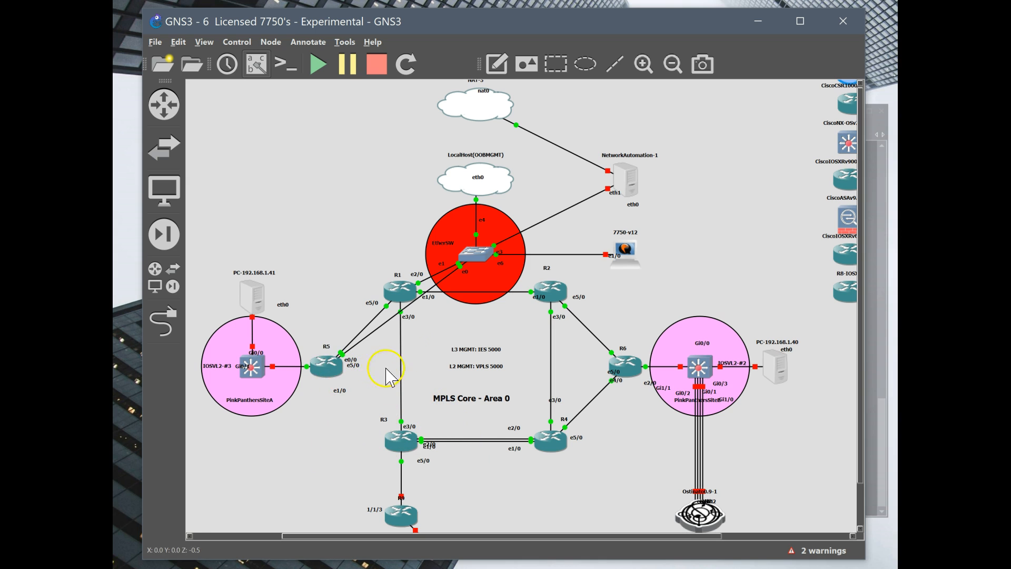
mouse_move(443, 373)
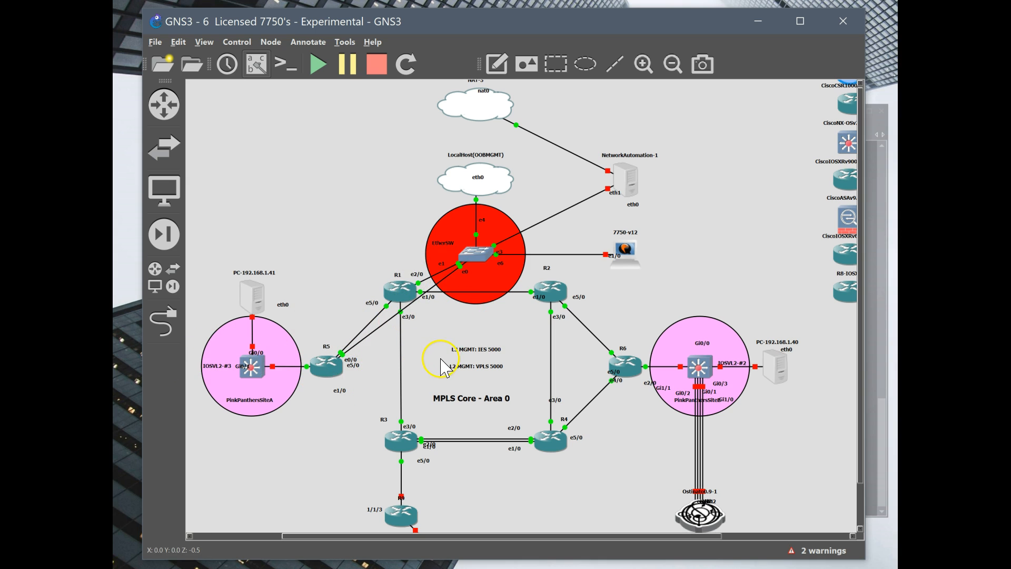
mouse_move(465, 349)
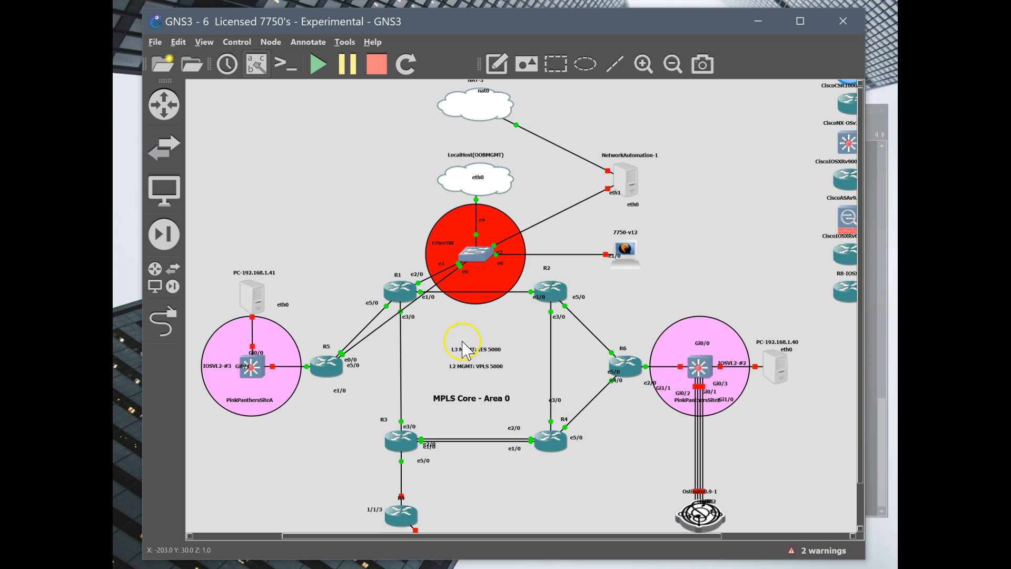
mouse_move(322, 397)
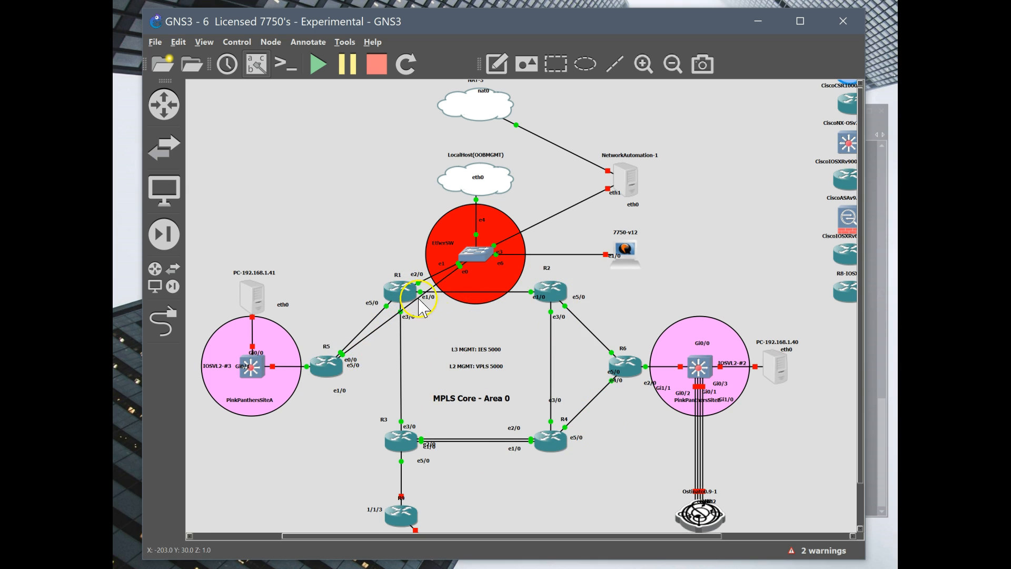
mouse_move(481, 328)
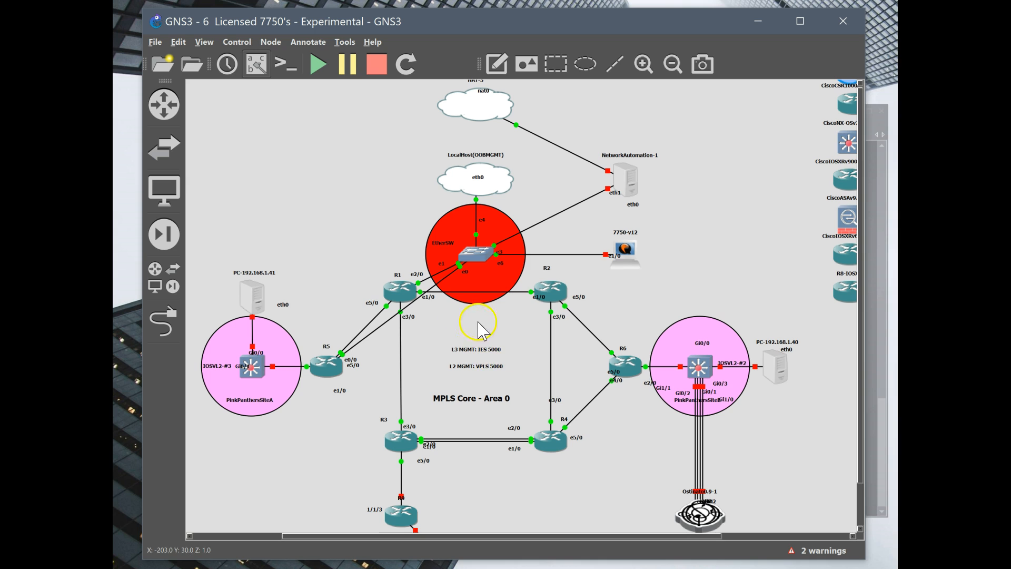
mouse_move(452, 352)
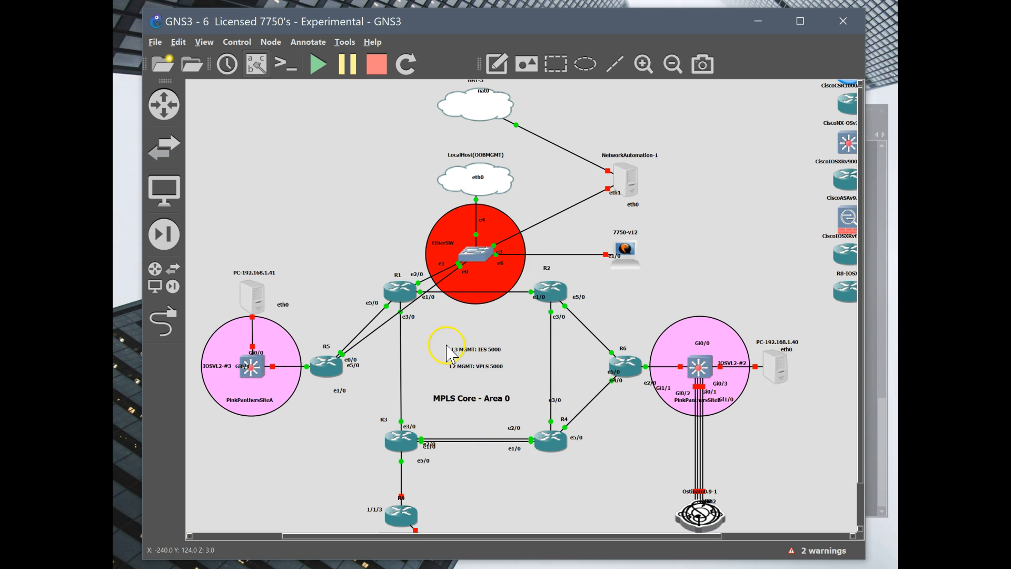
mouse_move(543, 369)
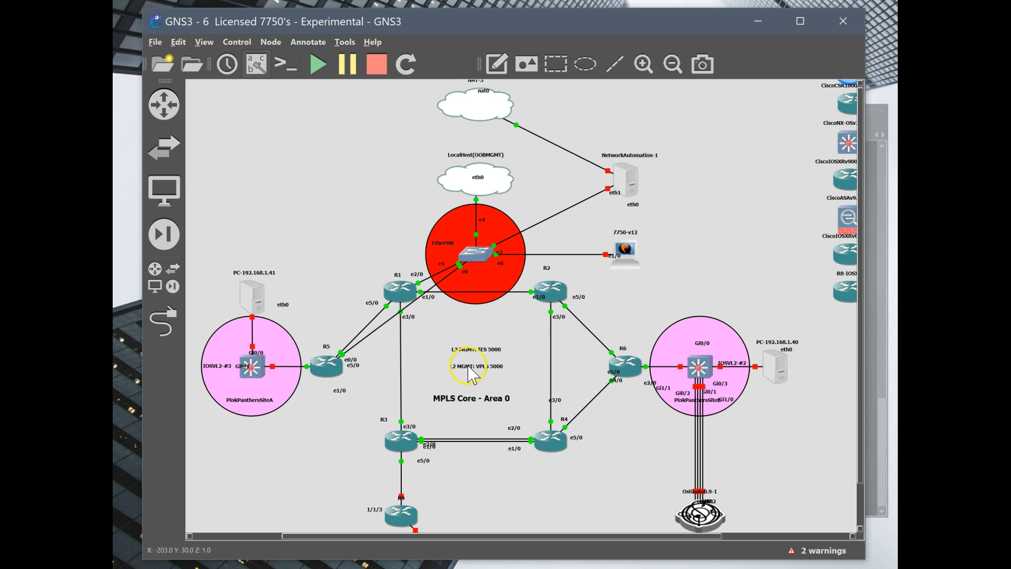
mouse_move(520, 392)
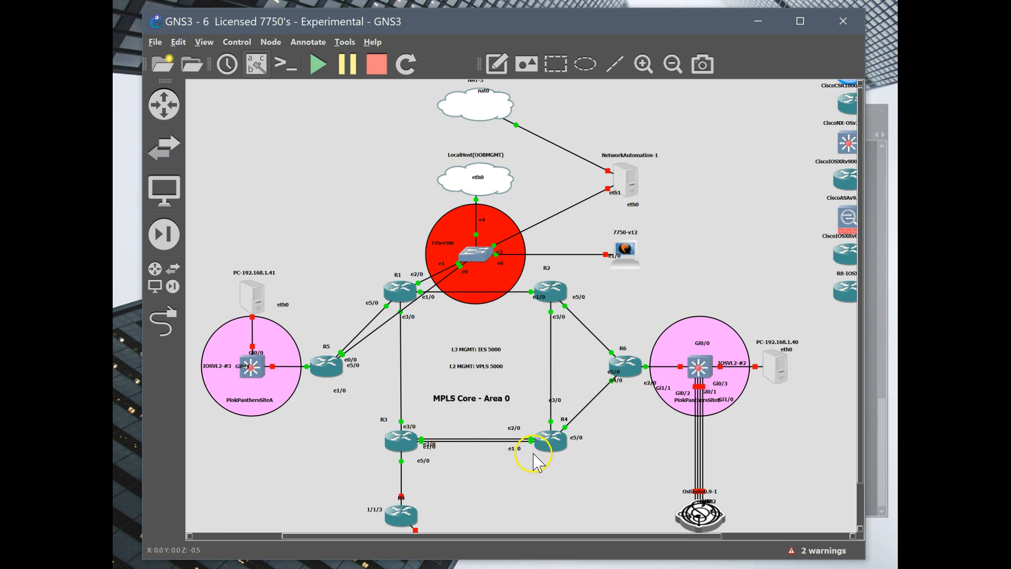
mouse_move(551, 422)
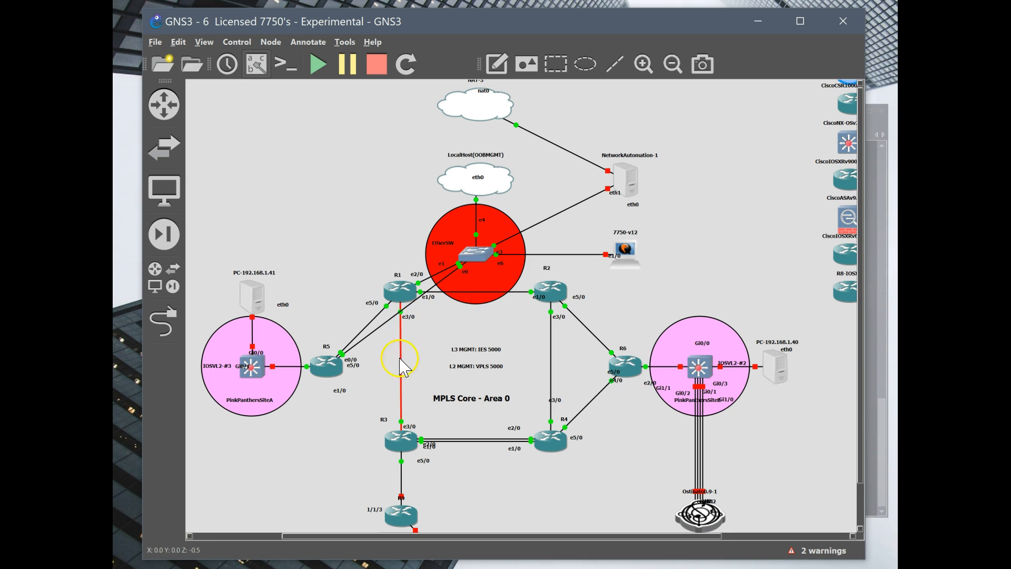
mouse_move(404, 401)
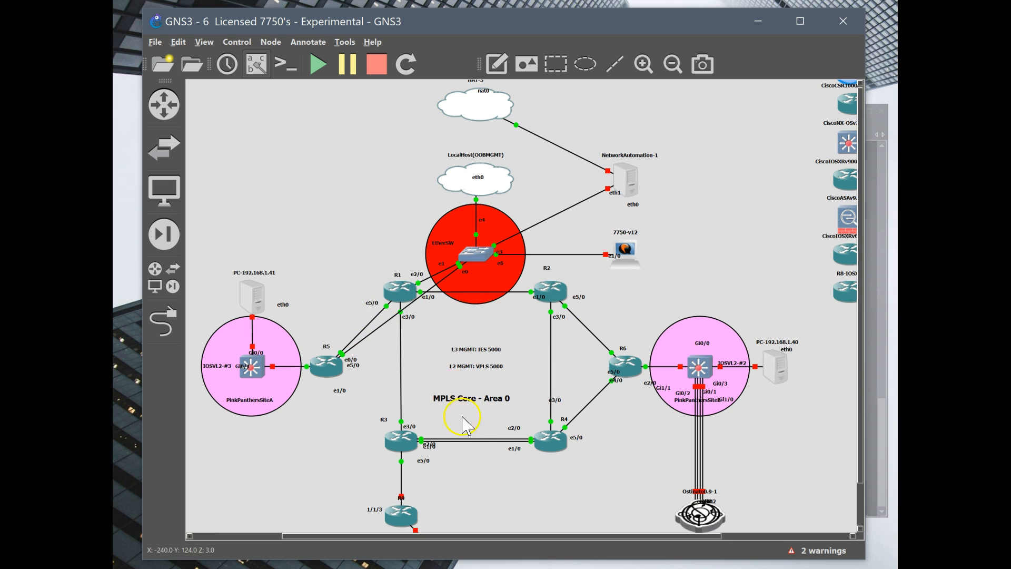
mouse_move(522, 435)
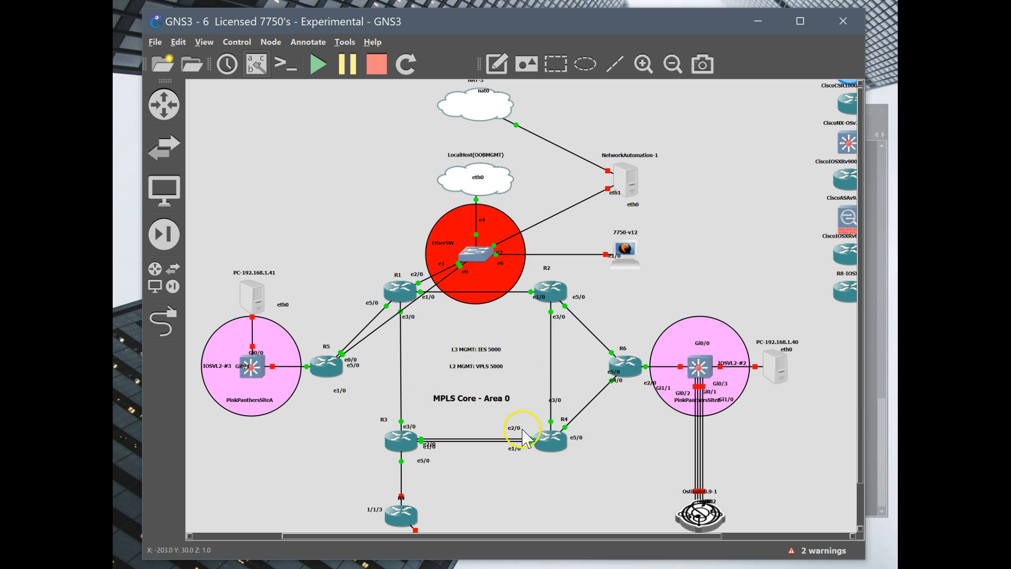
mouse_move(423, 367)
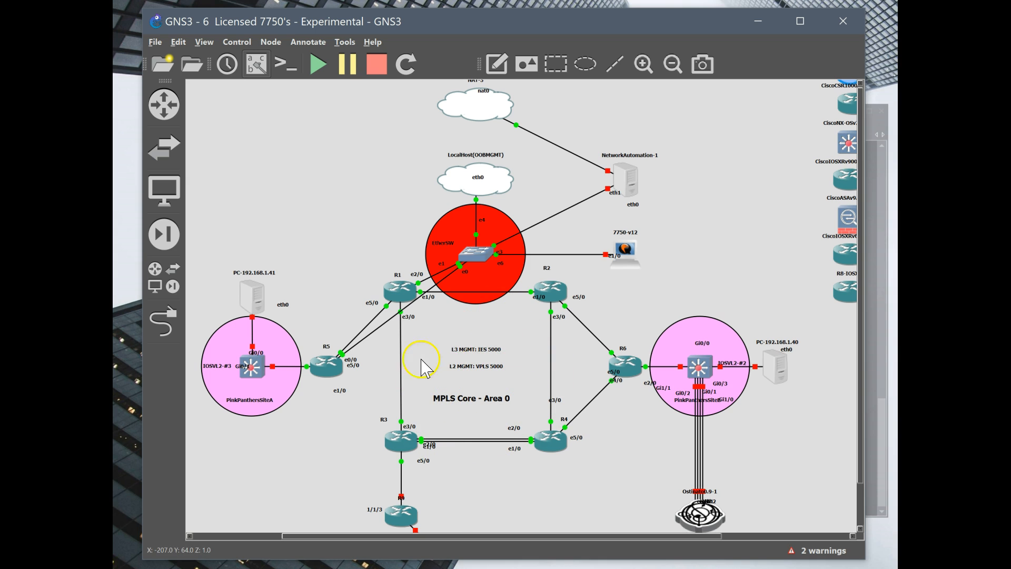
mouse_move(365, 393)
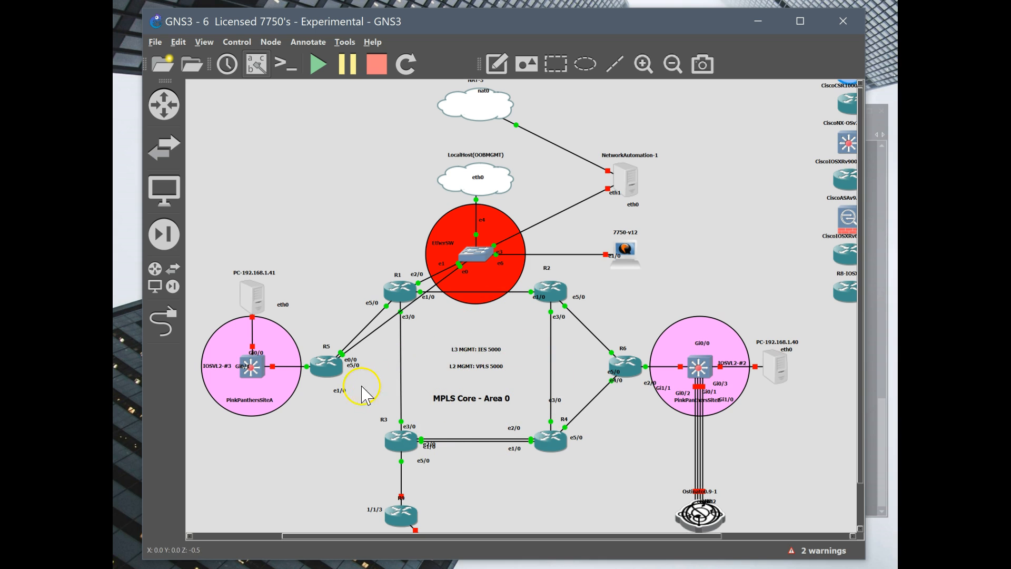
mouse_move(393, 332)
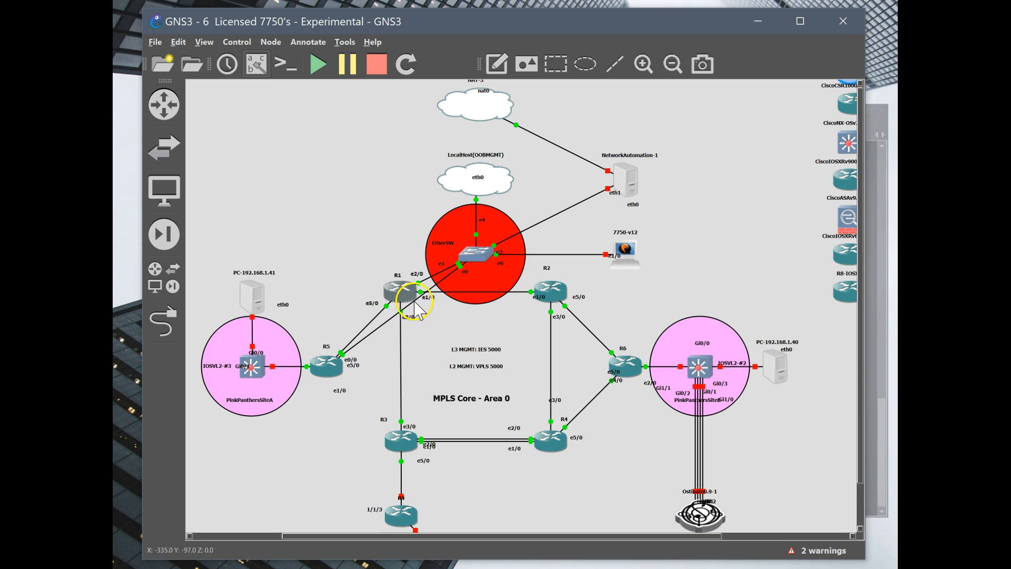
mouse_move(418, 345)
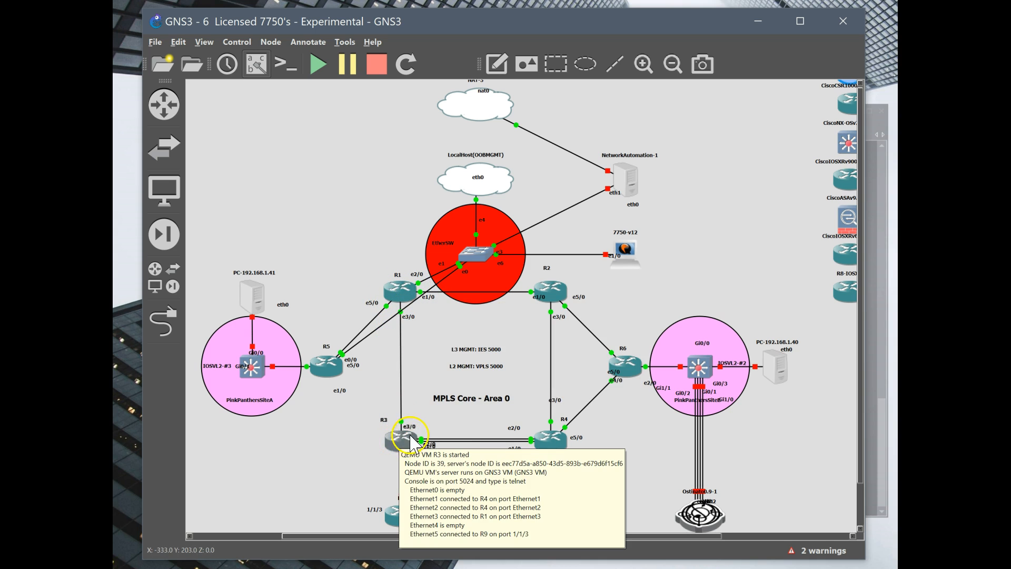
mouse_move(488, 303)
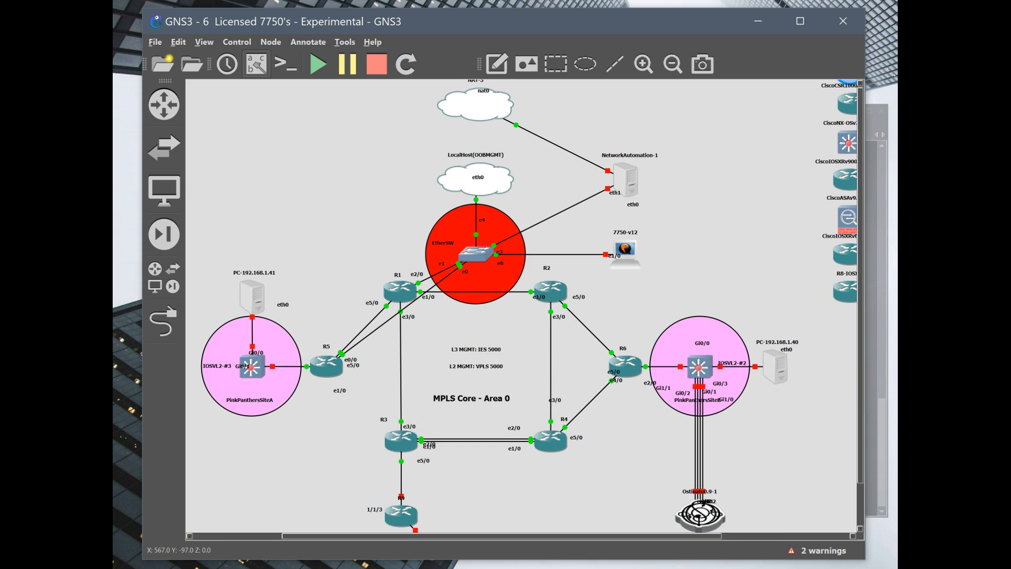
mouse_move(737, 382)
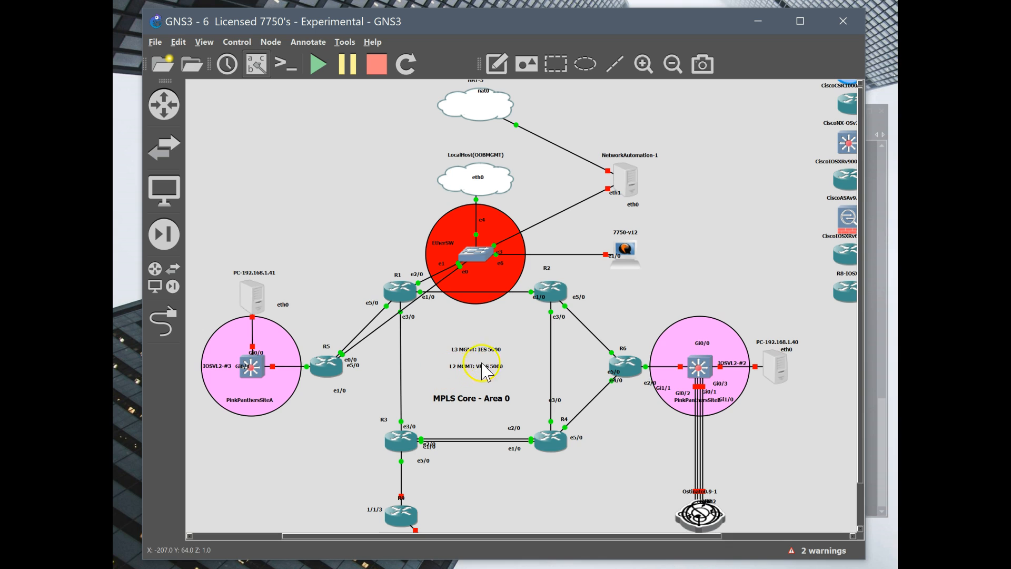
mouse_move(617, 354)
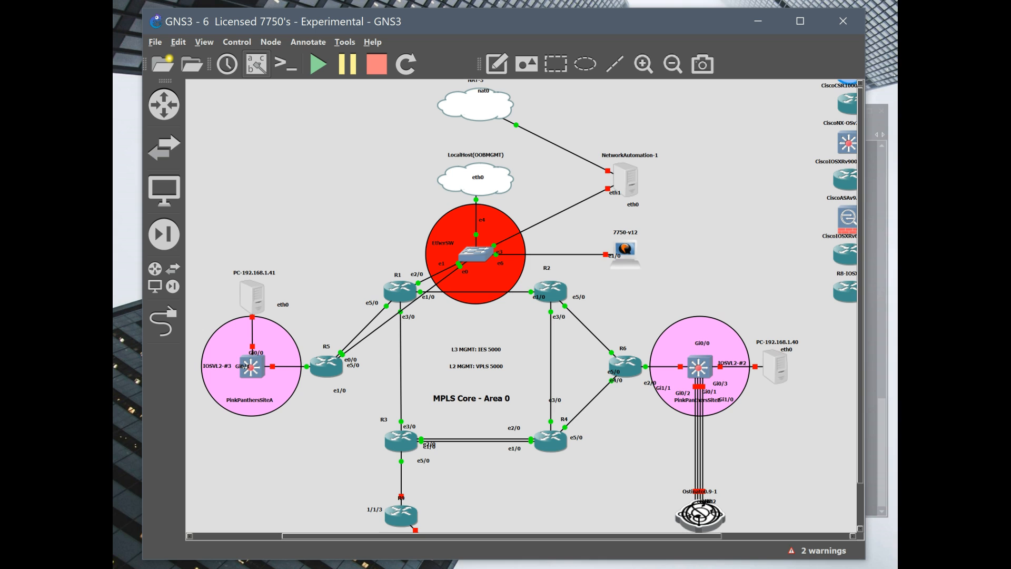
mouse_move(507, 29)
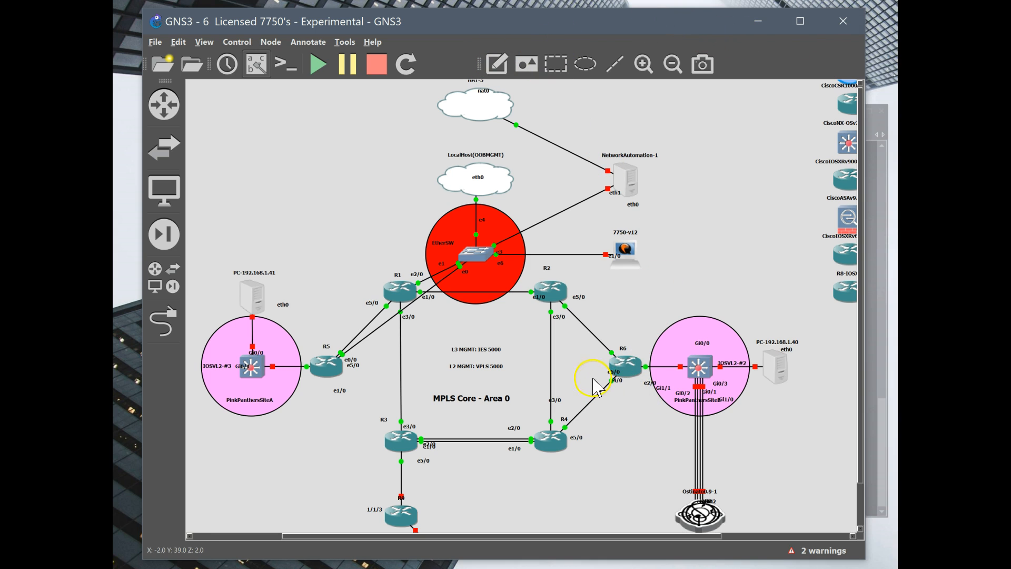
mouse_move(480, 355)
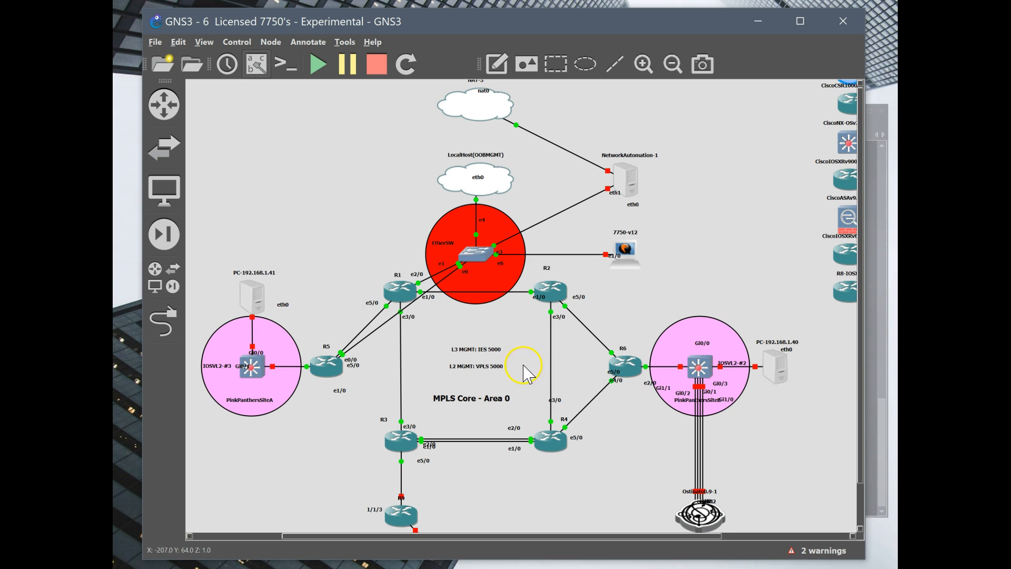
mouse_move(880, 126)
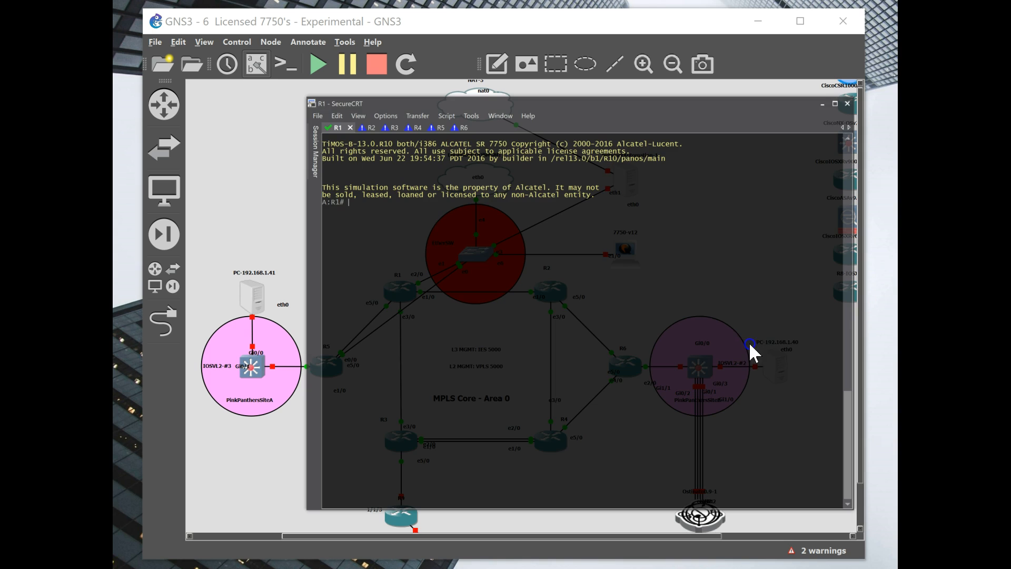
mouse_move(778, 352)
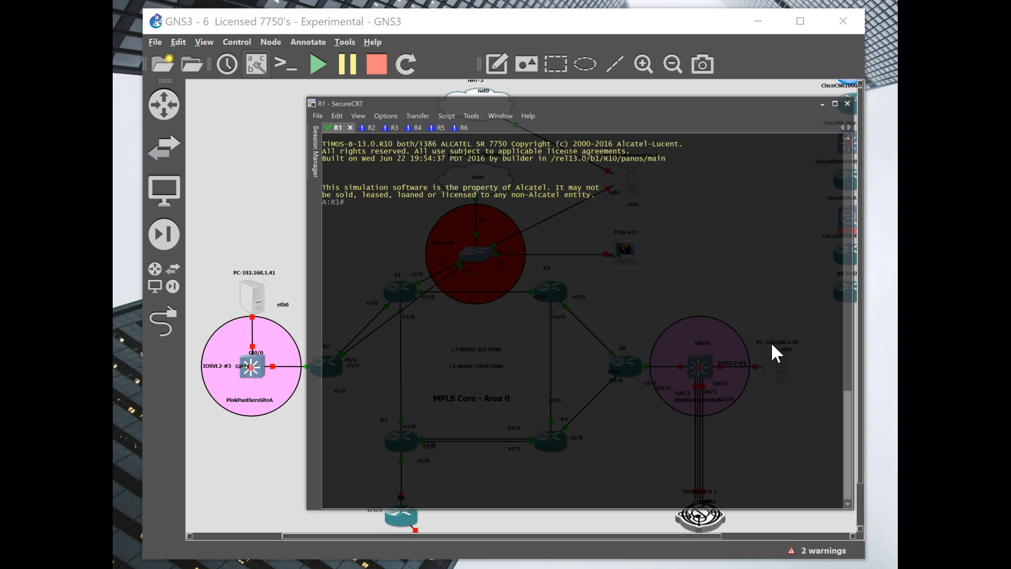
Enter R1's router mpls context and create LSP toR5
type("configure")
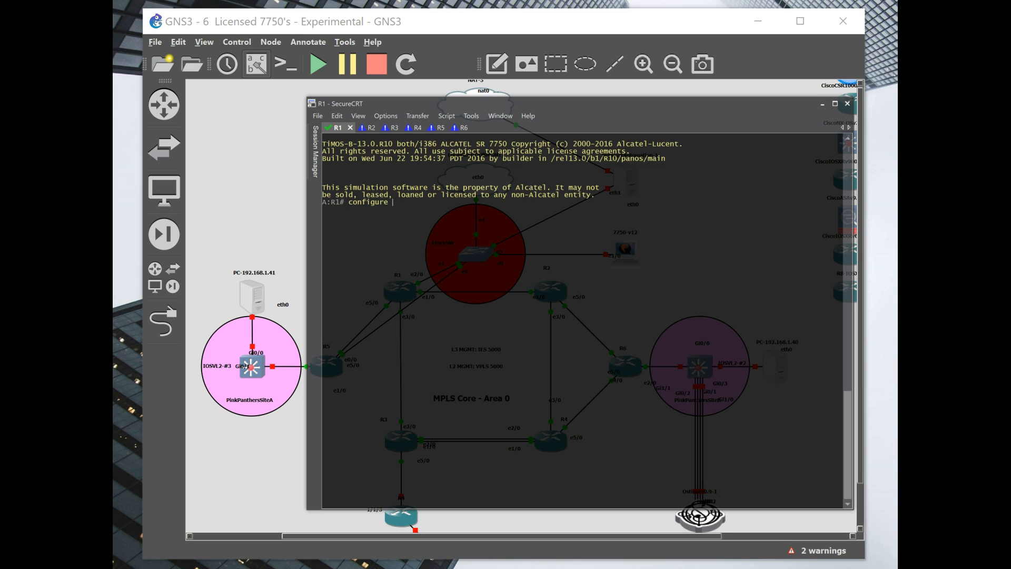
type("router mpls")
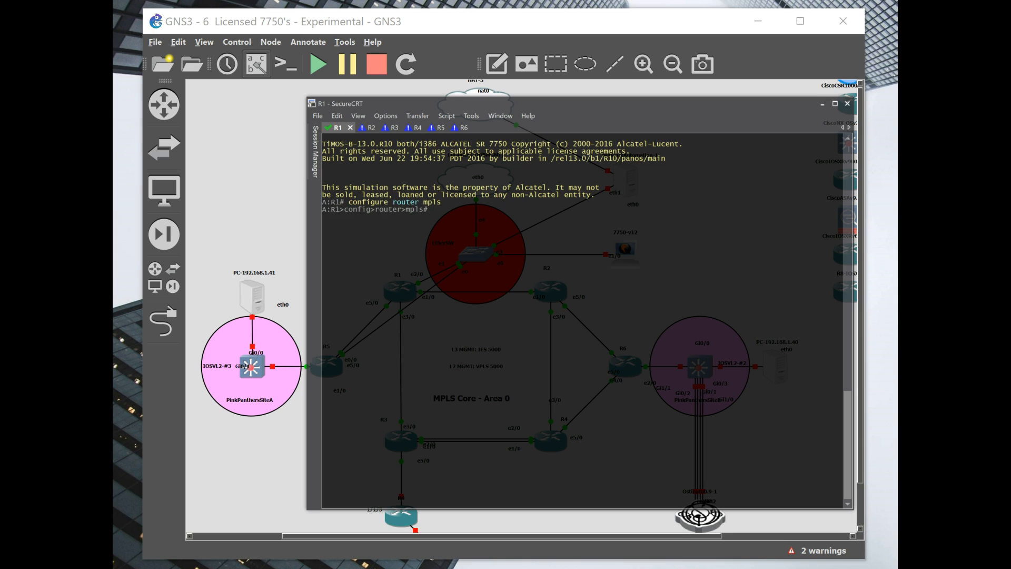
type("info")
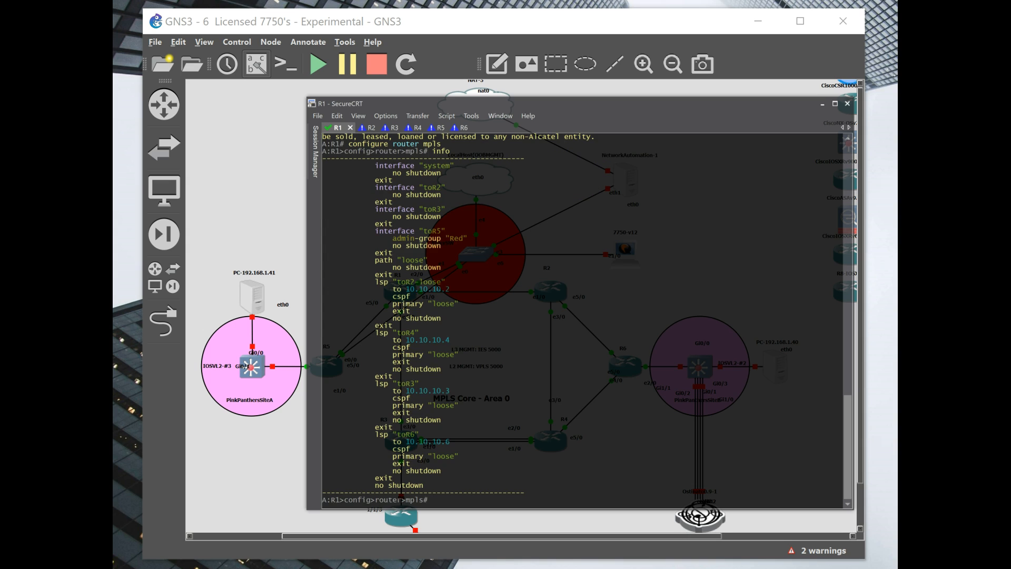
type("lsp ToR")
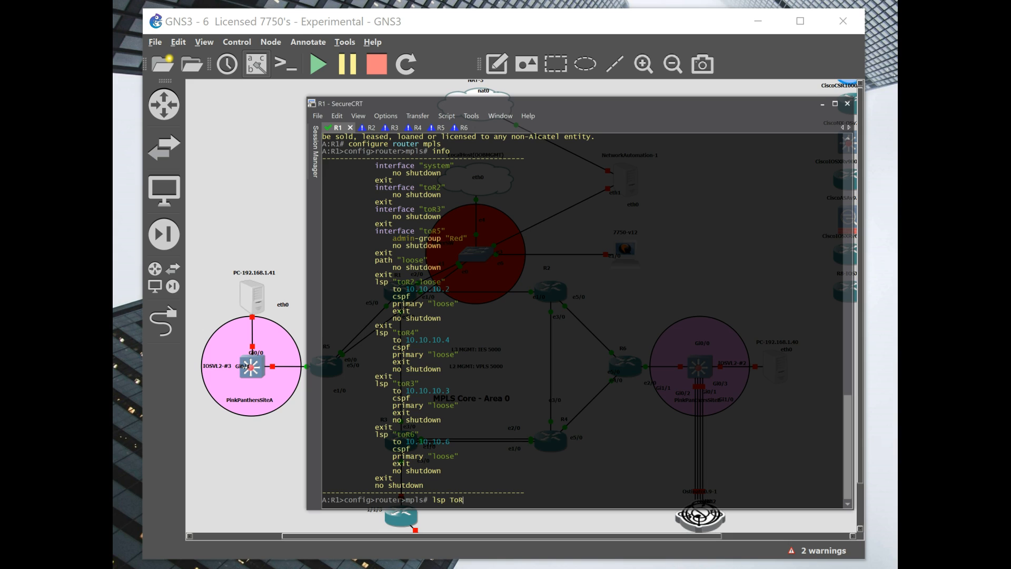
type("5")
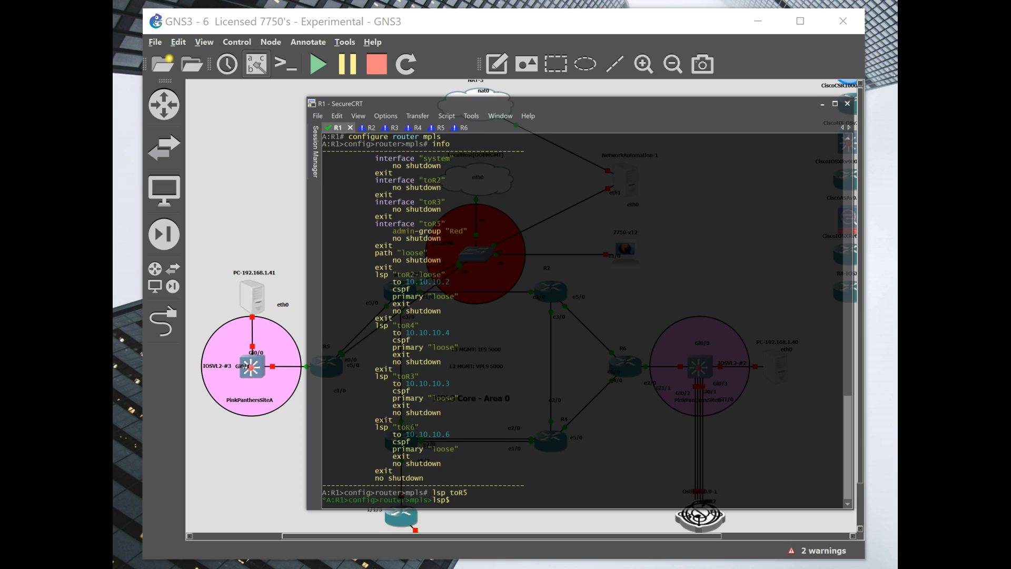
Give LSP toR5 destination 10.10.10.5, CSPF, primary "loose" and no shutdown
type("to 10.10.10.5")
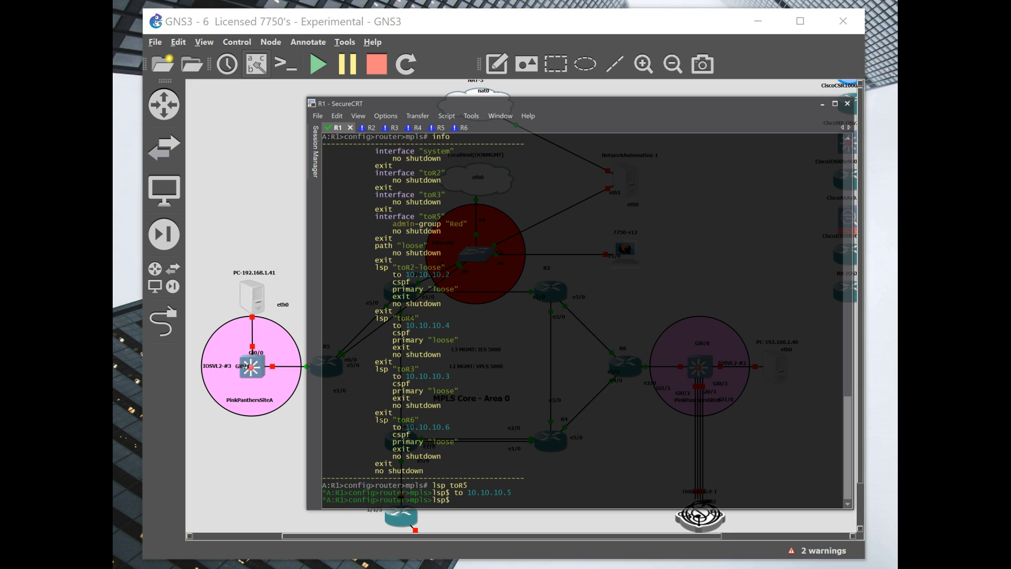
type("cspf")
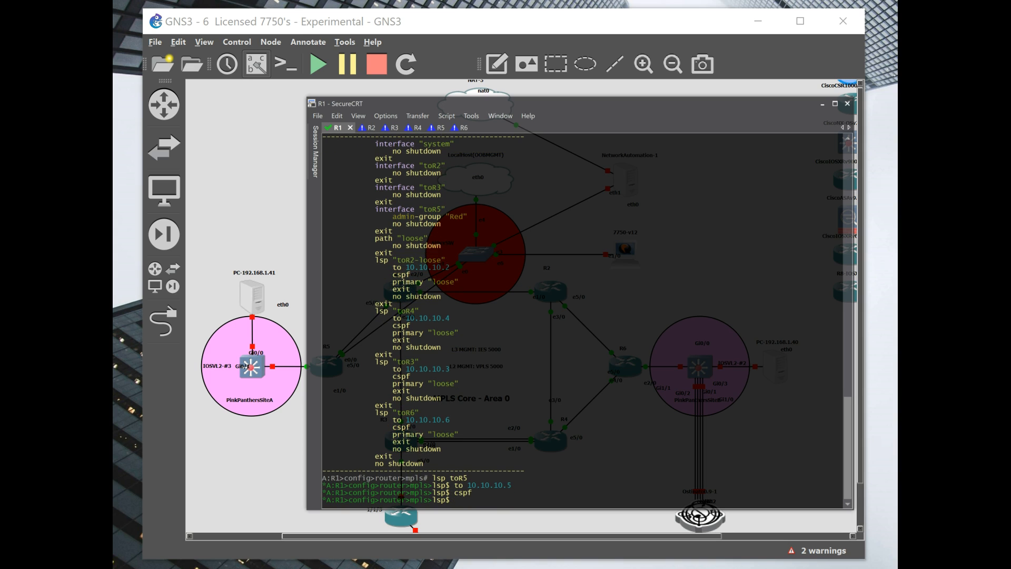
type("primary")
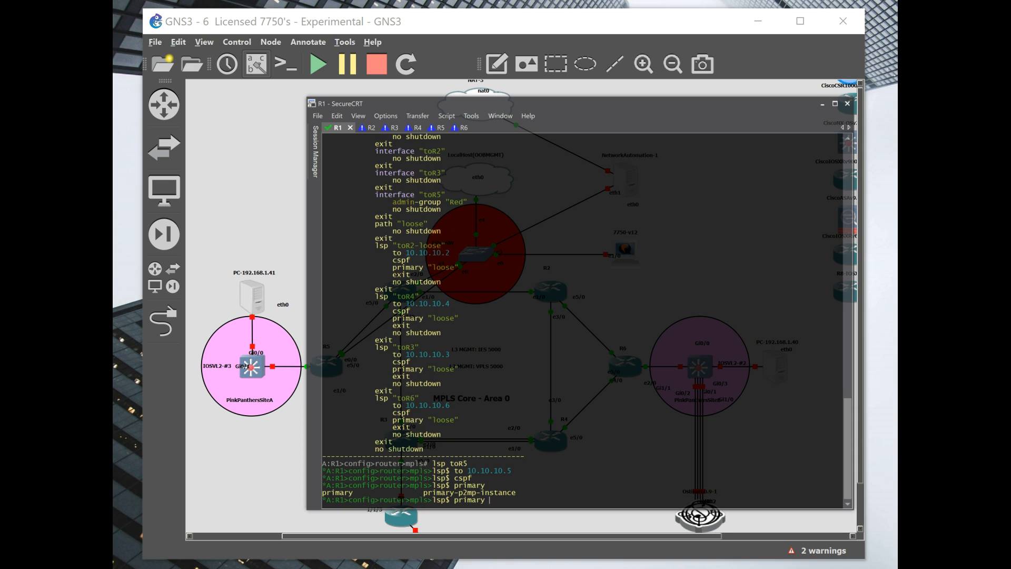
type("\"loose\"")
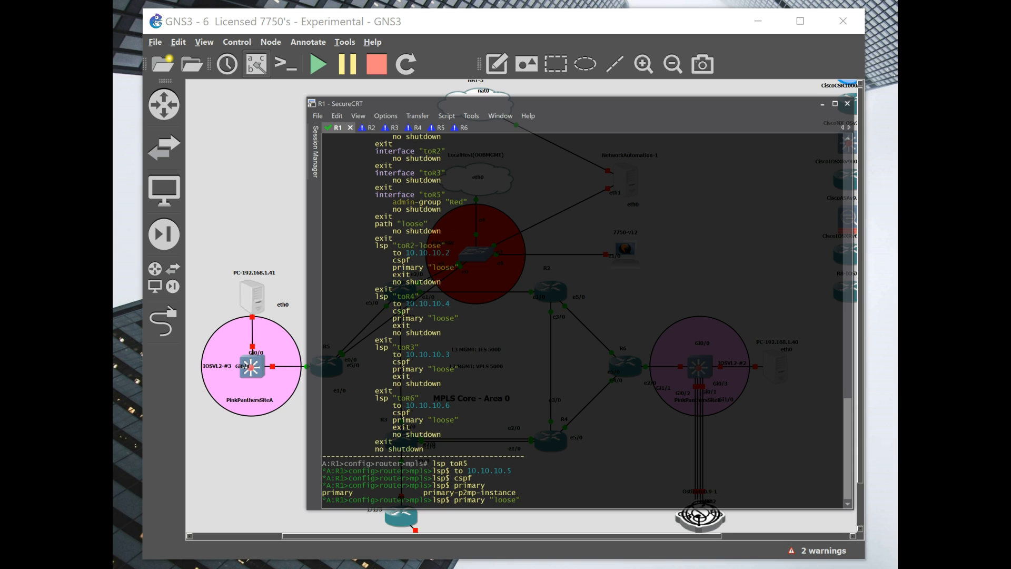
type("back")
type("info")
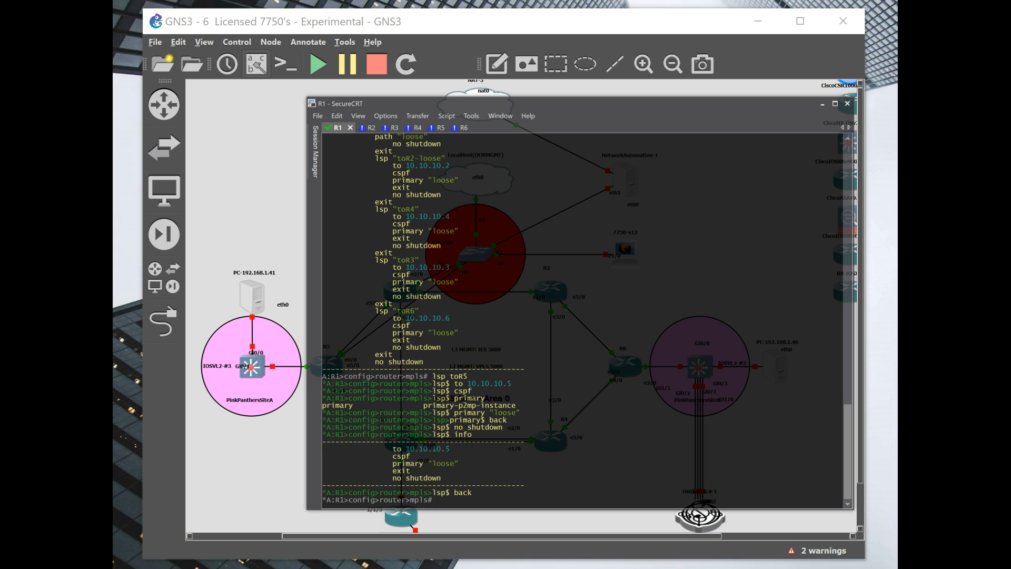
mouse_move(699, 330)
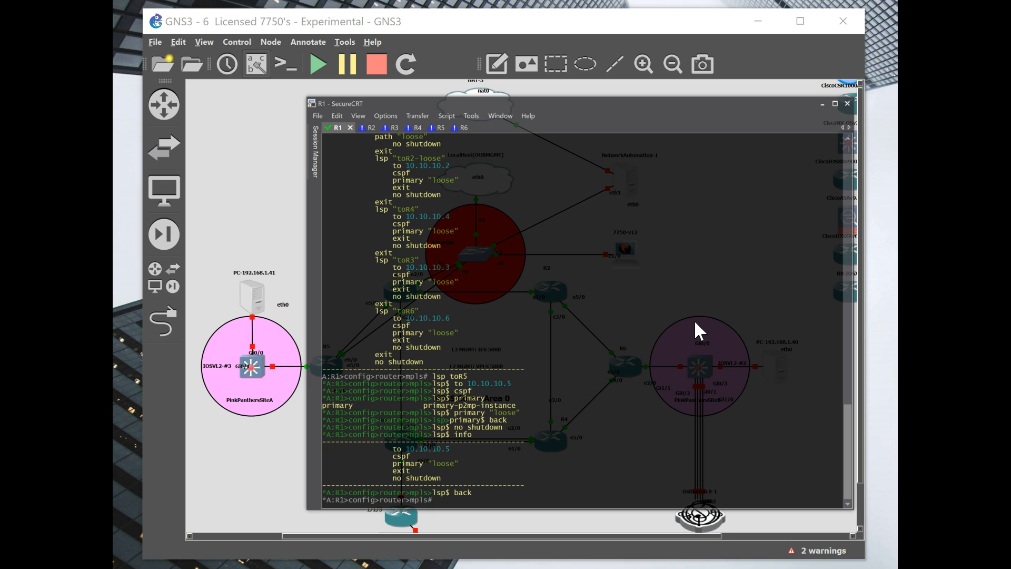
Create MPLS SDP 15 on R1 with far-end 10.10.10.5
type("exit")
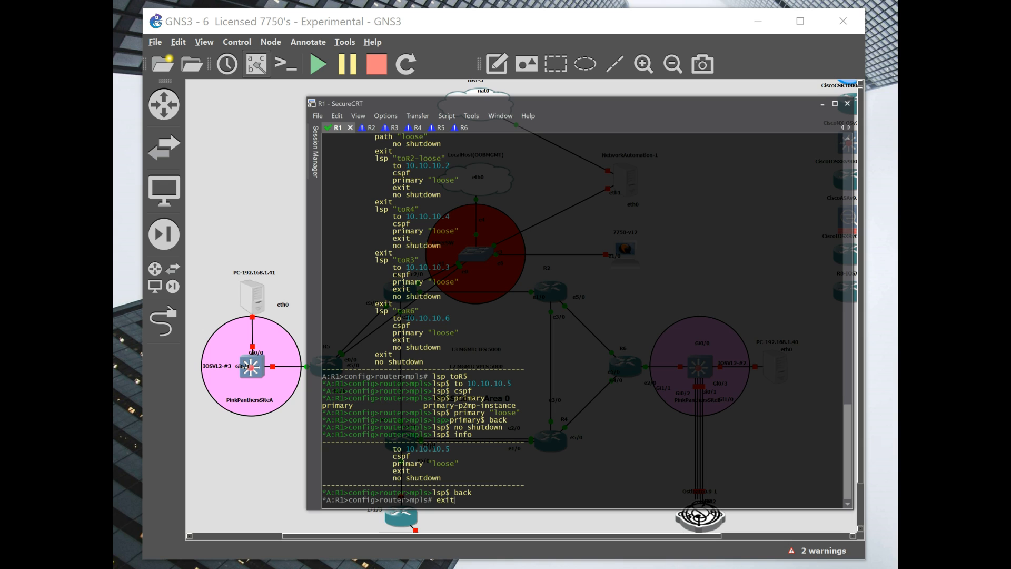
type("configure service")
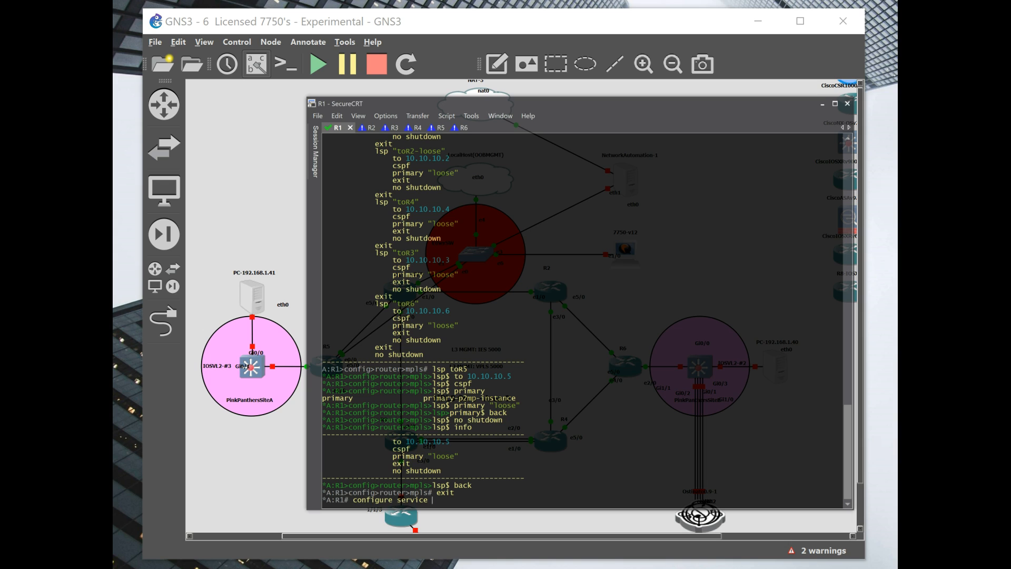
type("sdp")
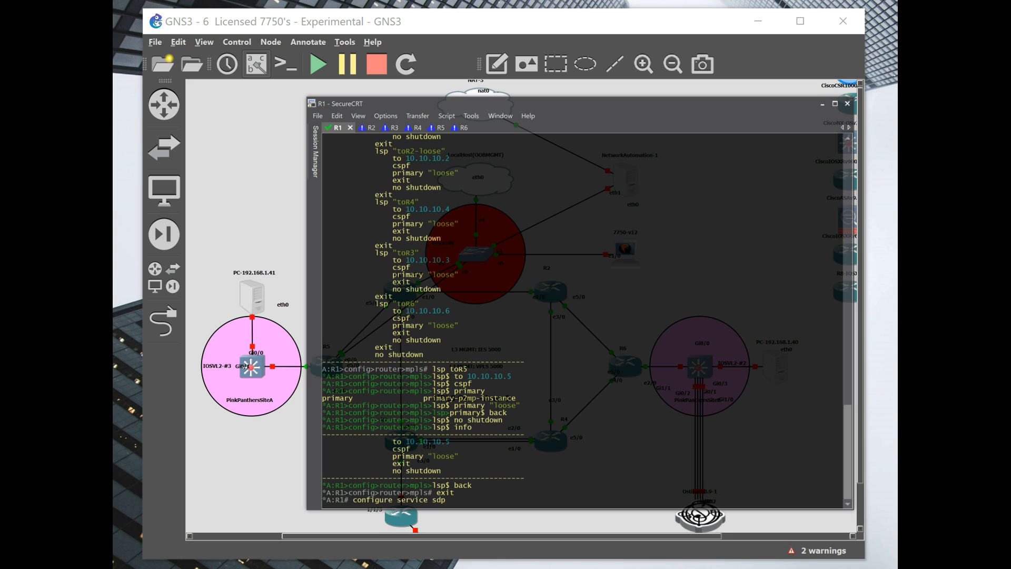
type("15 mpls create")
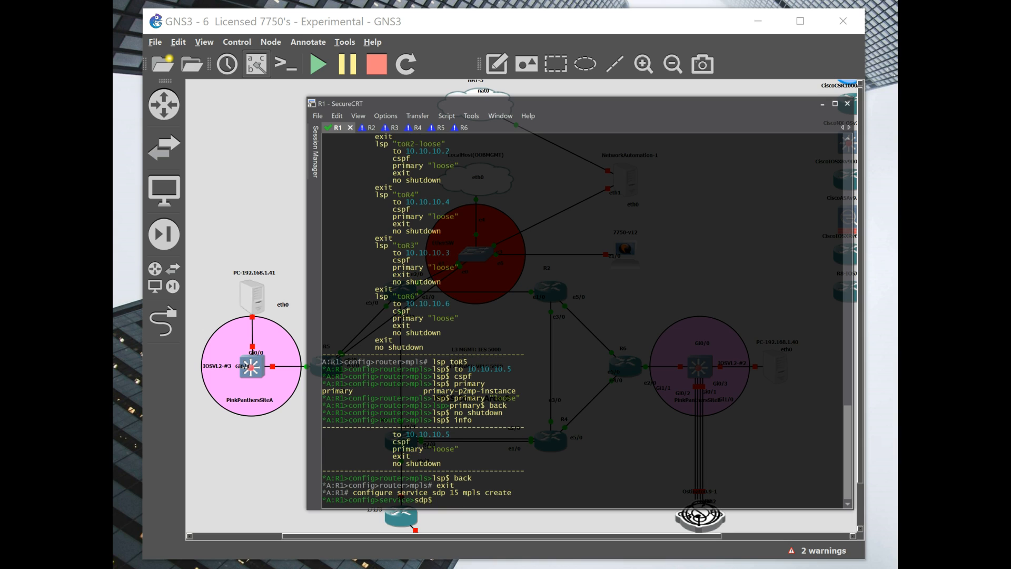
type("far-end 10.10.10.5")
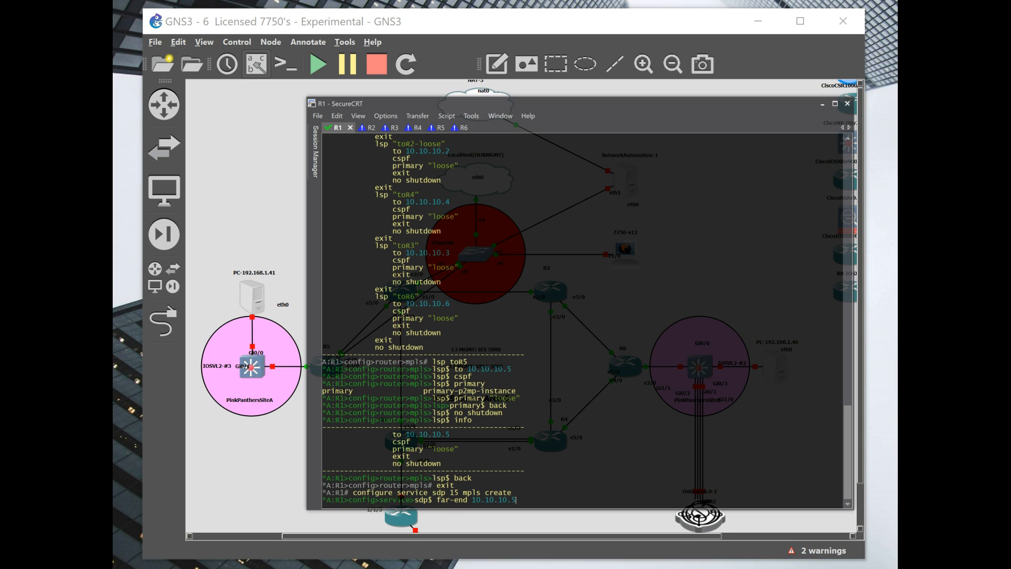
key("enter")
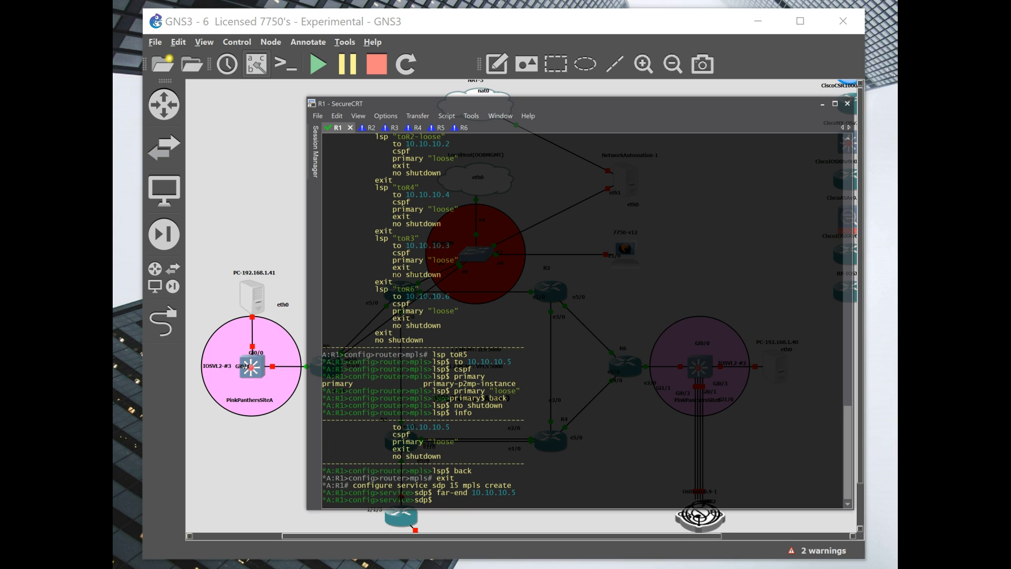
mouse_move(482, 354)
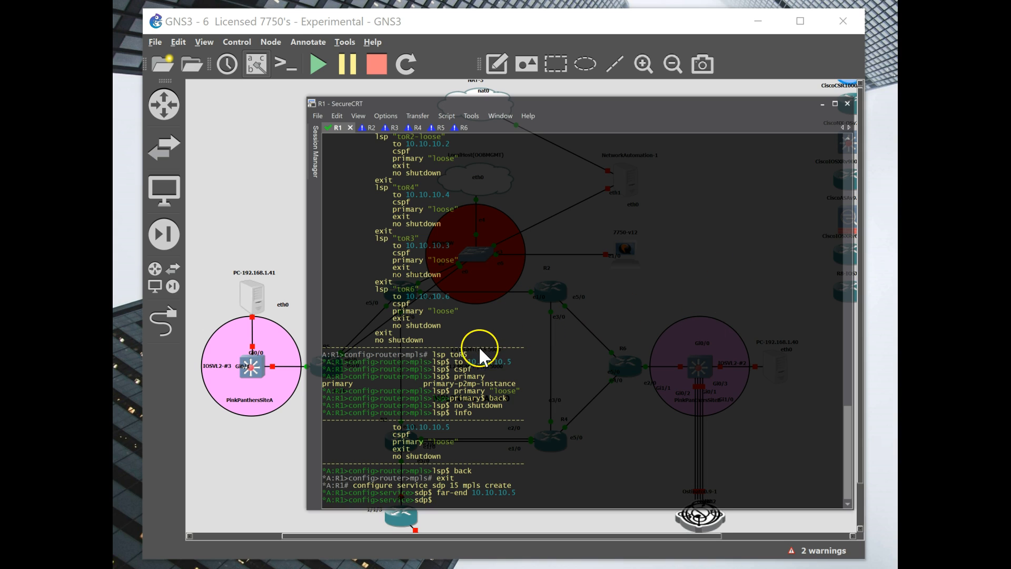
Bind SDP 15 to LSP toR5 with path-mtu 9190, no shutdown, and confirm via info
type("lsp \"toR5")
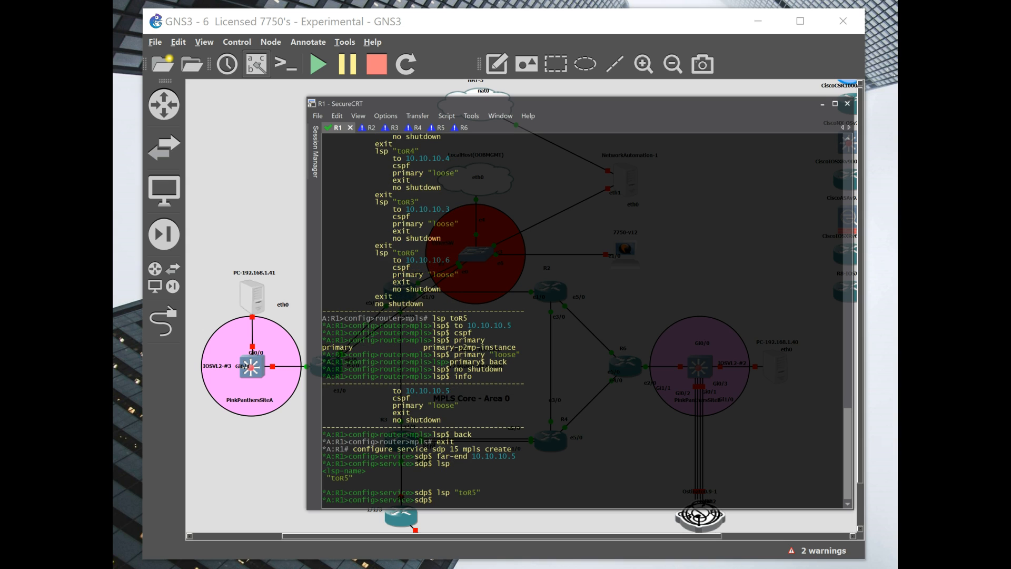
type("path-mtu 9")
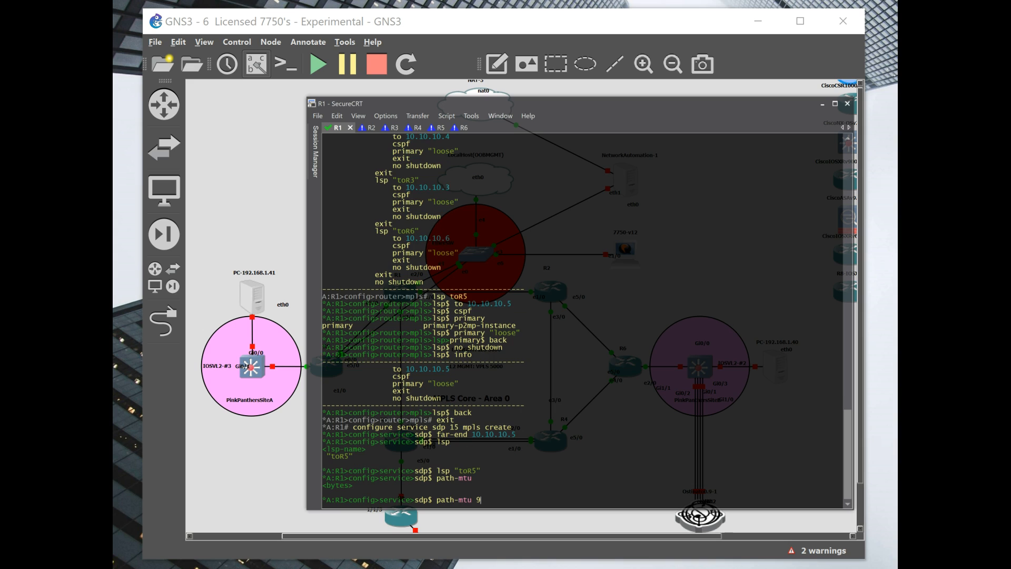
type("190")
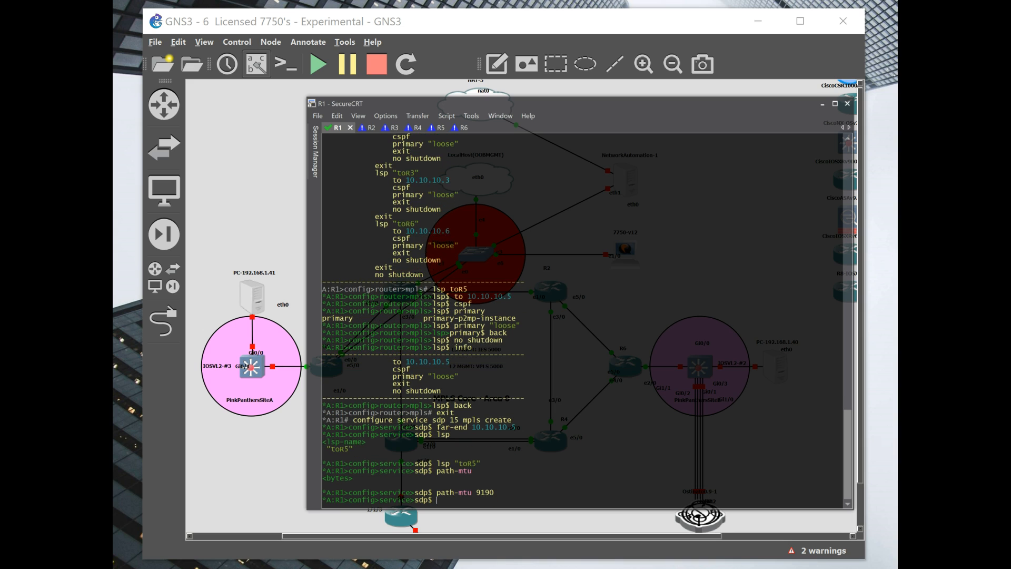
type("inf")
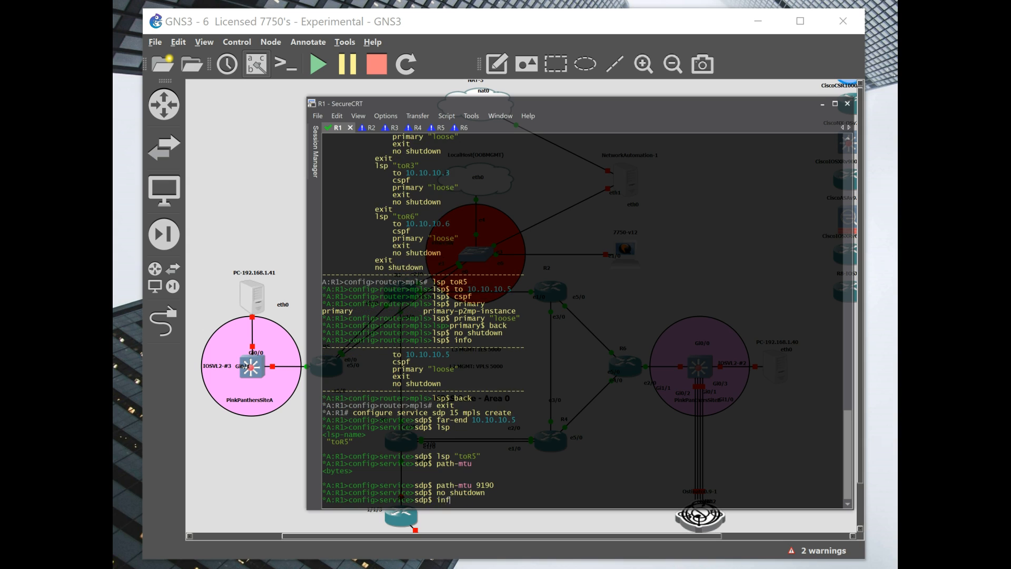
key("Return")
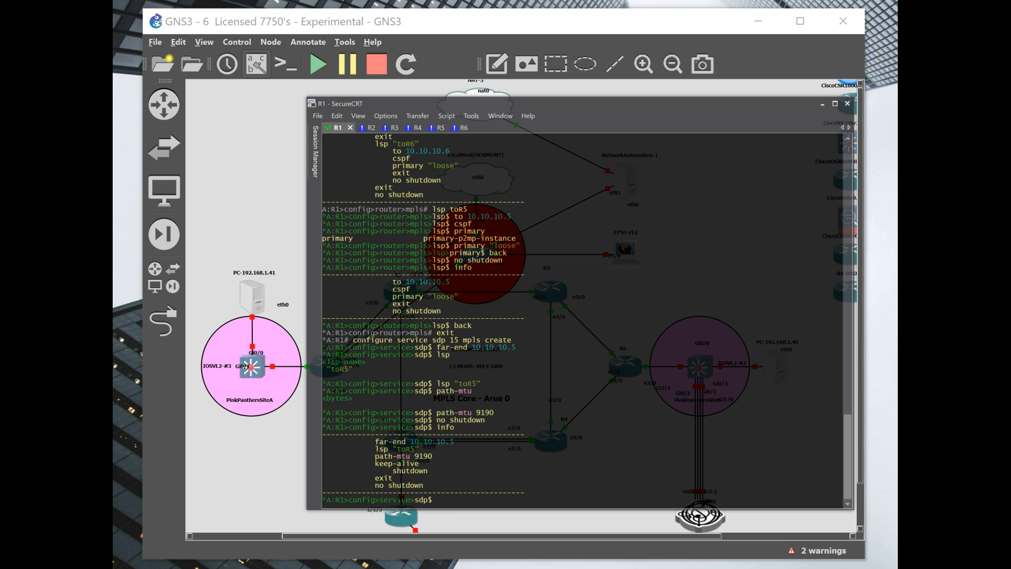
type("show se")
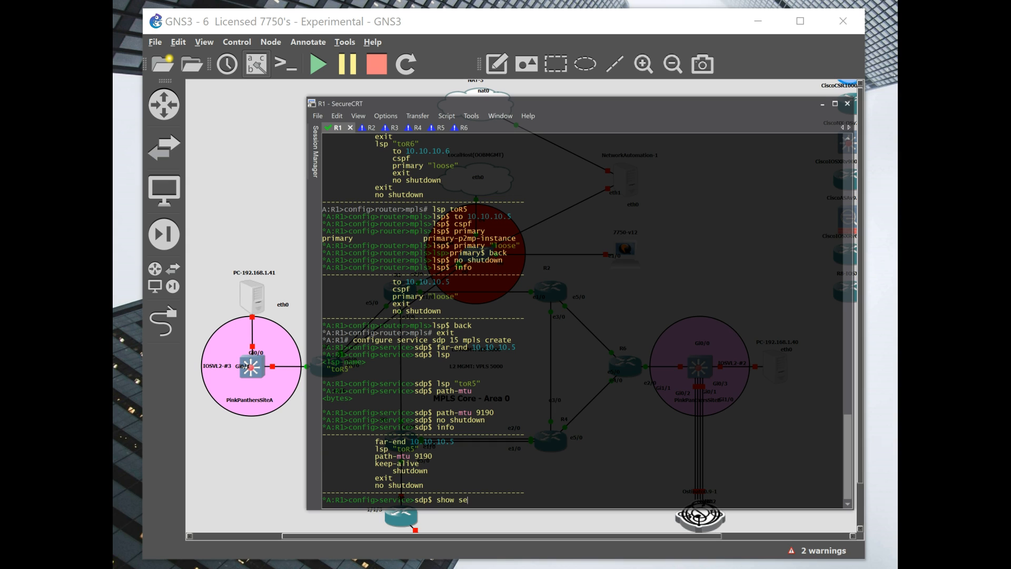
List R1's five SDPs with show service sdp, SDP 15 to 10.10.10.5 operationally down
key("Return")
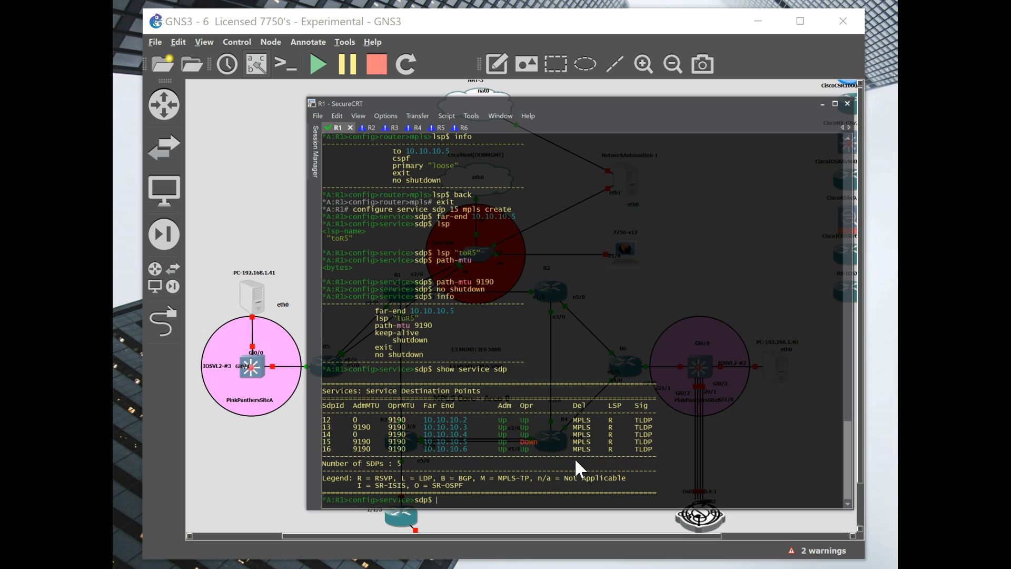
type("back")
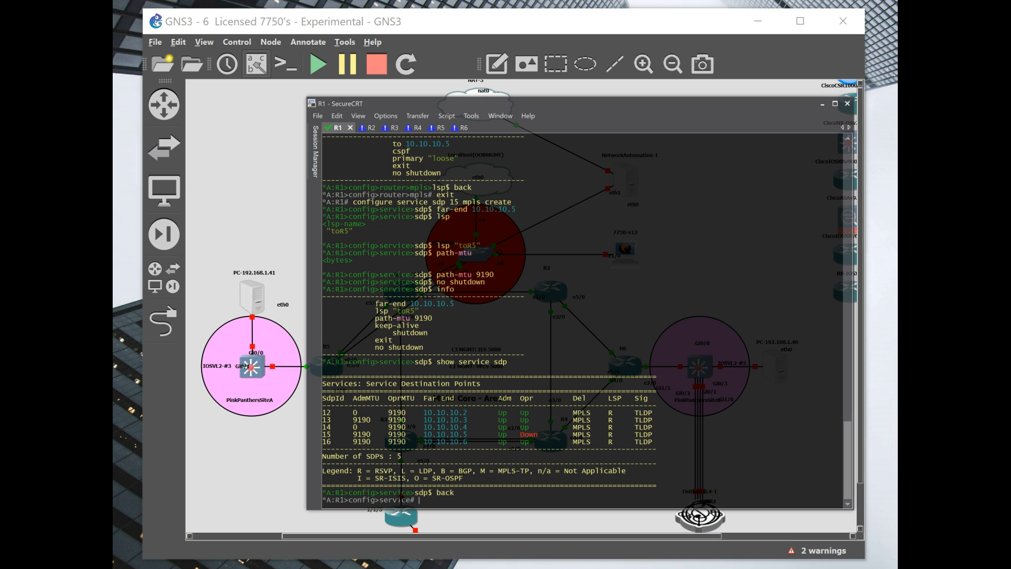
mouse_move(599, 459)
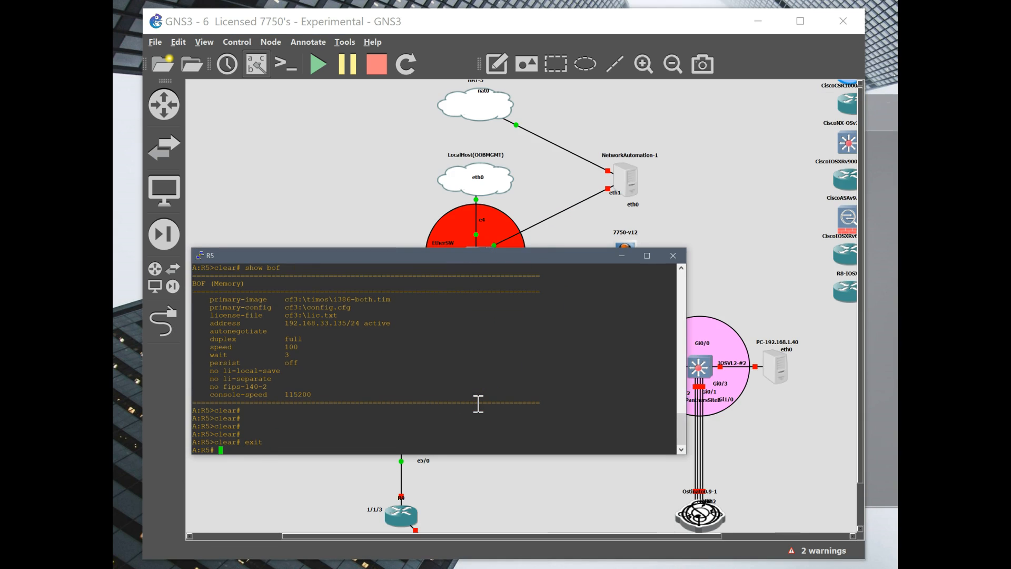
Create service customer 555 on R5 with description MGMT and back out
type("configure")
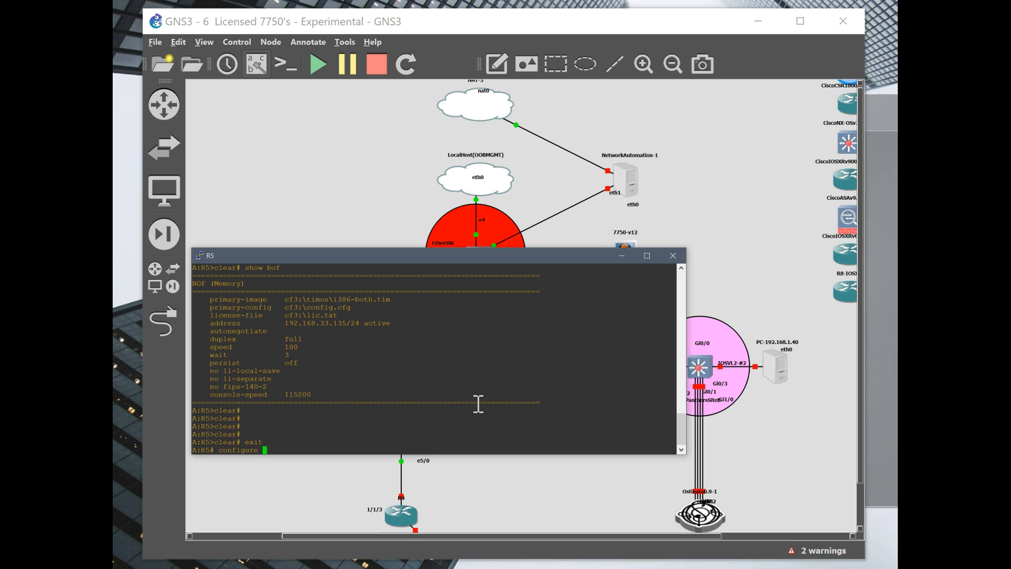
type("service u")
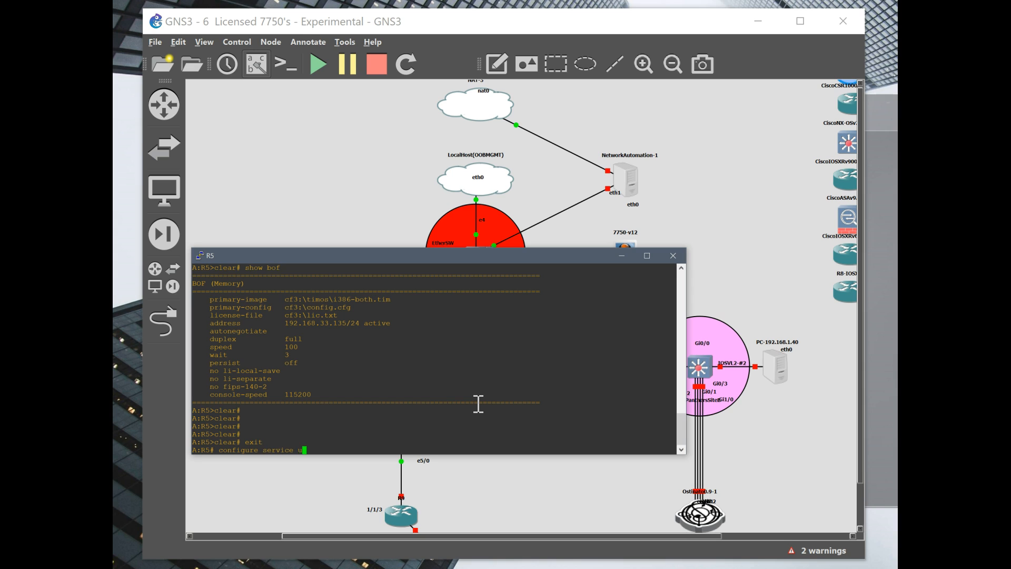
type("customer")
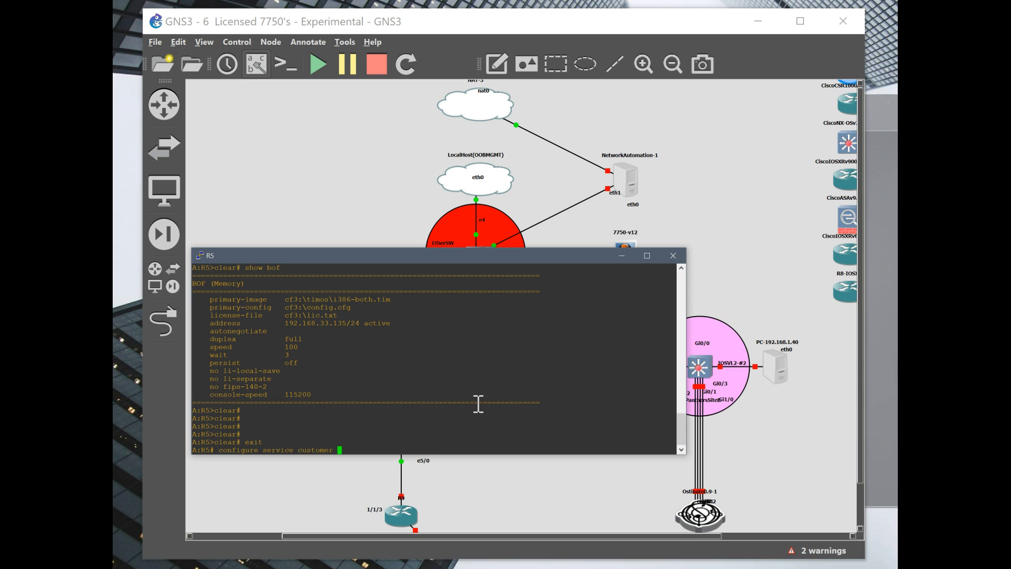
type("555 create")
type("description")
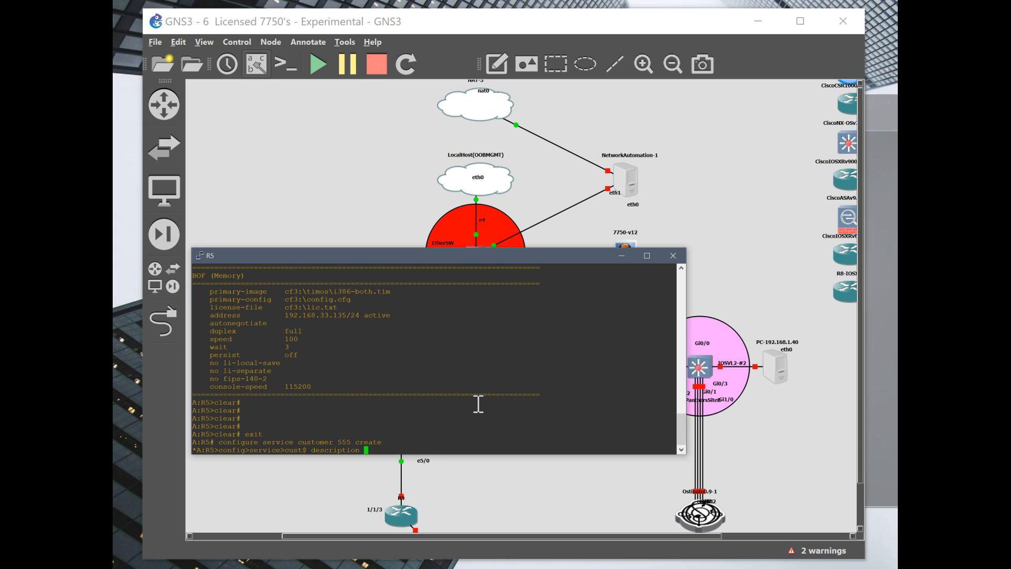
type("MGMT")
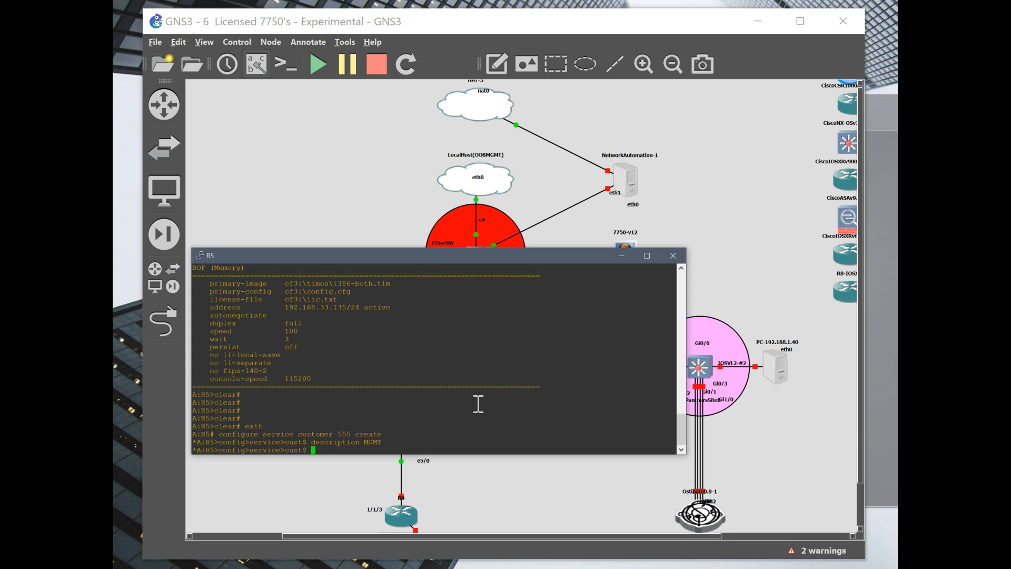
type("back")
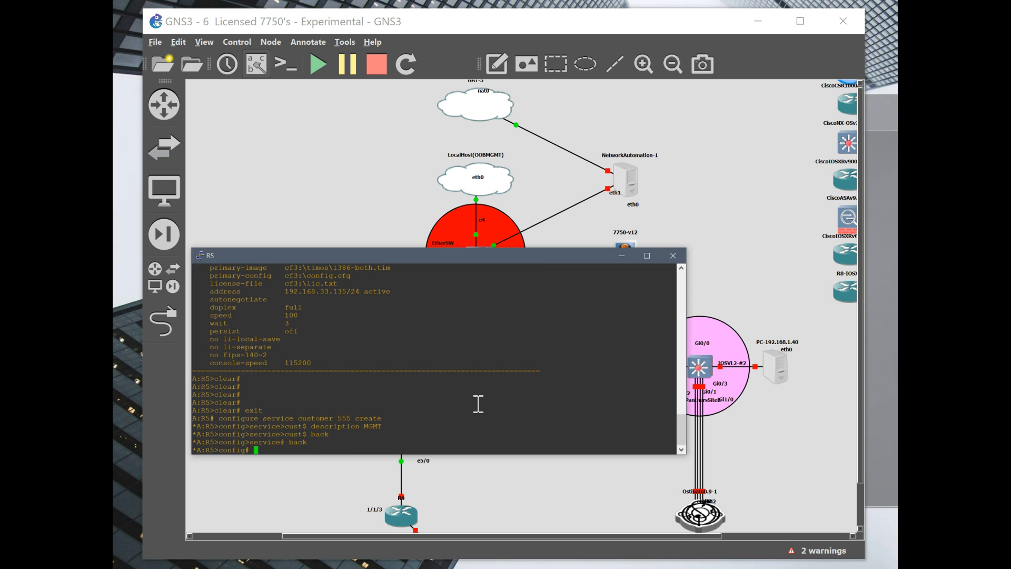
Create VPLS 500 for customer 555 on R5 with allow-ip-int-bind, then back out to config
type("service v")
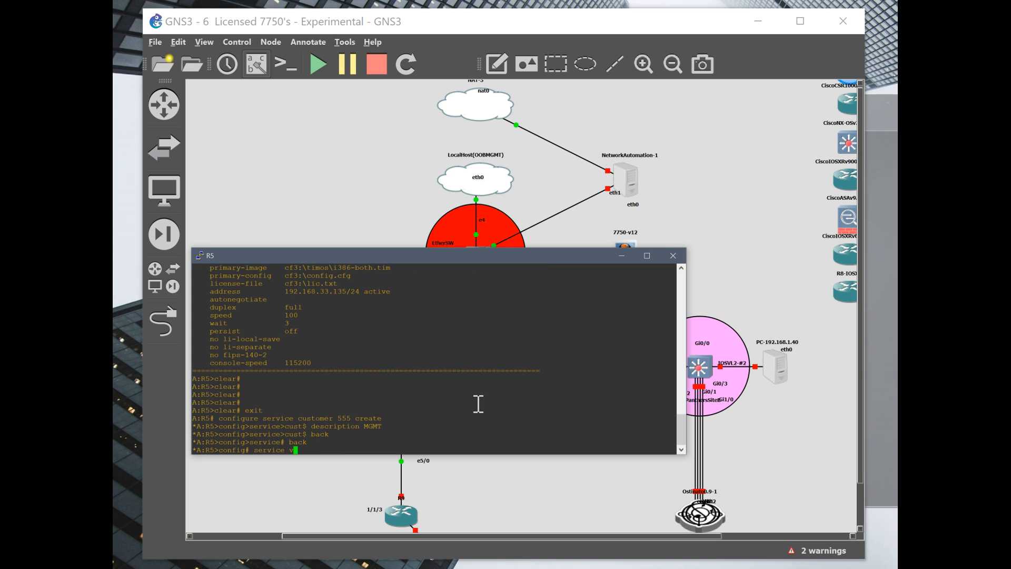
type("pls 500")
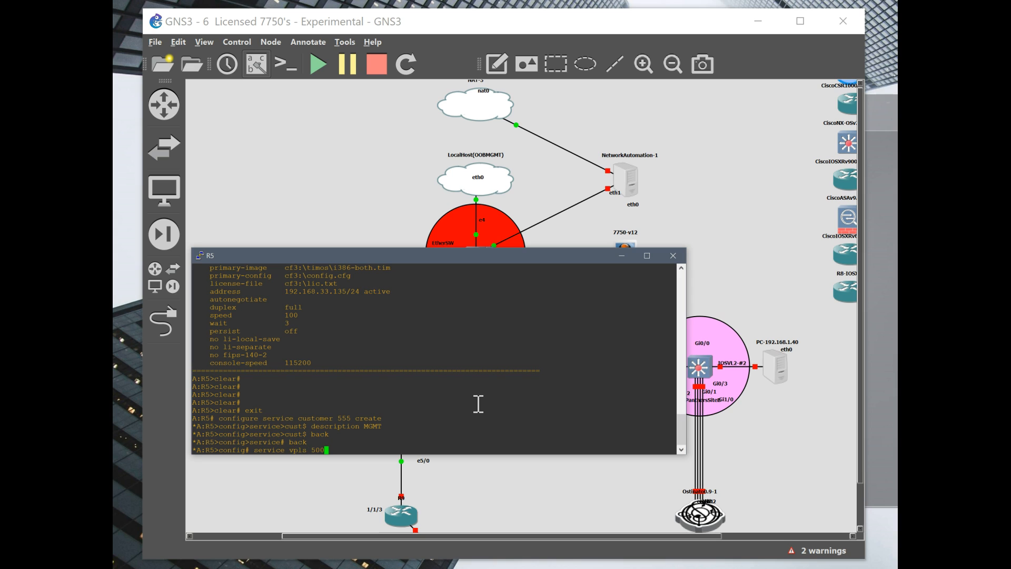
type("customer 555 create")
type("info")
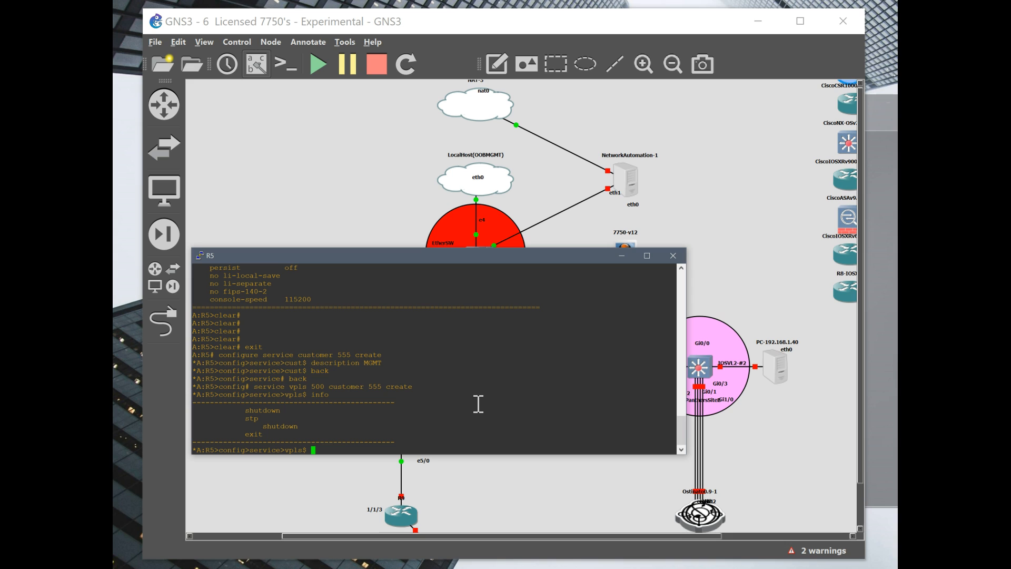
type("allow-ip-int-bind")
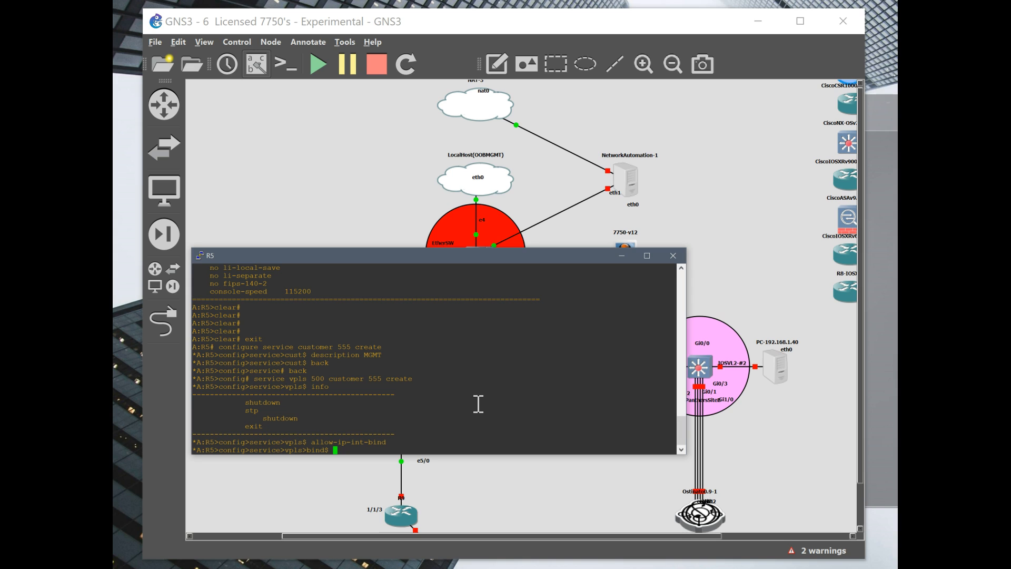
type("back")
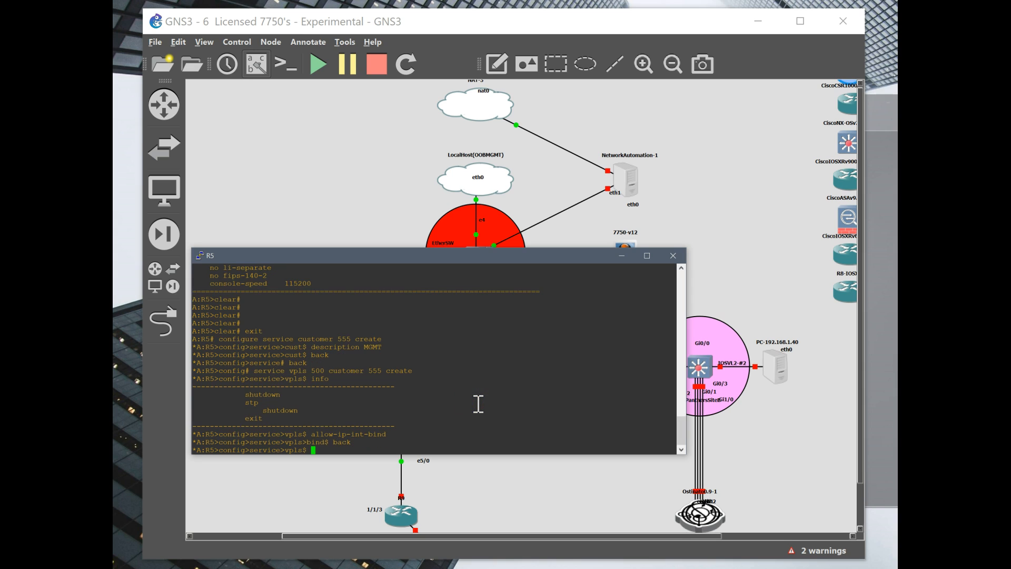
type("back")
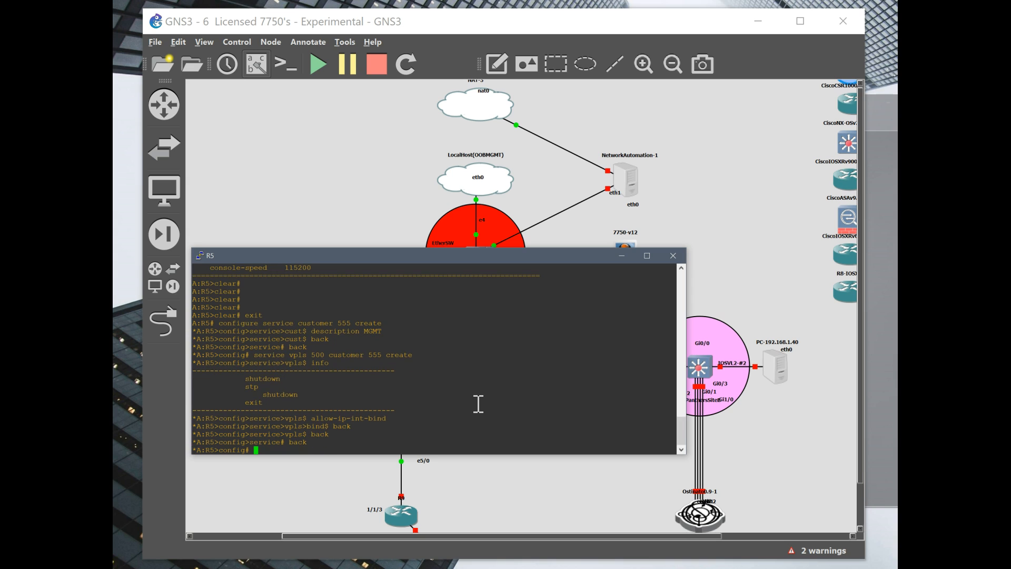
type("router mpls")
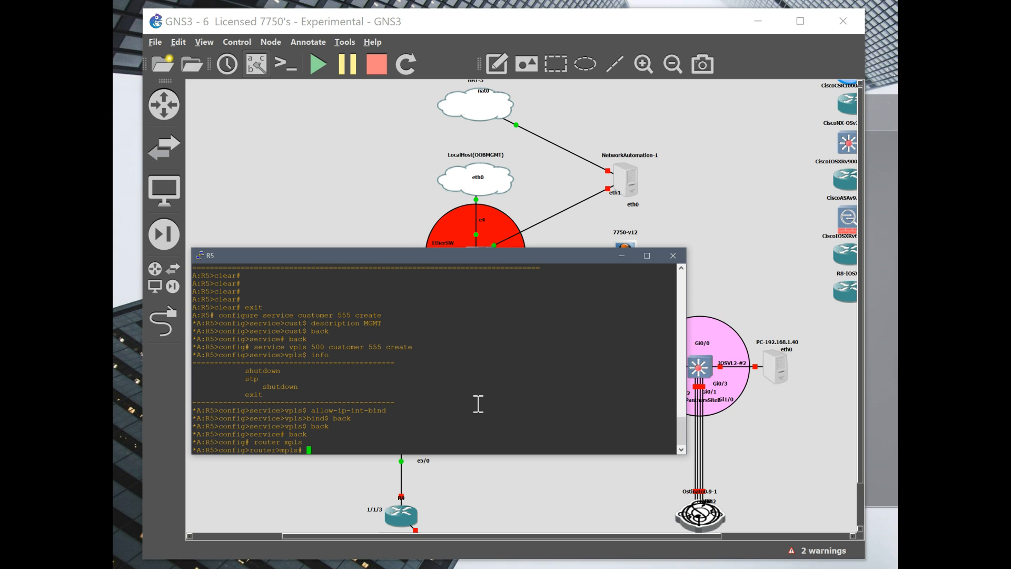
Create LSP toR1 to 10.10.10.1 on R5 with CSPF, primary "loose" and no shutdown
type("lsp")
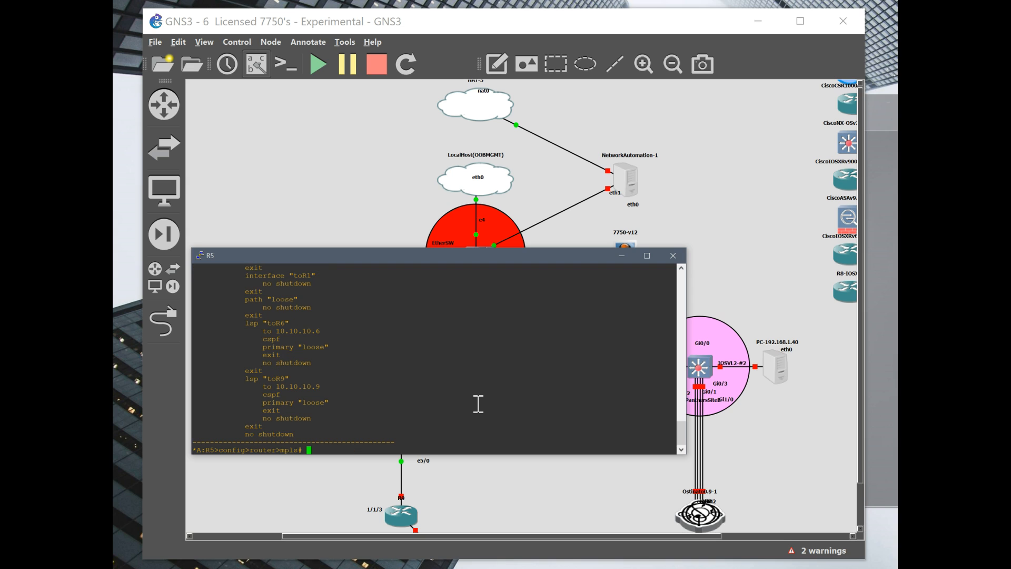
type("lsp toR1")
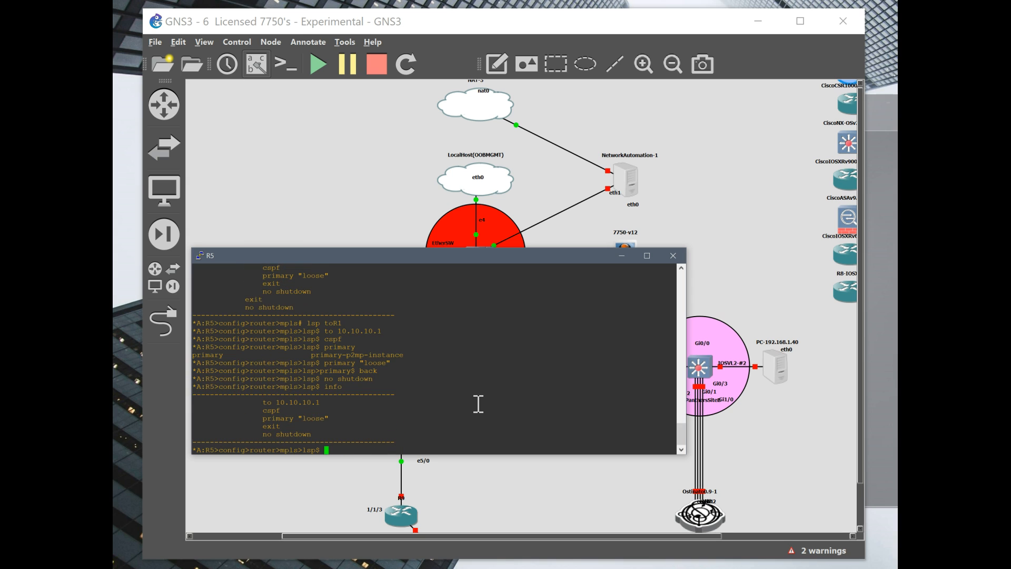
type("back")
type("service sdp 5")
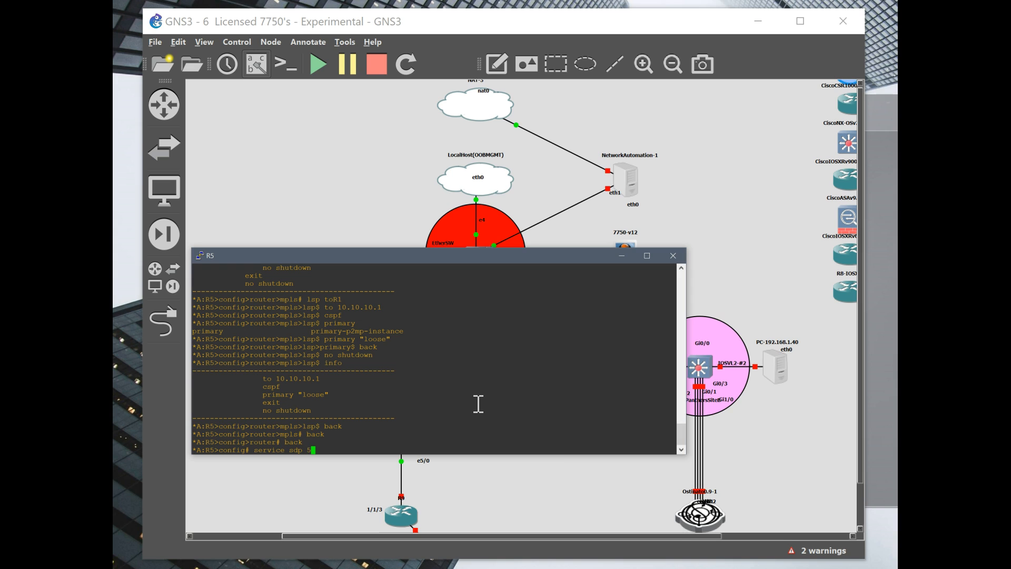
Create SDP 51 on R5 to far-end 10.10.10.1 over LSP toR1, path-mtu 9190, confirmed via info
type("1 mpls create")
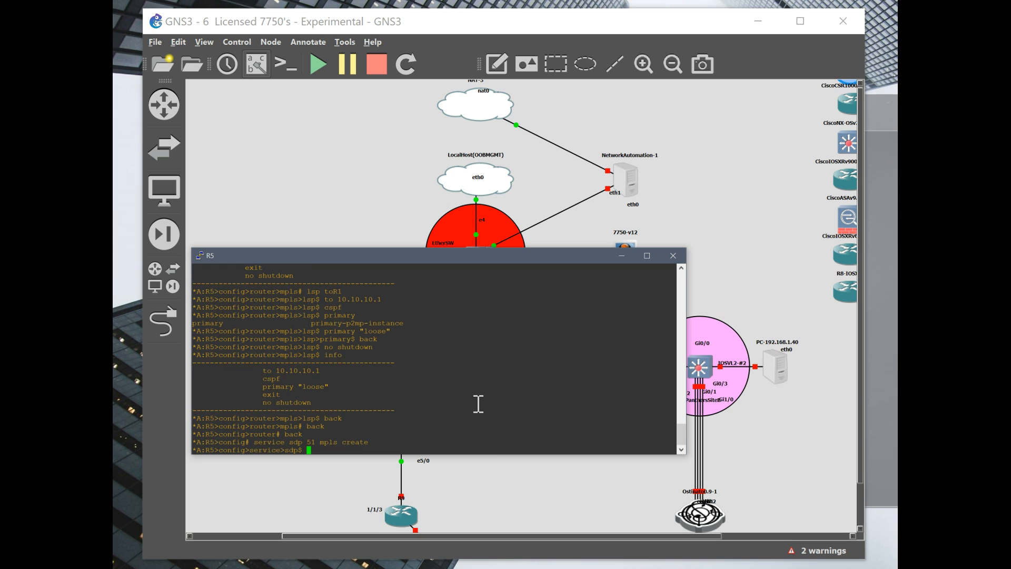
type("far-end 10.10.10.1")
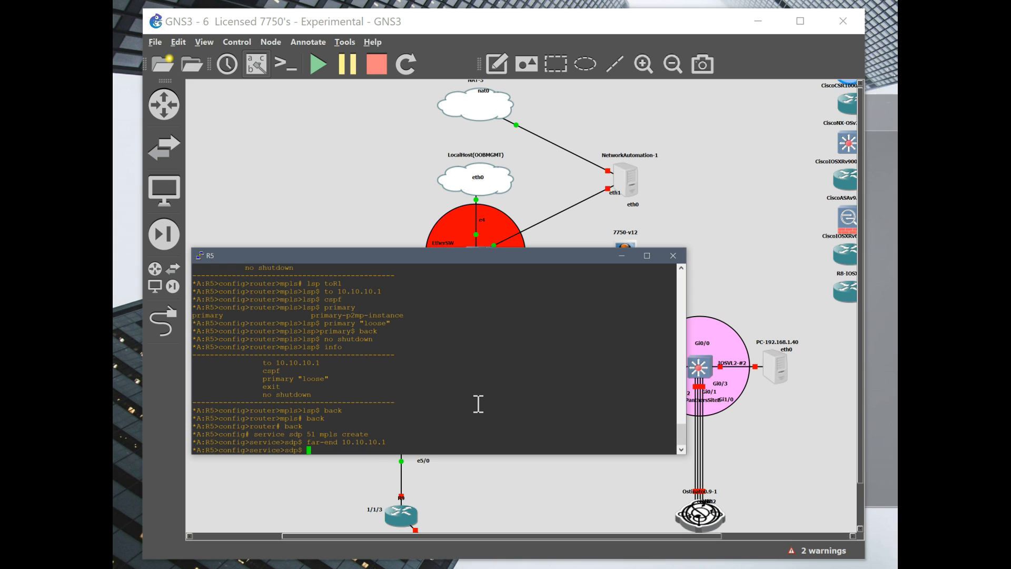
type("lsp \"toR1")
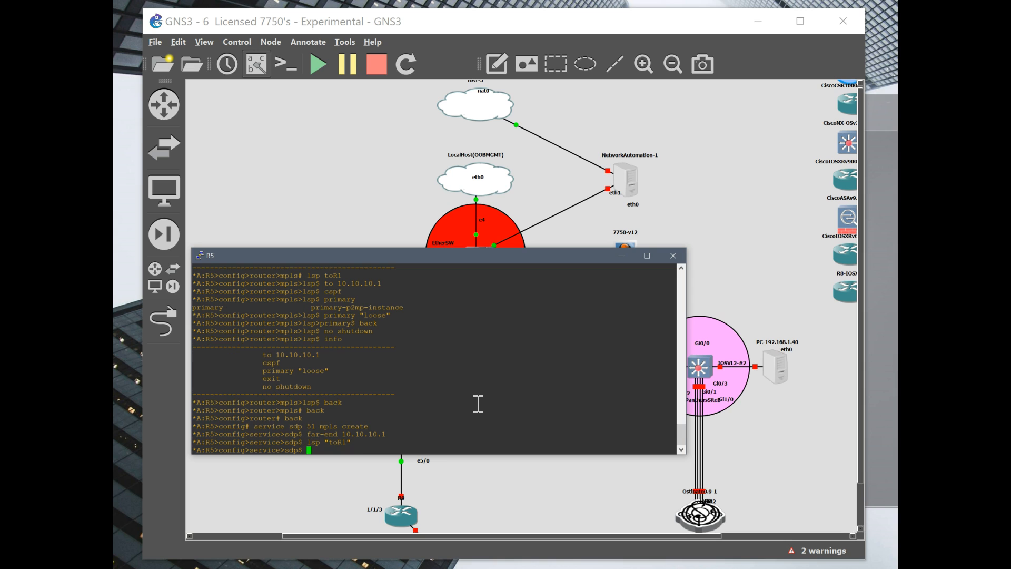
type("path-mtu")
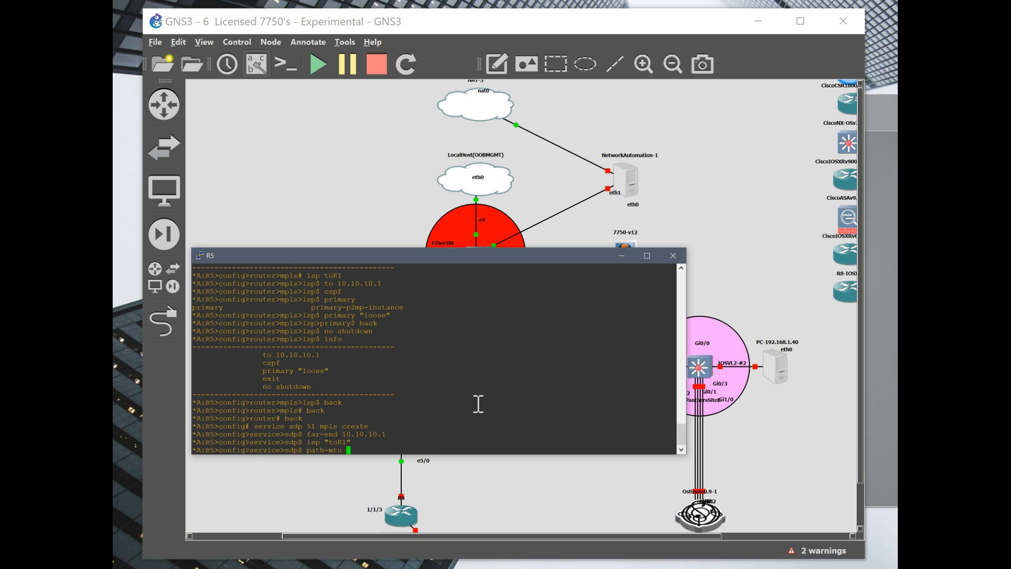
type("9190")
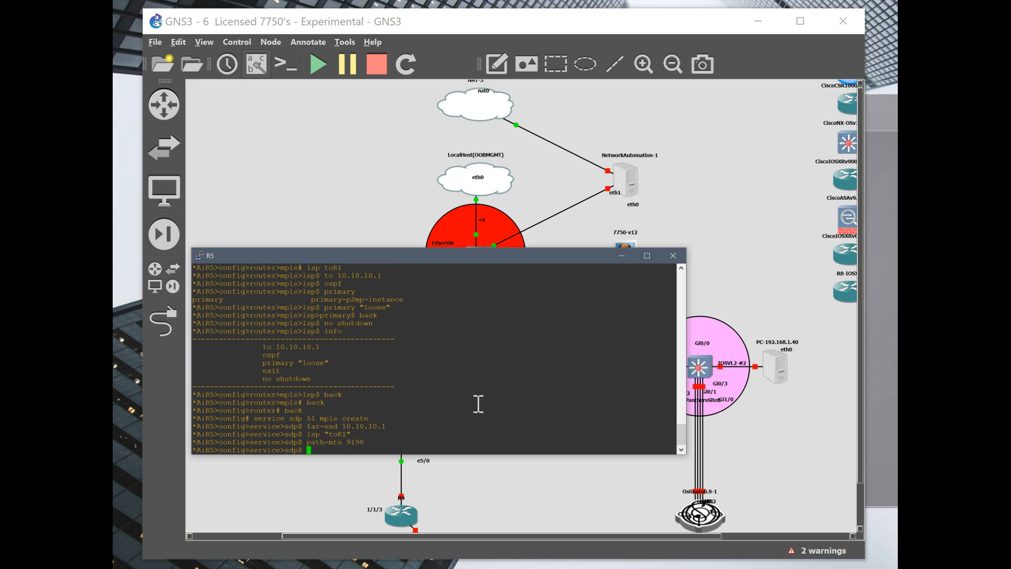
type("info")
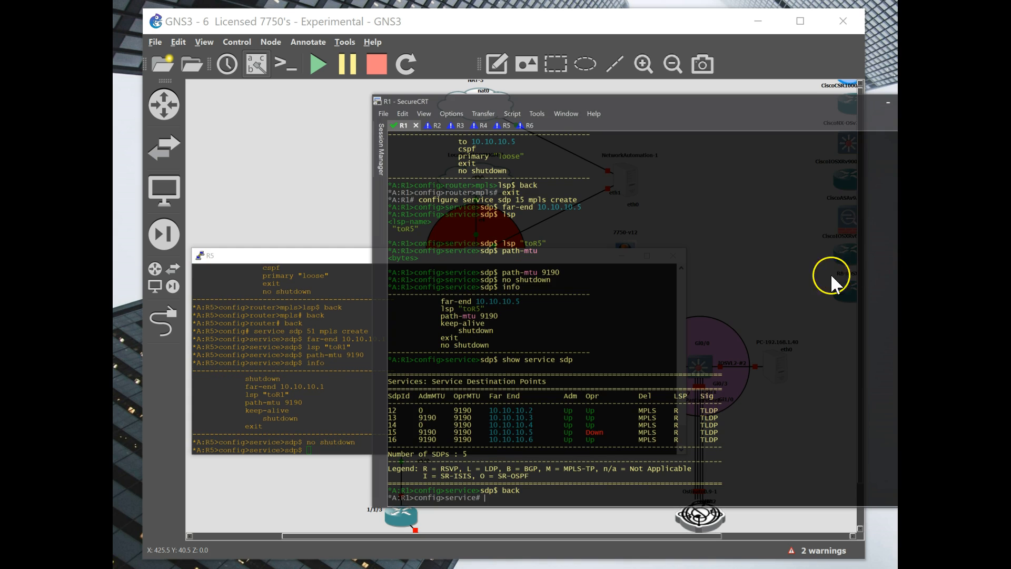
type("back")
left_click(290, 450)
type("oam lsp-trace \"toR1")
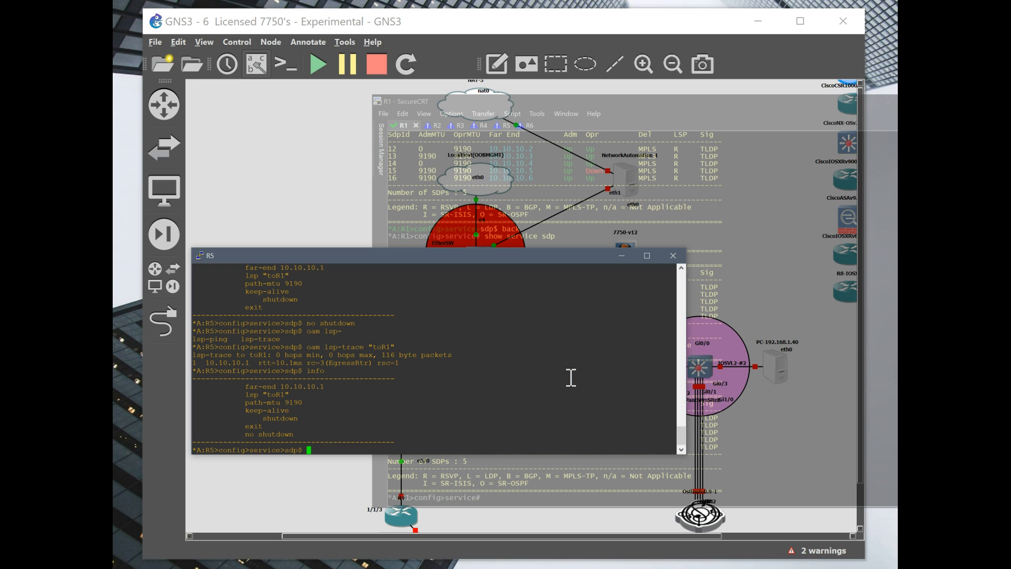
Check R5's SDP states with 'show service sdp' and 'show service sdp 59 detail'
type("show service sdp")
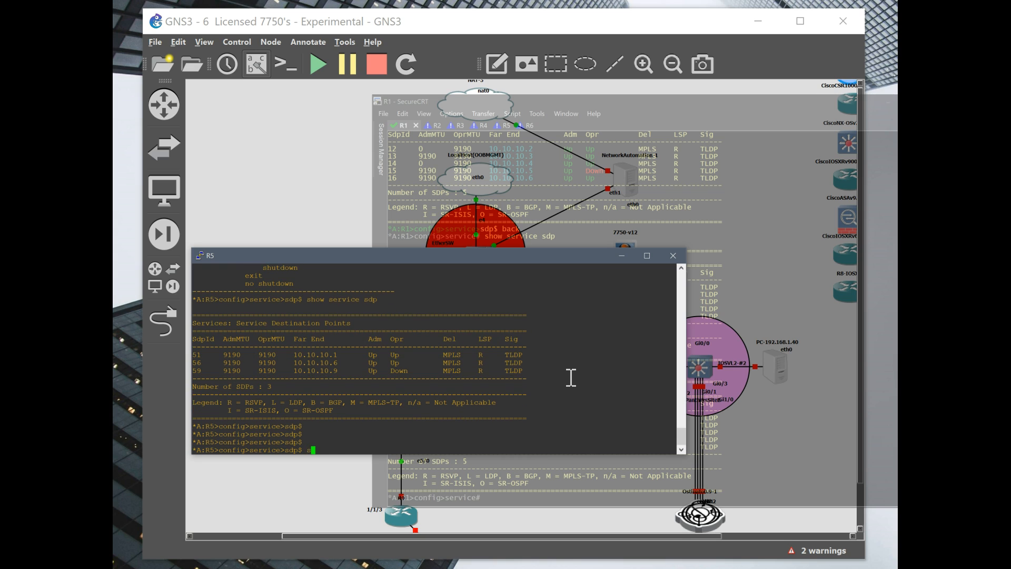
type("show service sdp 5")
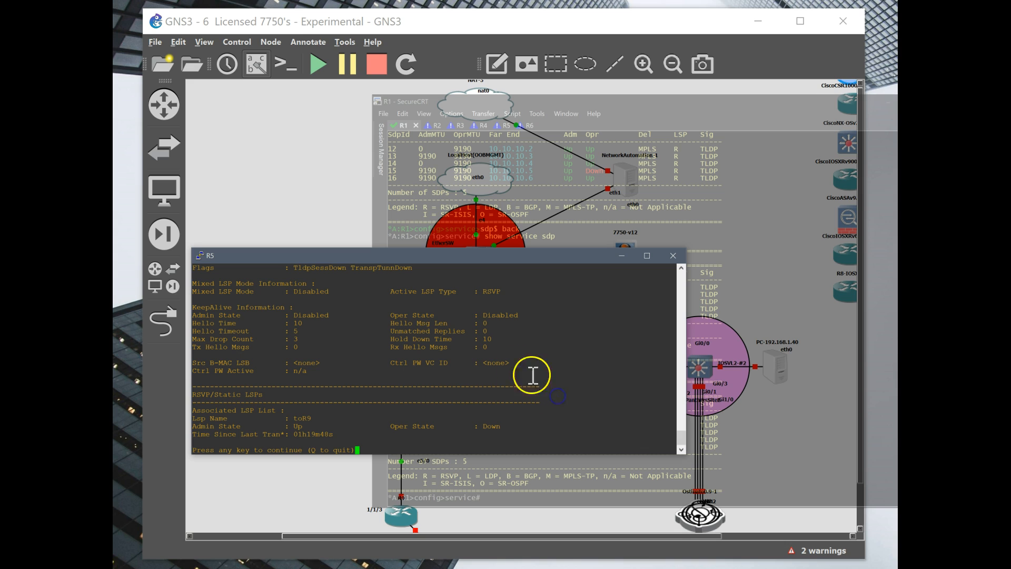
mouse_move(465, 308)
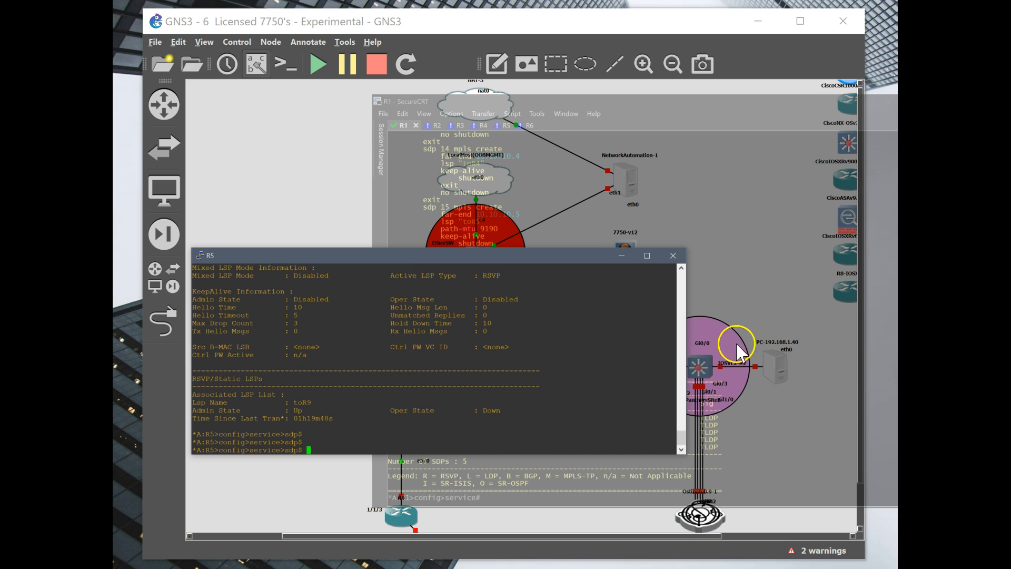
type("show service sdp")
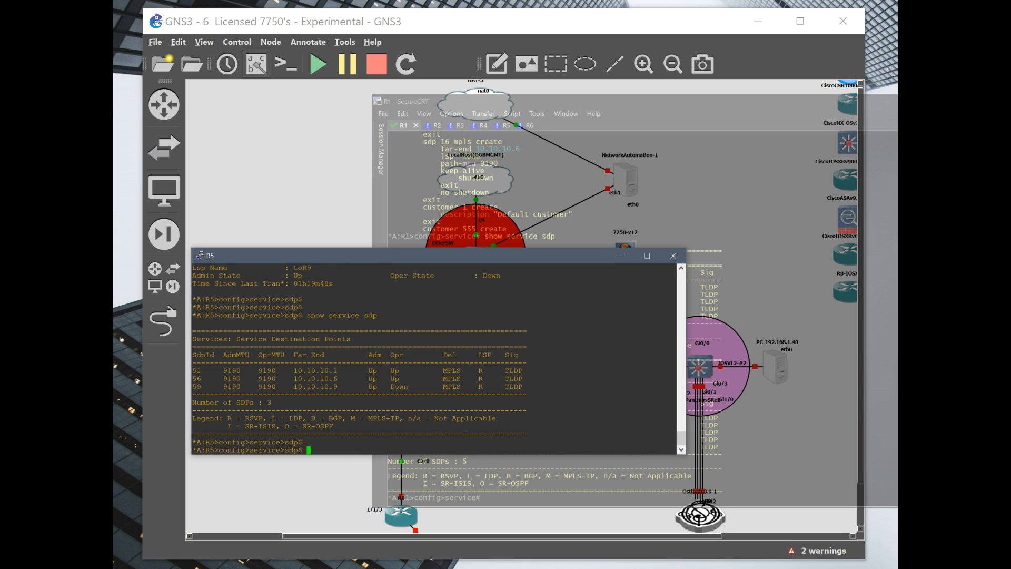
mouse_move(591, 434)
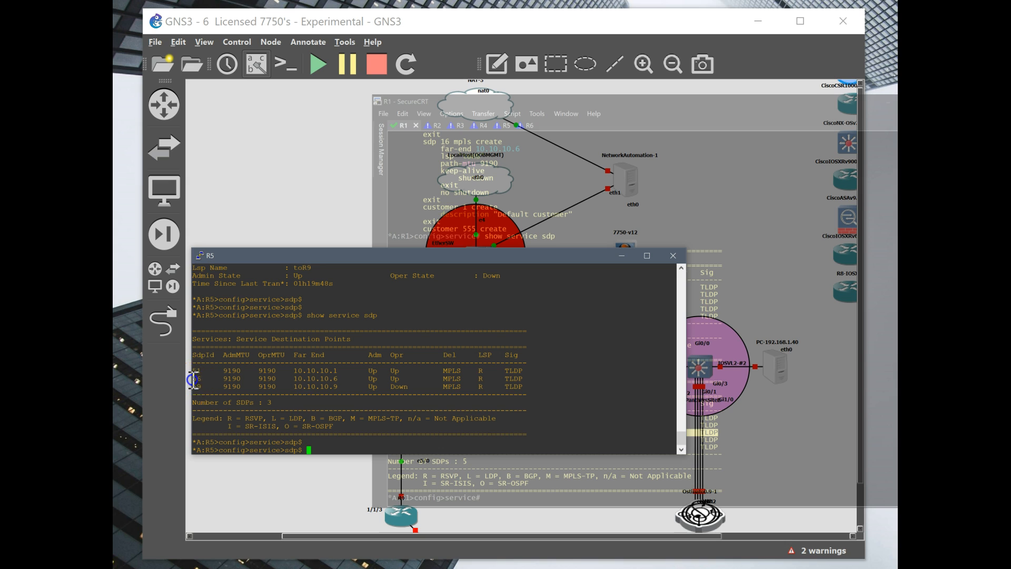
mouse_move(524, 400)
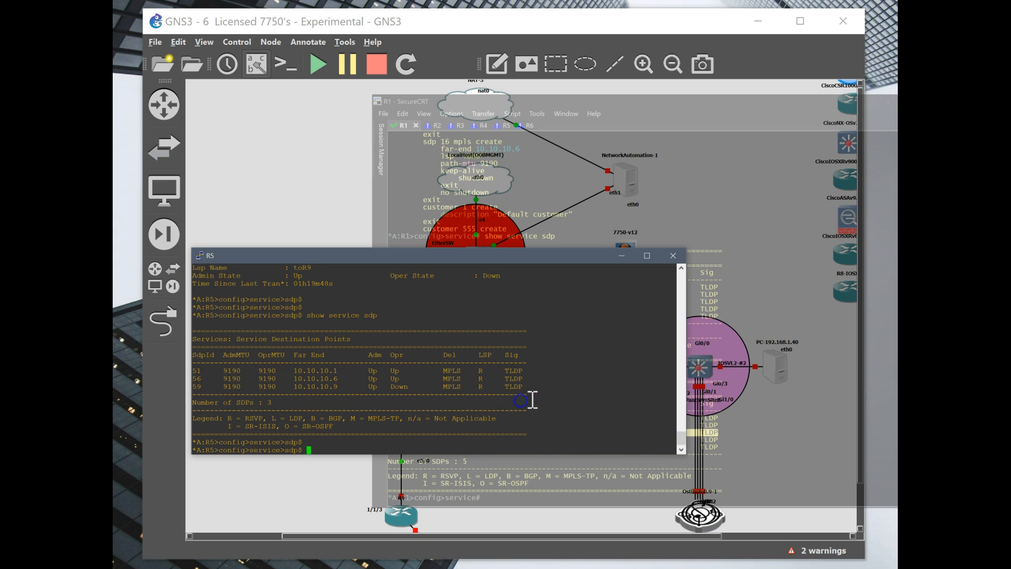
mouse_move(562, 372)
type("service-name")
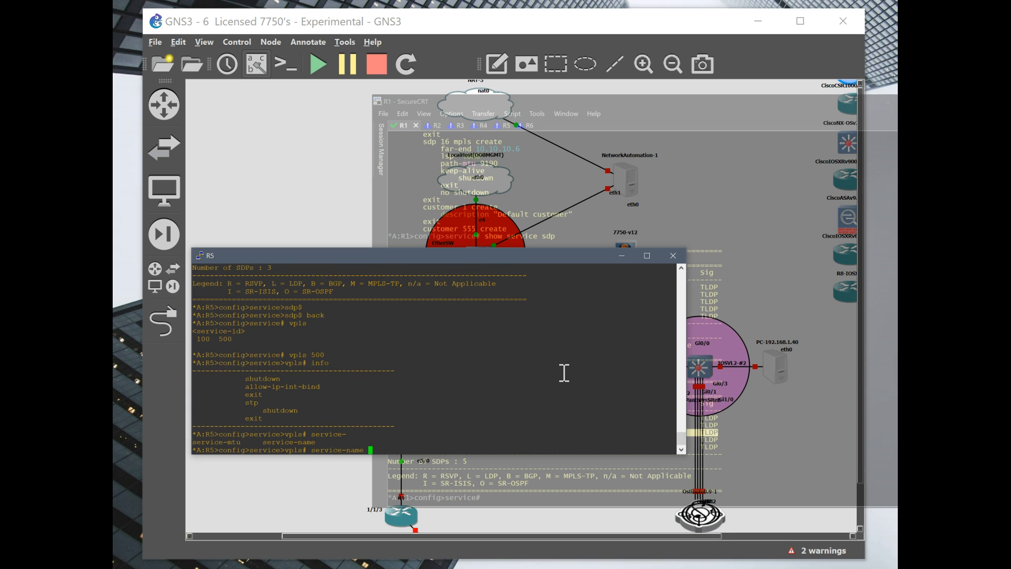
Name VPLS 500 NODE_L2_MGMT, create spoke-sdp 51:500, and back out of the service context
type("NODE")
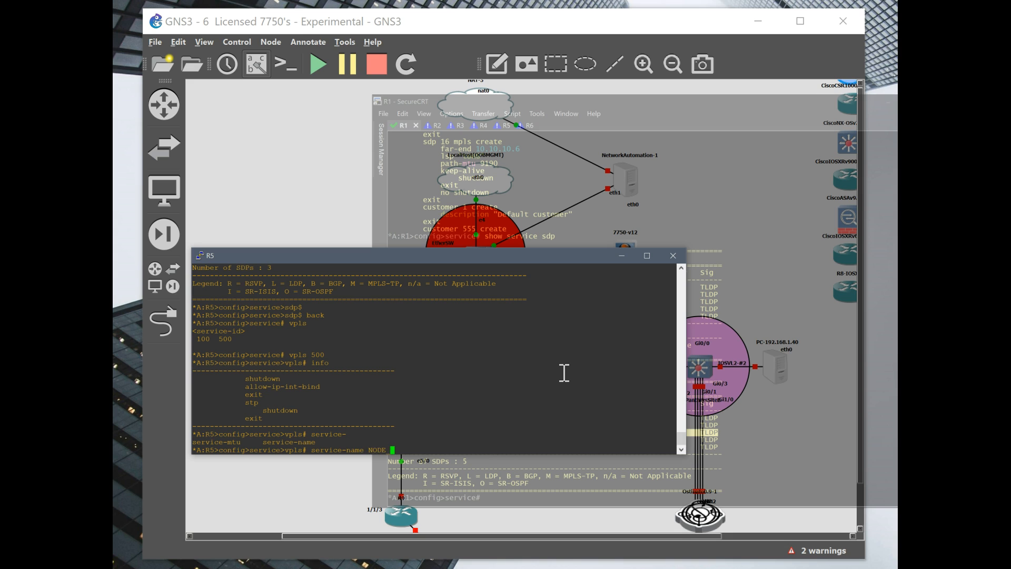
type("L2_MGMT")
type("info")
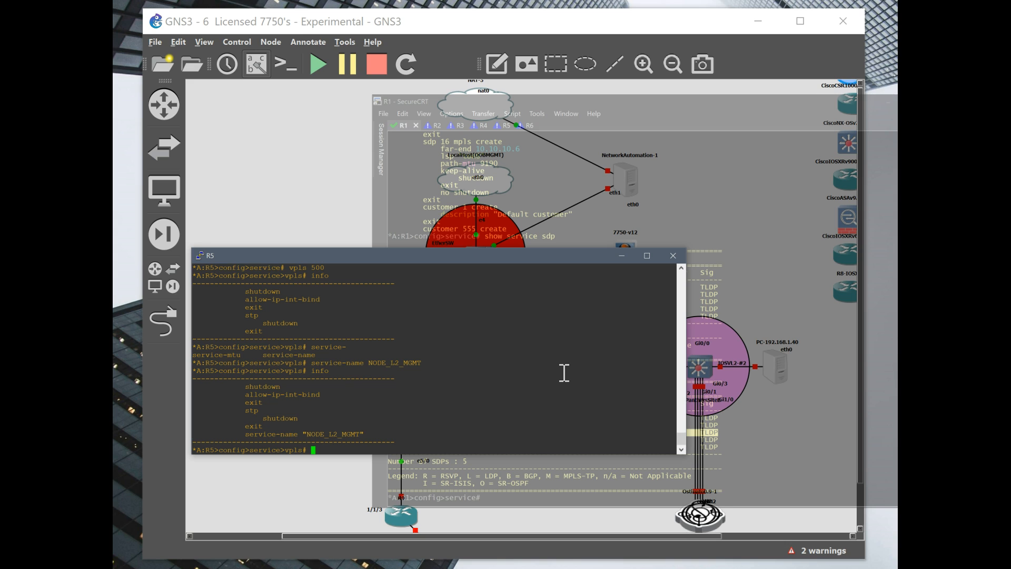
type("spoke-sdp")
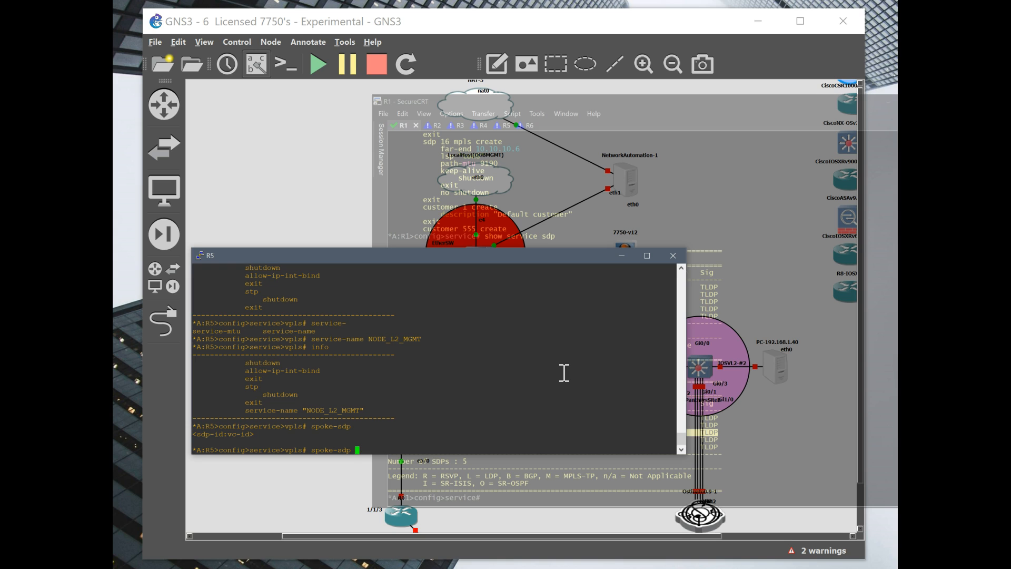
type("51:500 create")
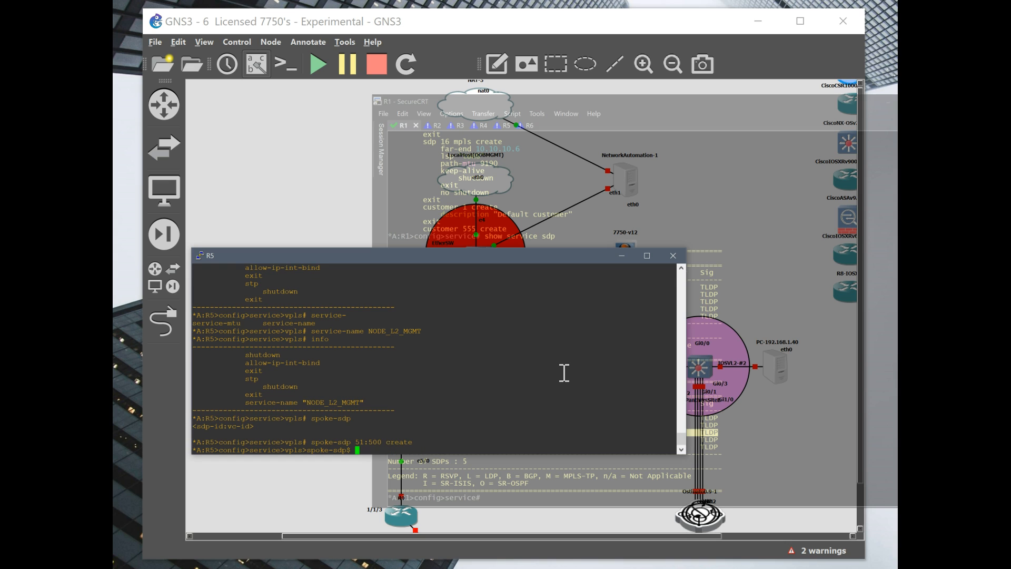
type("back")
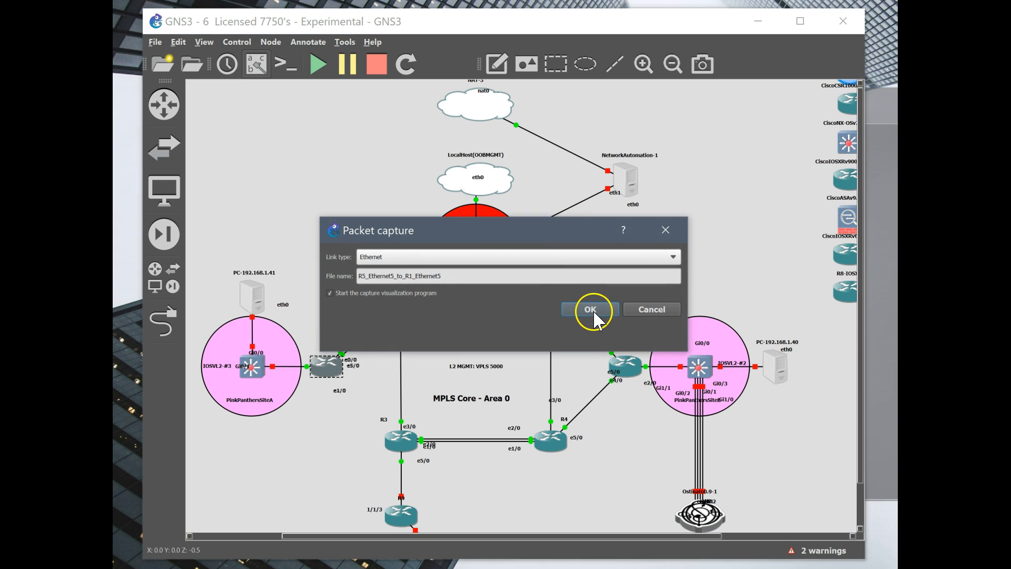
Start a packet capture on the R5–R1 Ethernet5 link with the default link type and file name
left_click(589, 308)
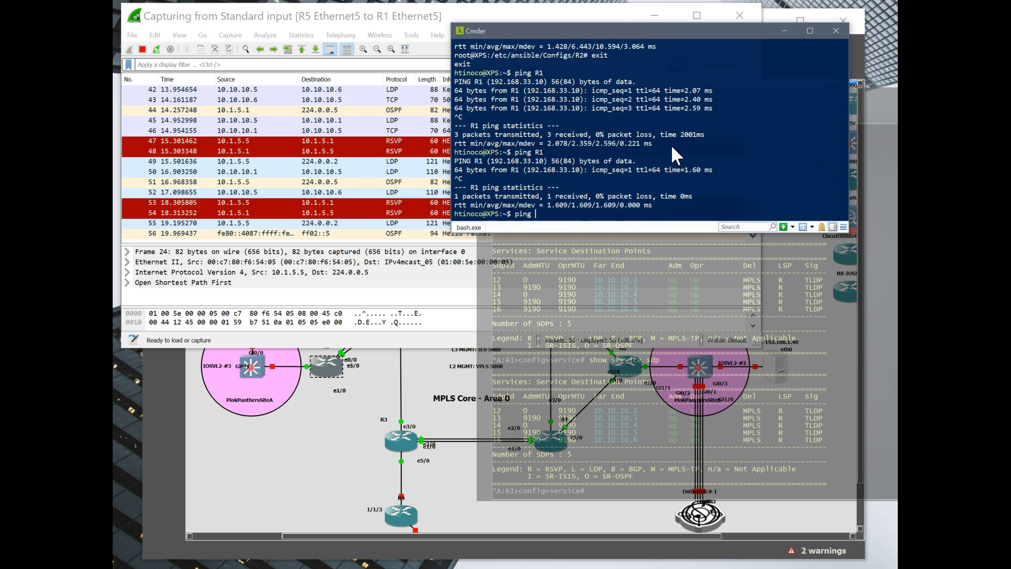
Start a ping toward R5's management subnet and add spoke-sdp 51:500 under the NODE_L2_MGMT VPLS
type("192.168.13")
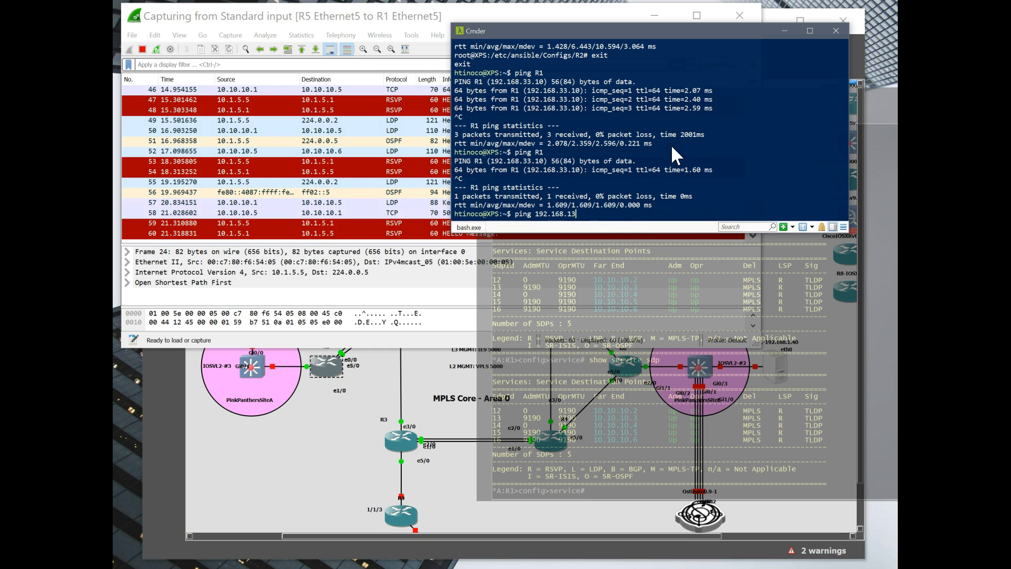
type("3.")
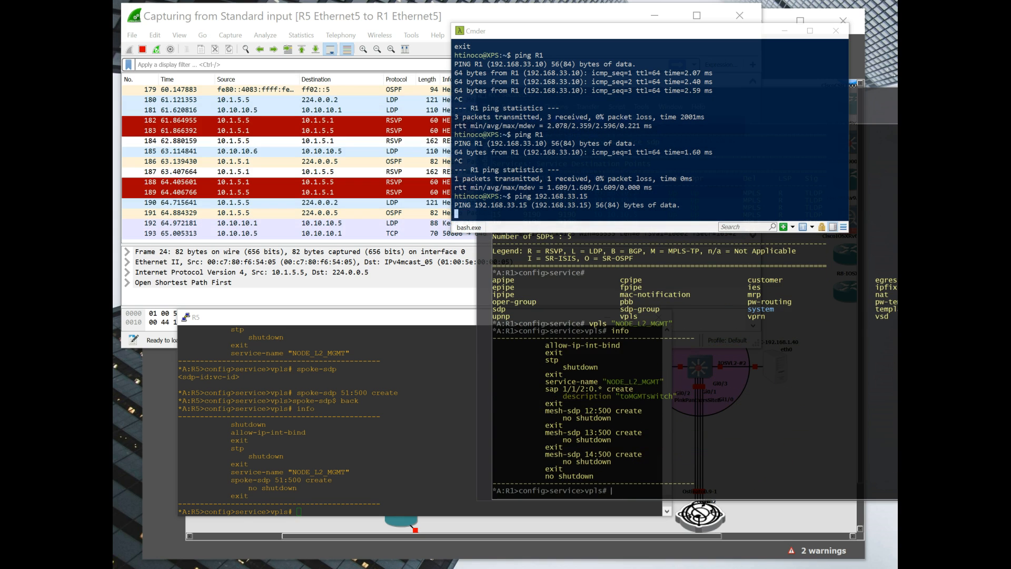
type("s")
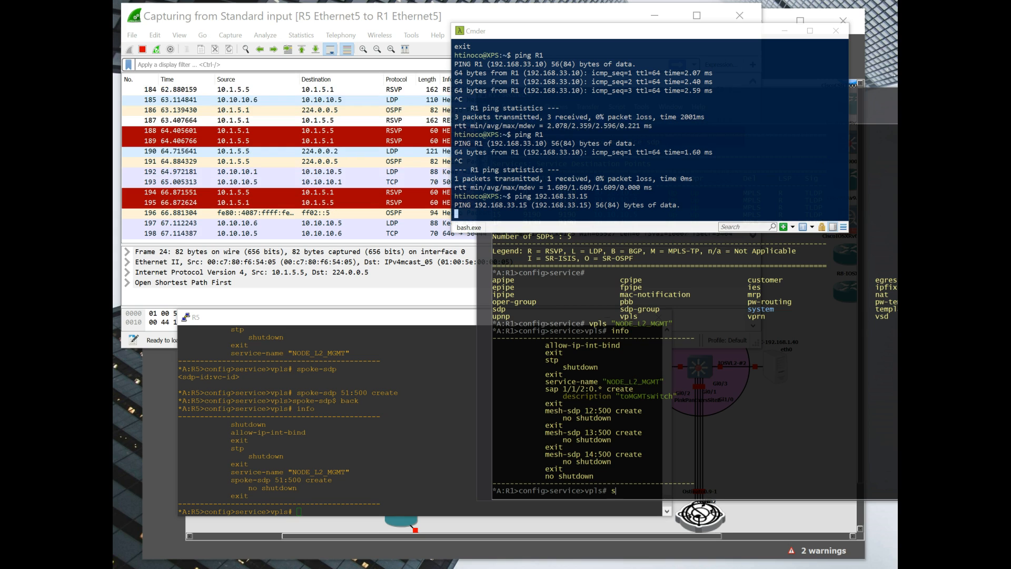
type("poke-sdp 1")
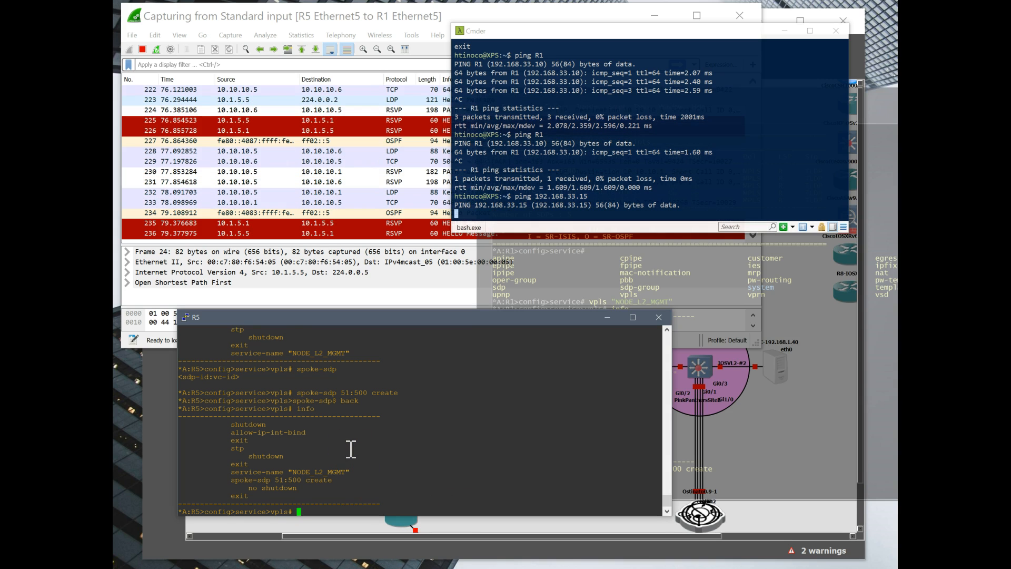
Enable the NODE_L2_MGMT VPLS with no shutdown and create IES 5000 for customer 555, showing its info
type("no shutdown")
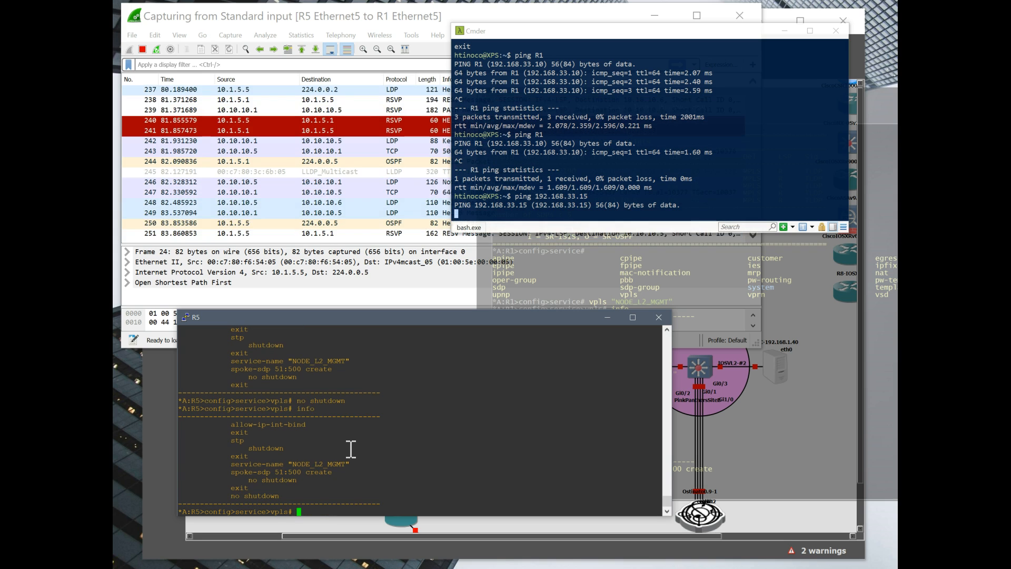
type("back")
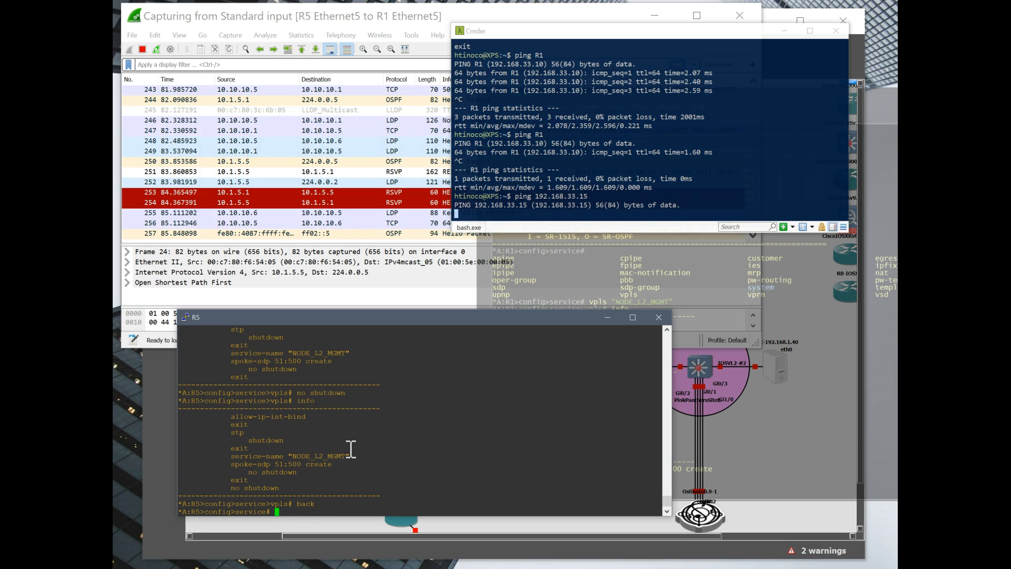
type("ies")
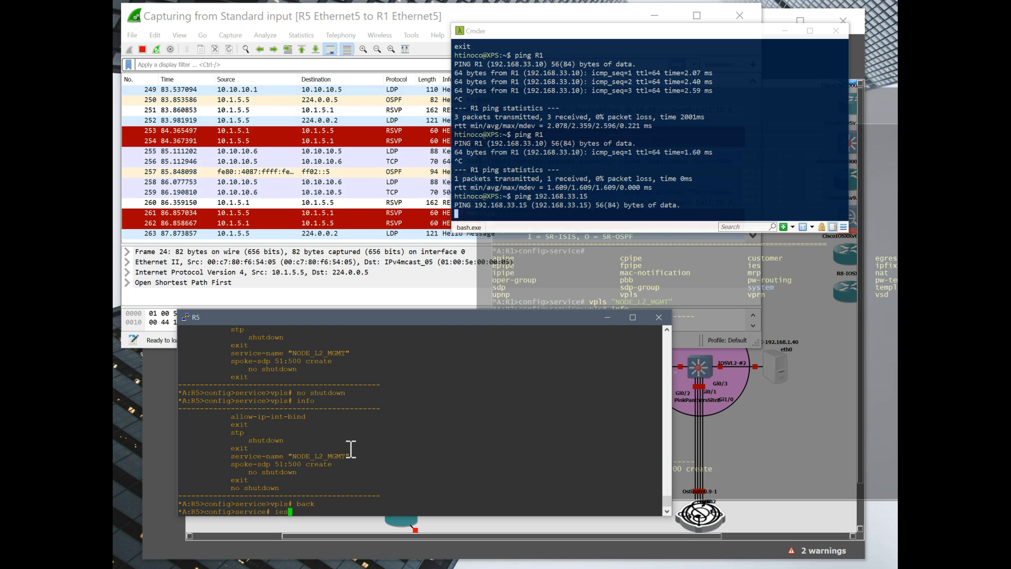
type("5")
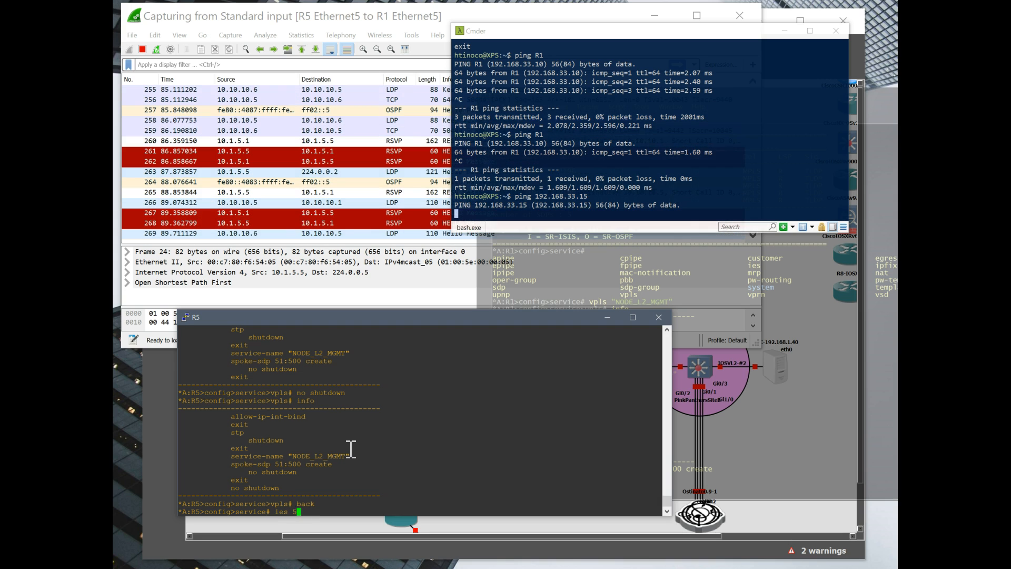
type("000 customer 555 create")
type("in")
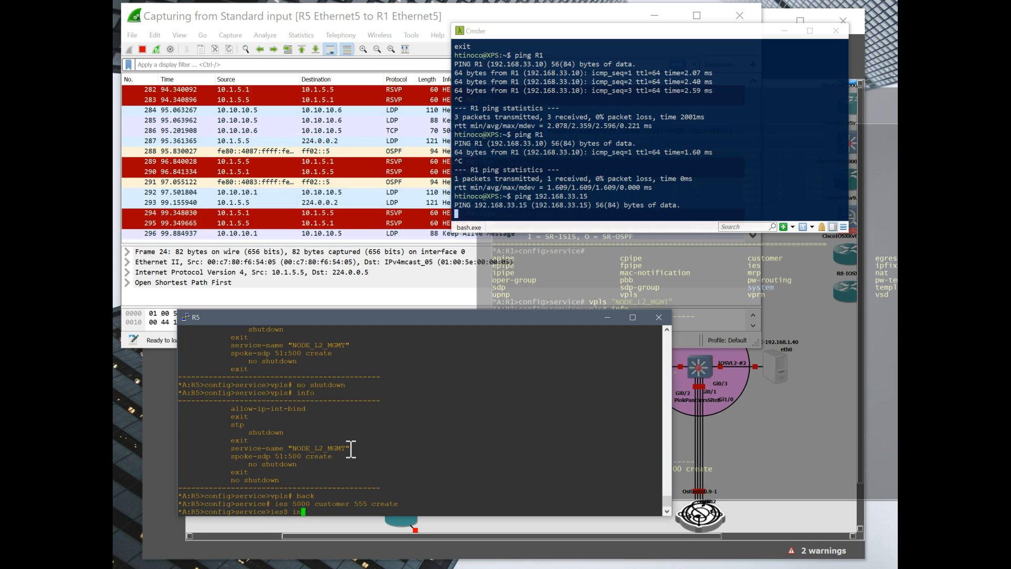
key("Return")
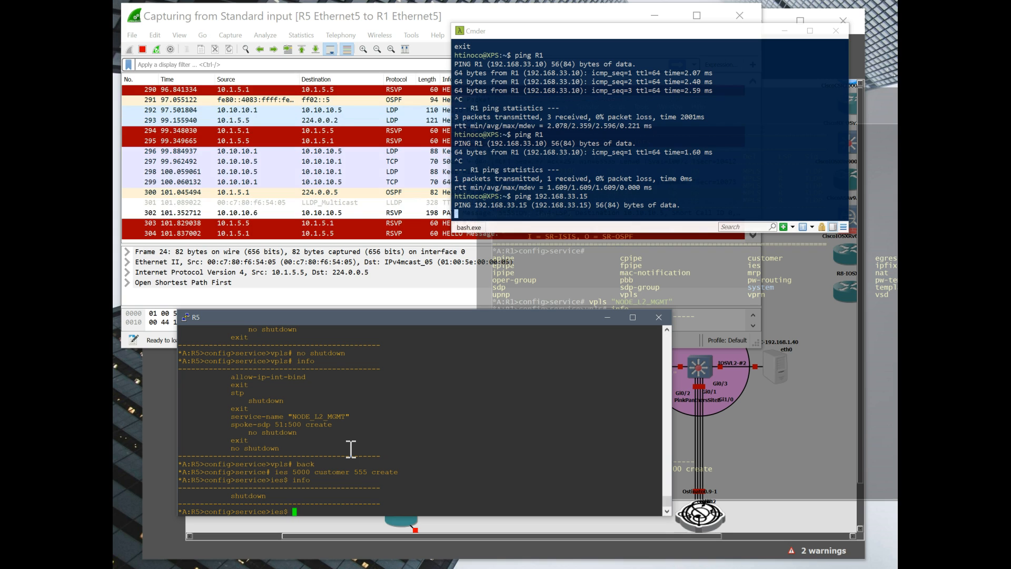
Create interface L3_MGMT_NODE under IES 5000 and begin its address entry
type("interface")
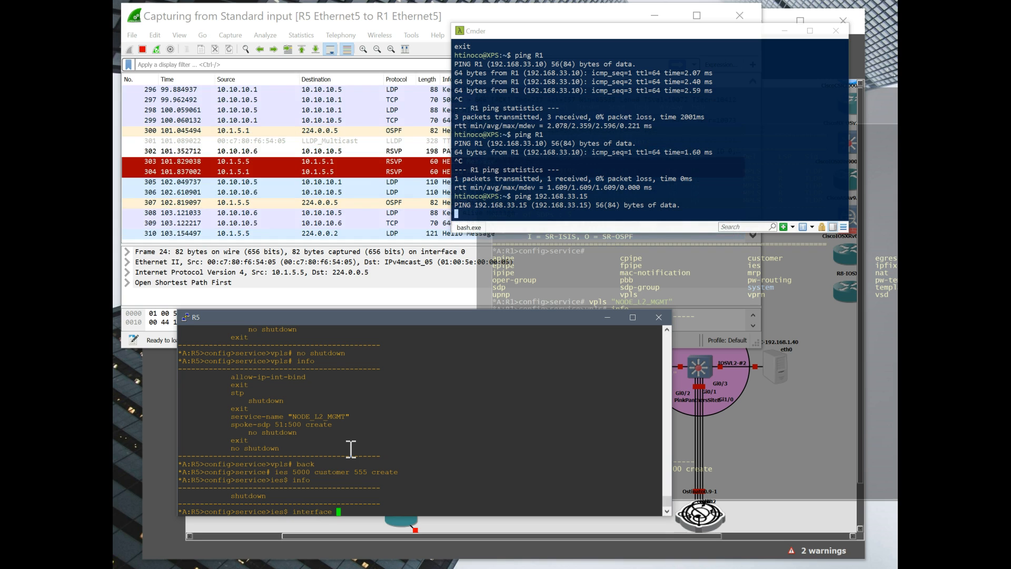
type("L3_MGMT")
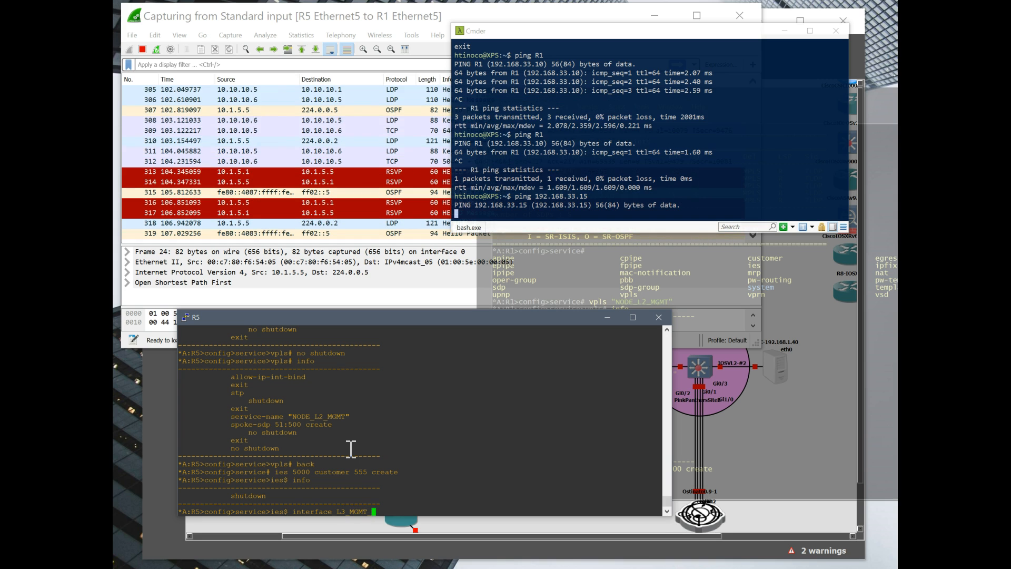
type("NODE create")
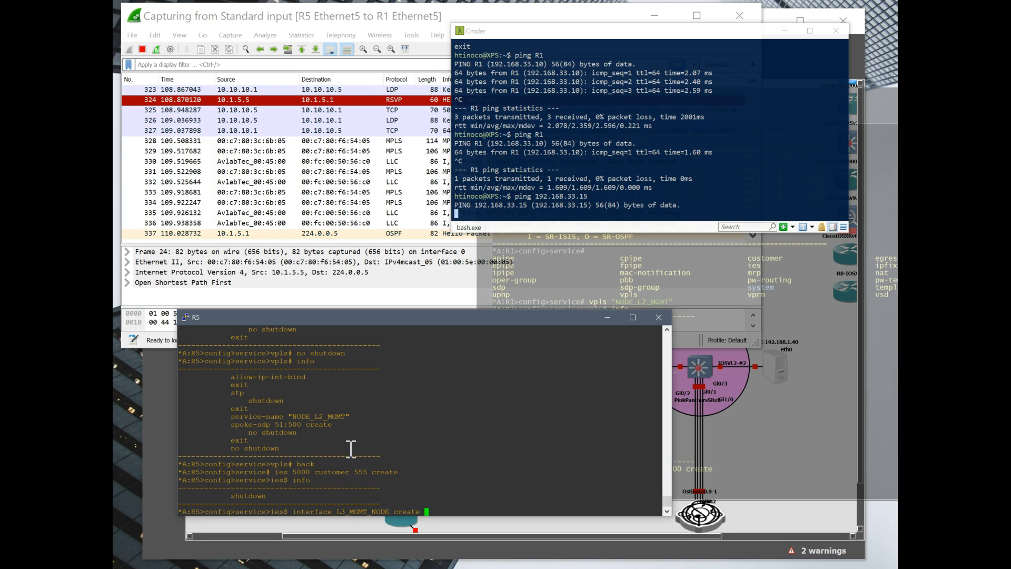
type("address")
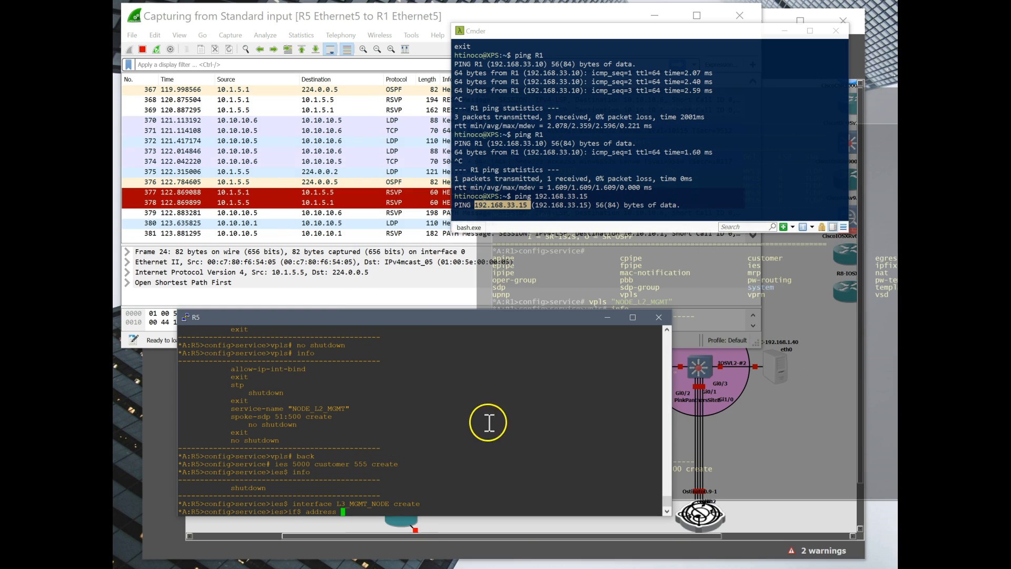
Assign address 192.168.33.15/24 to L3_MGMT_NODE and bind it to VPLS NODE_L2_MGMT
type("192.168.33.15")
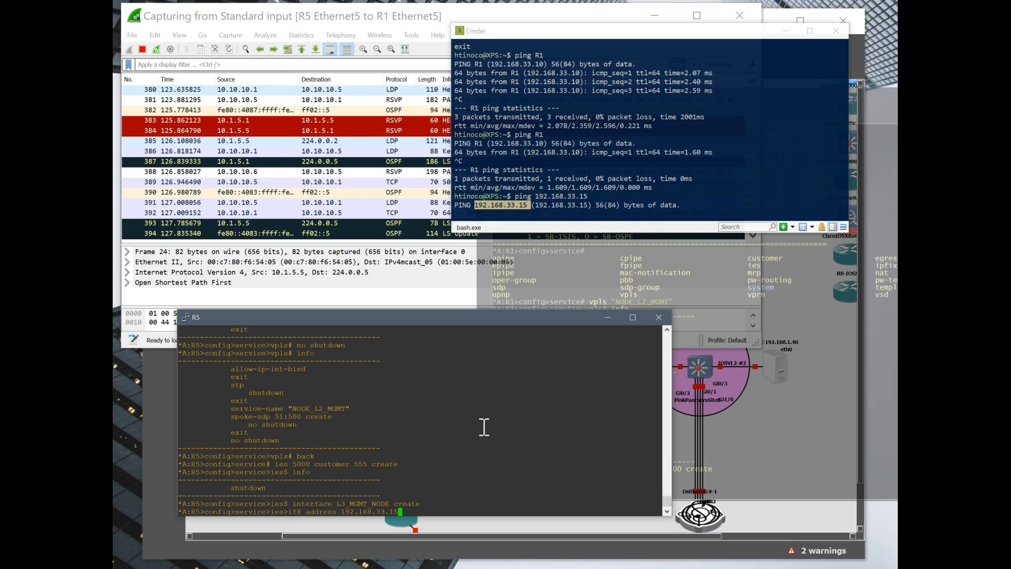
type("/24")
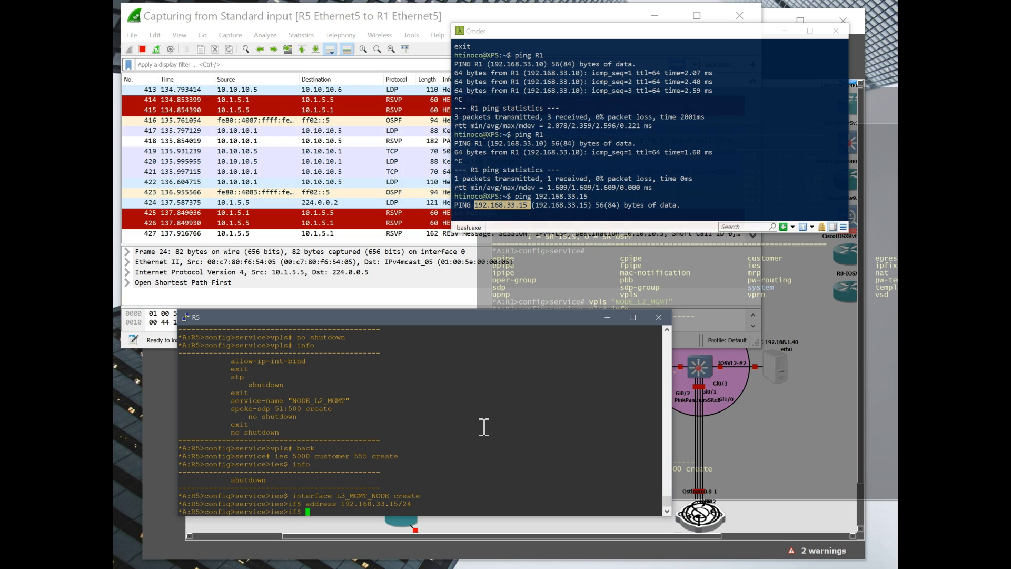
type("vpls")
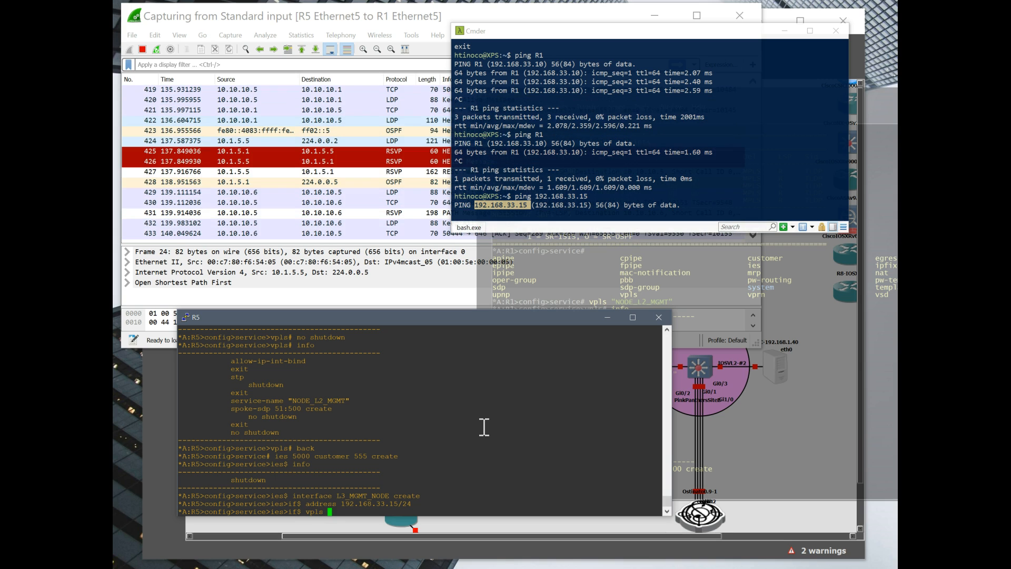
type("NO")
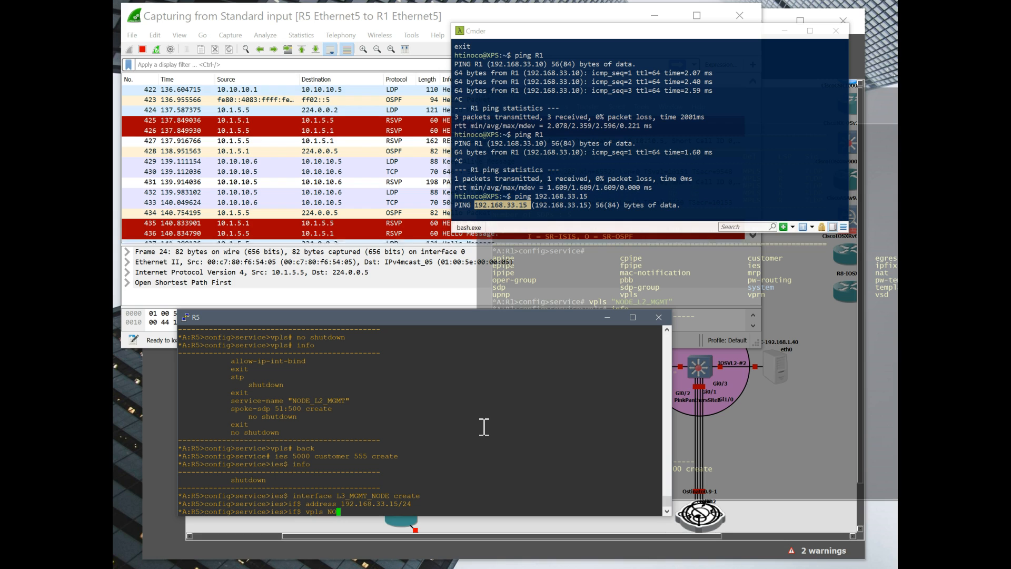
type("NODE_L:")
type("ser")
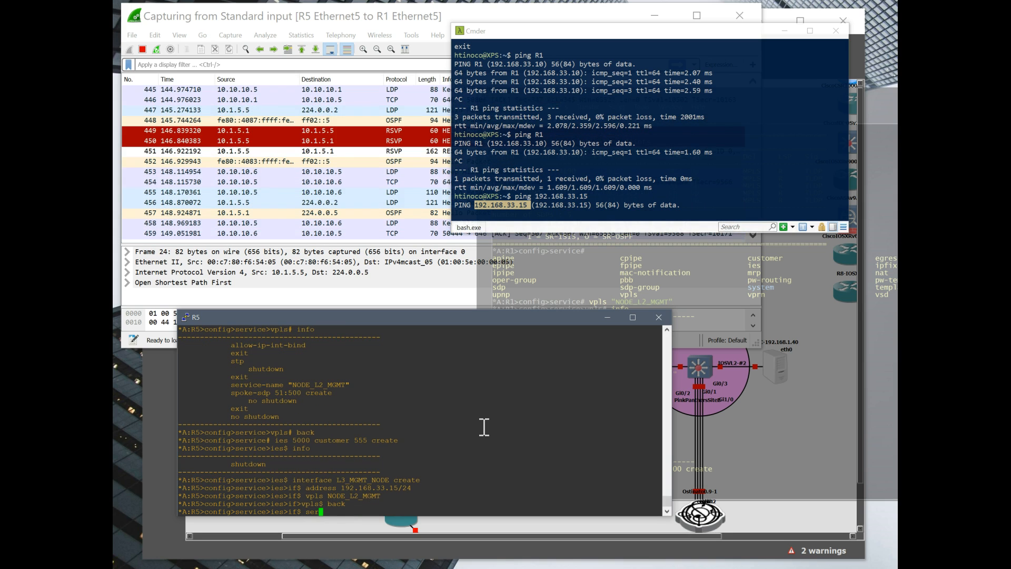
Verify the IES configuration with info and set its service-name to an L3 node management name
type("info")
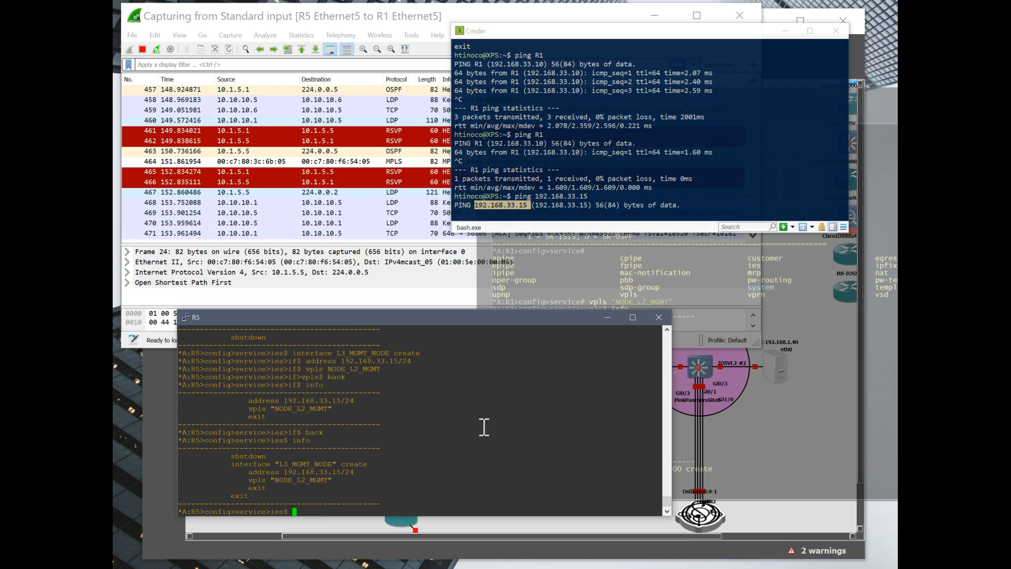
type("service-name")
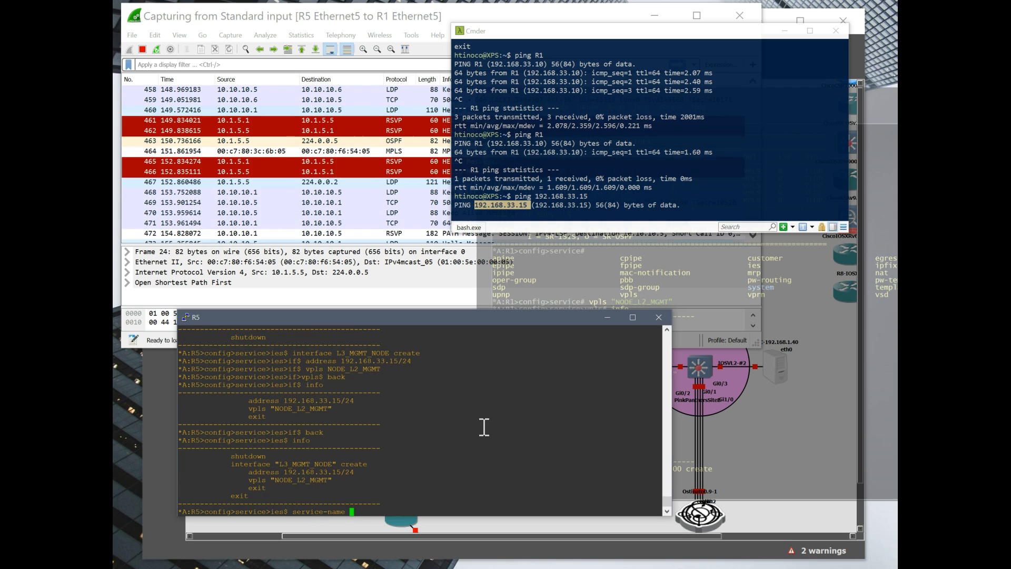
type("NODE_L")
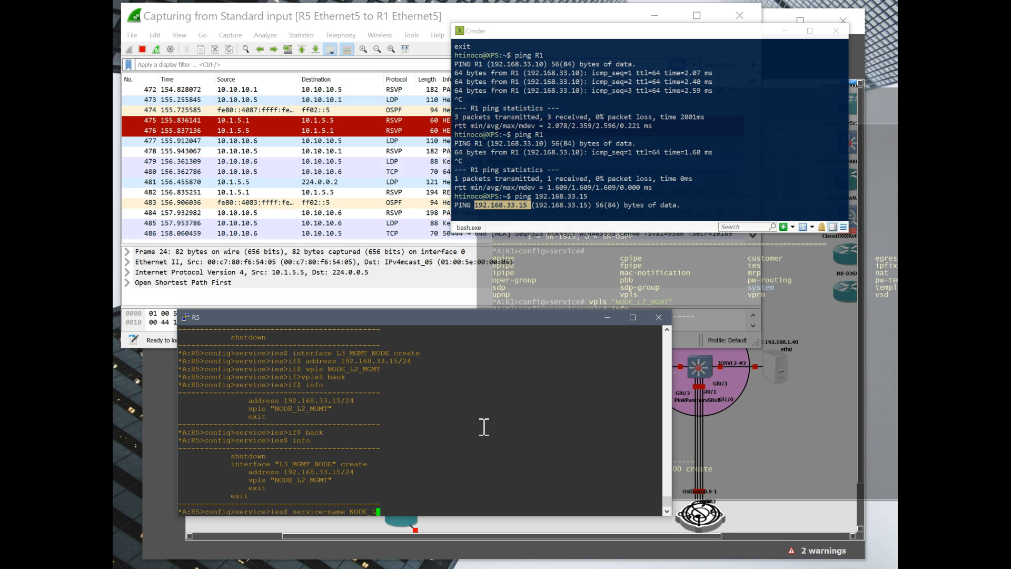
type("3")
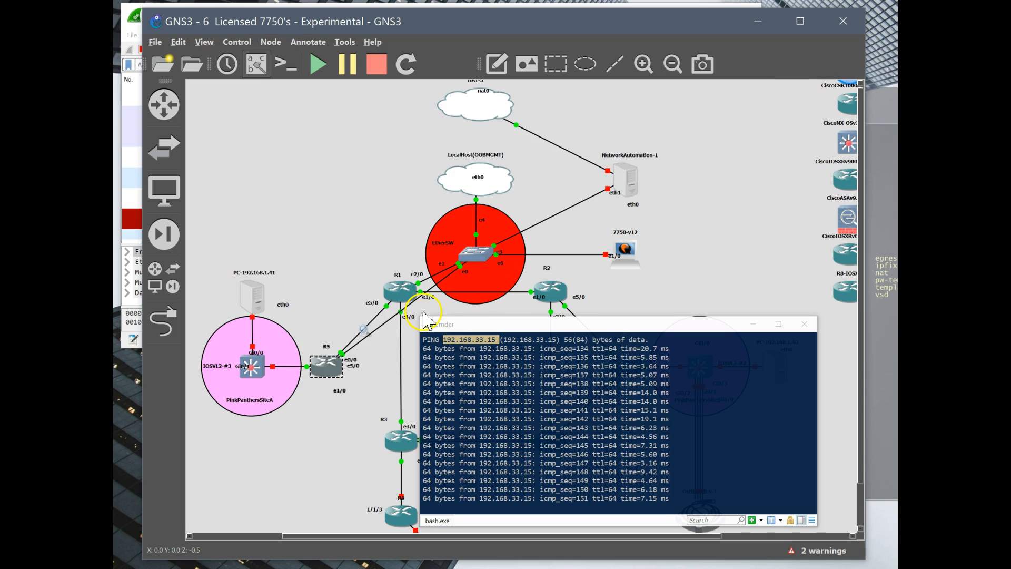
Bring the topology near the R1/R5 links into view while pings to 192.168.33.15 keep replying
right_click(397, 316)
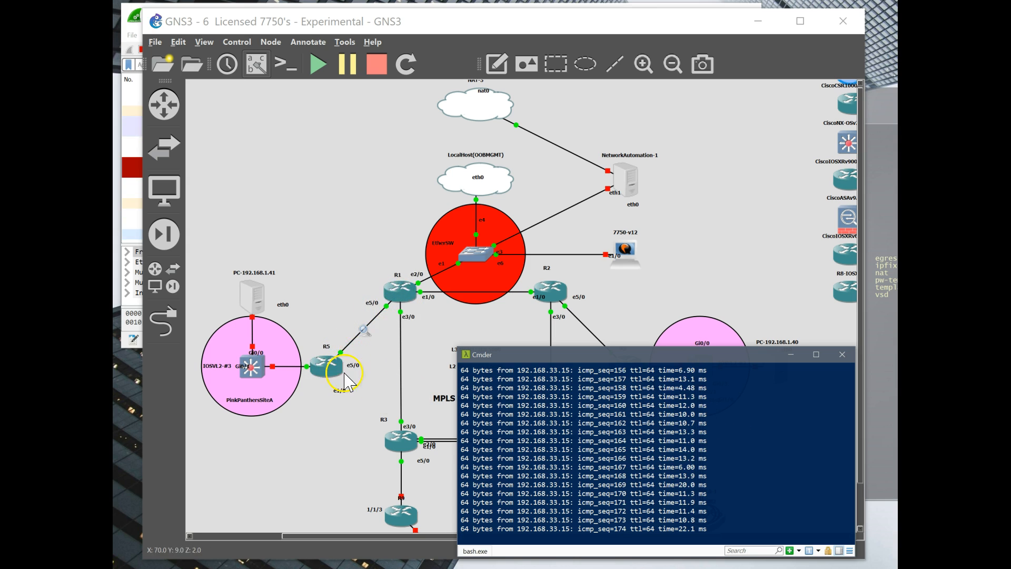
mouse_move(423, 313)
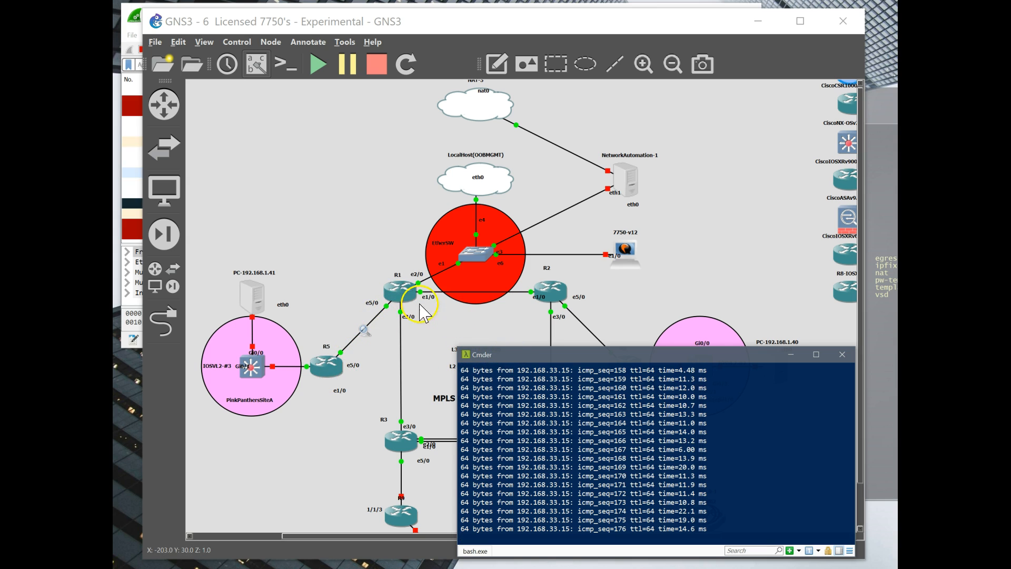
mouse_move(397, 294)
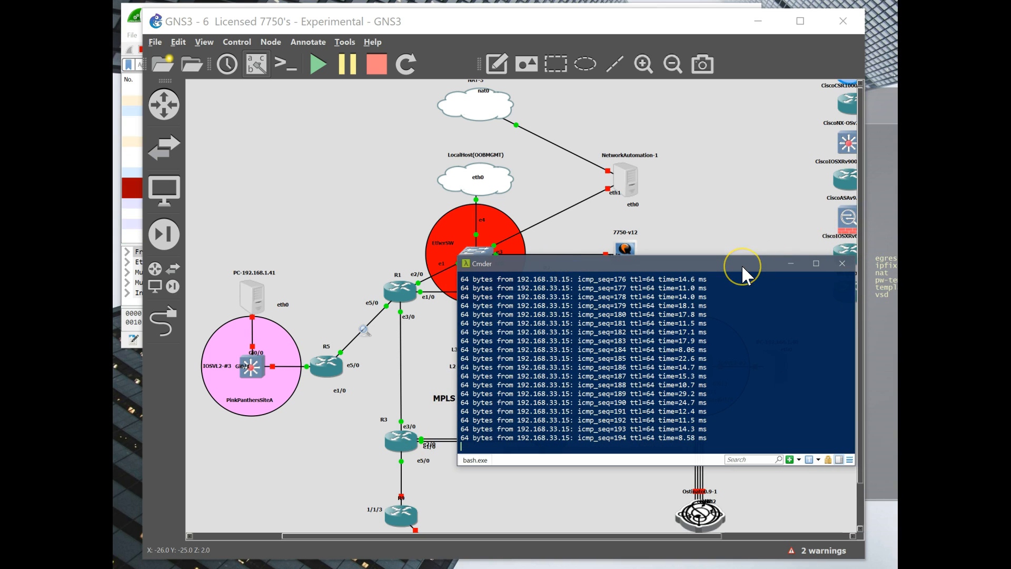
mouse_move(709, 270)
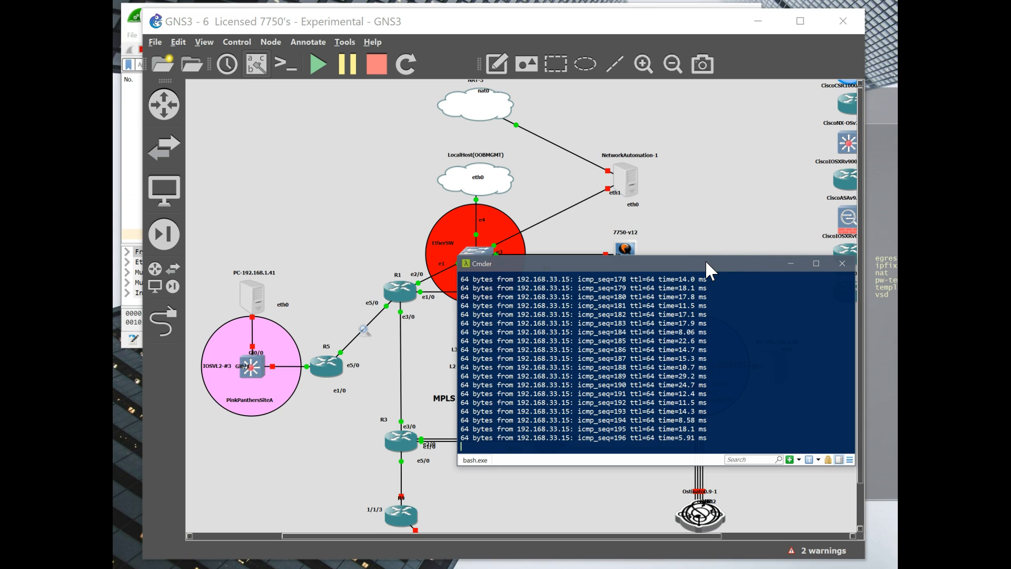